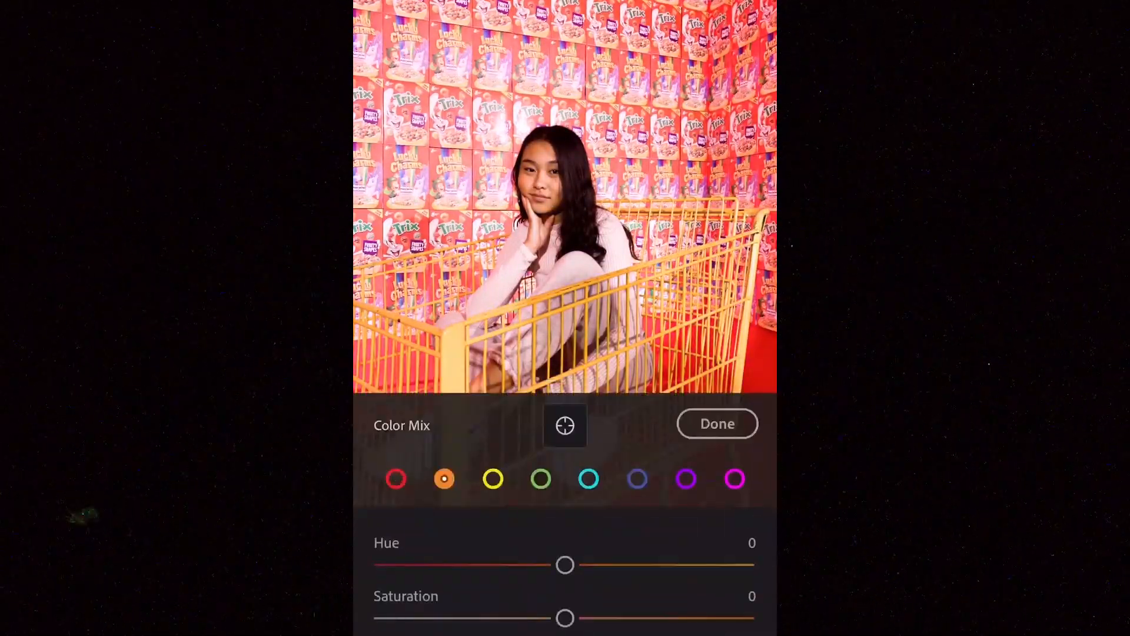
Step: Raise Contrast to +42 and Highlights to +51, set Whites +45 and Blacks −33
click(717, 423)
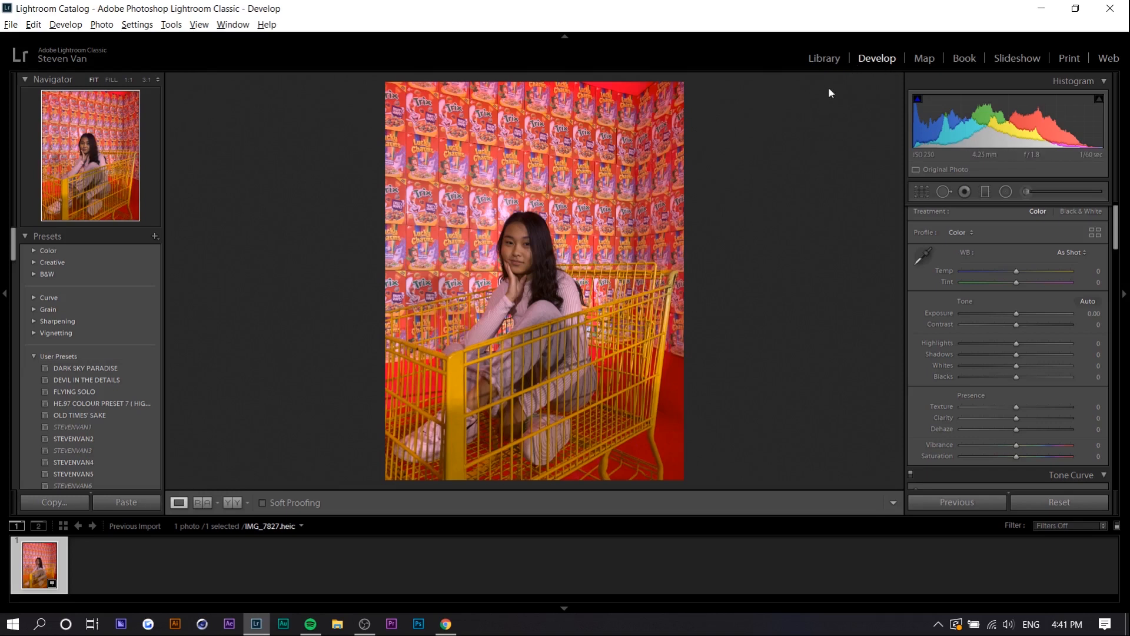
mouse_move(713, 205)
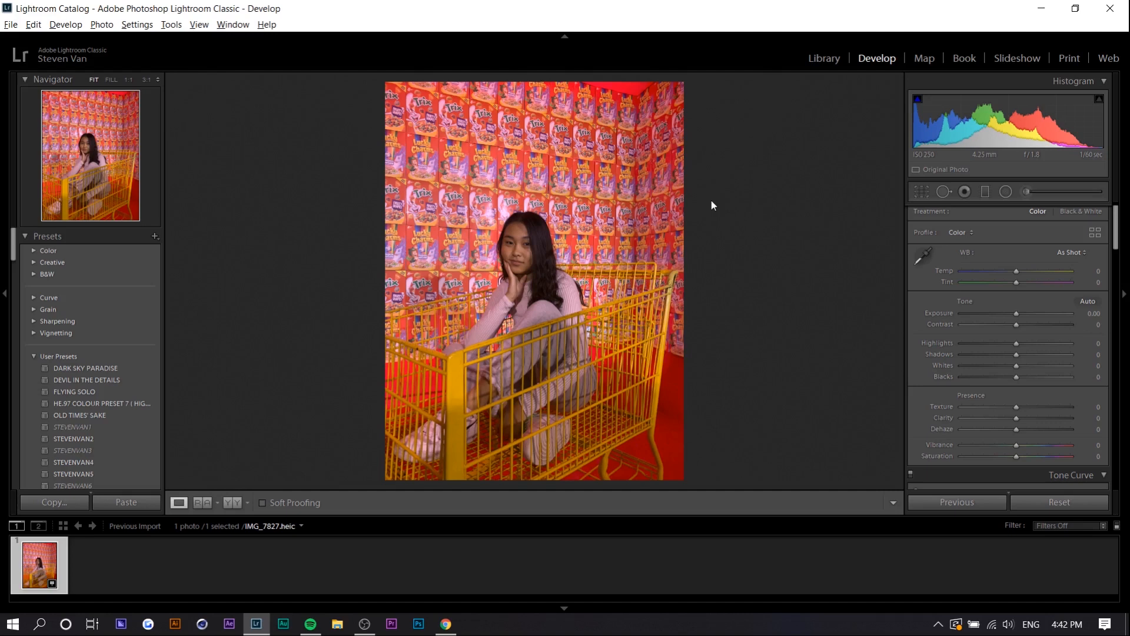
mouse_move(371, 96)
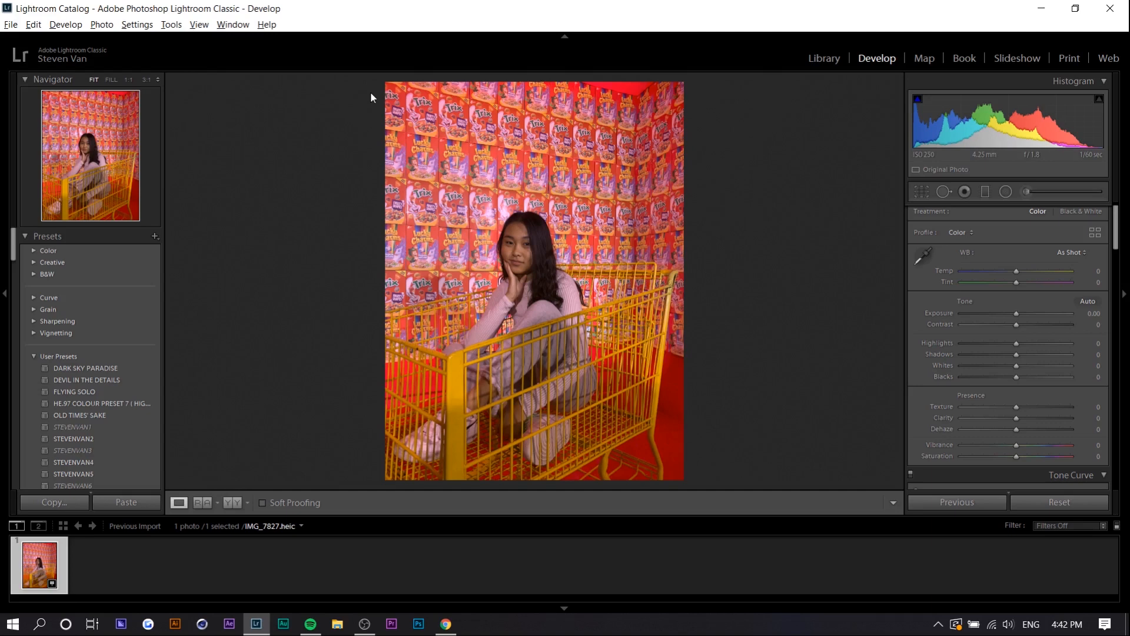
mouse_move(541, 555)
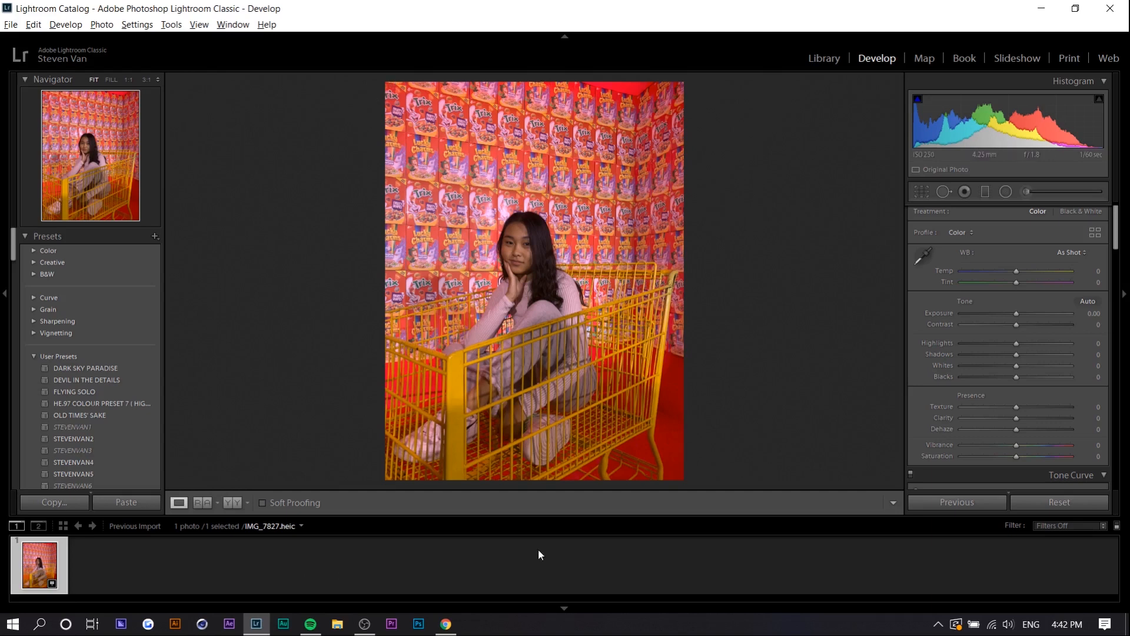
mouse_move(770, 316)
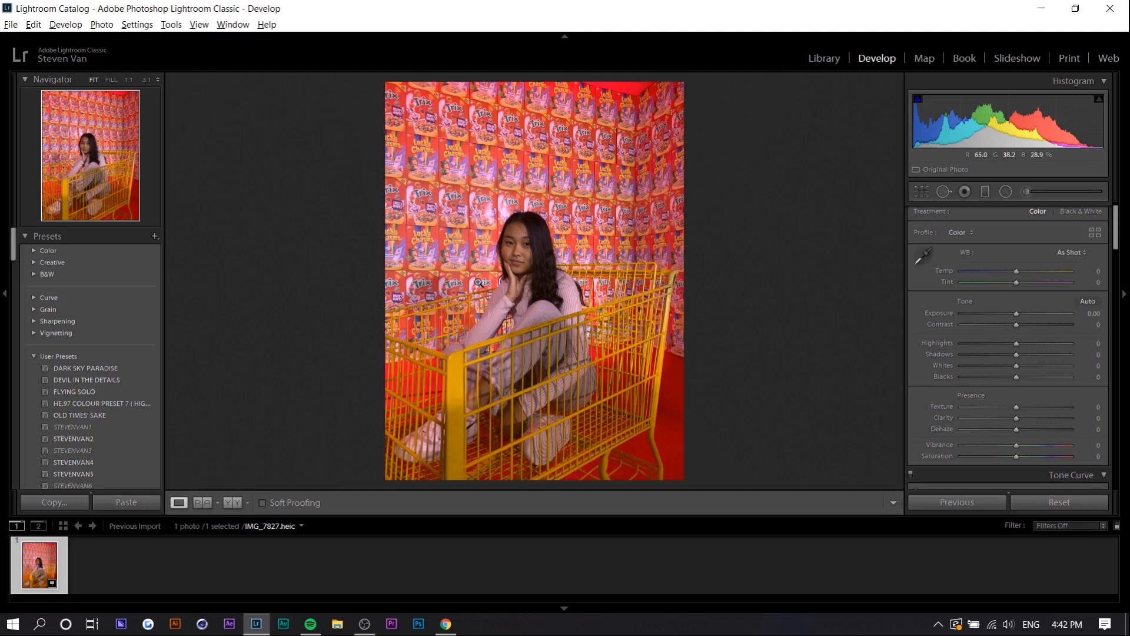
mouse_move(438, 101)
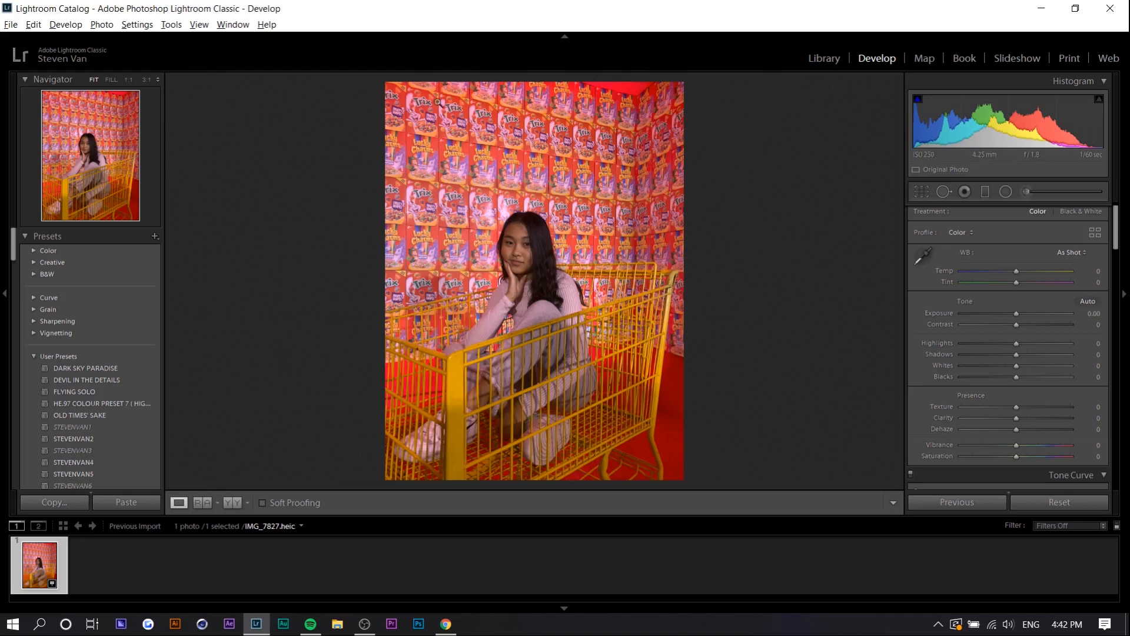
mouse_move(537, 252)
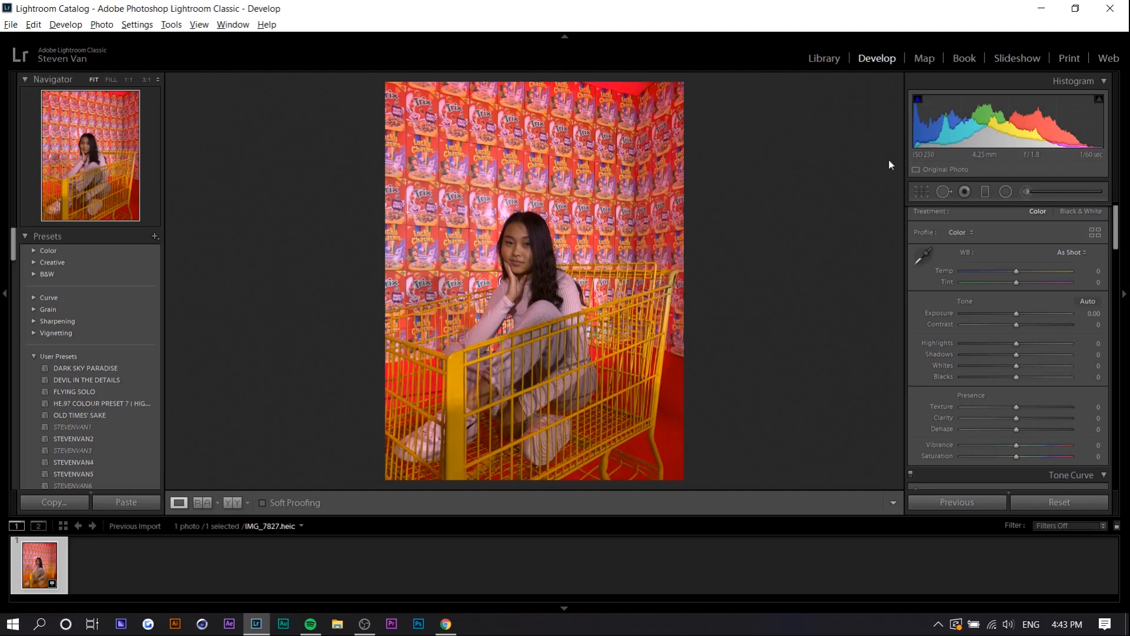
mouse_move(952, 294)
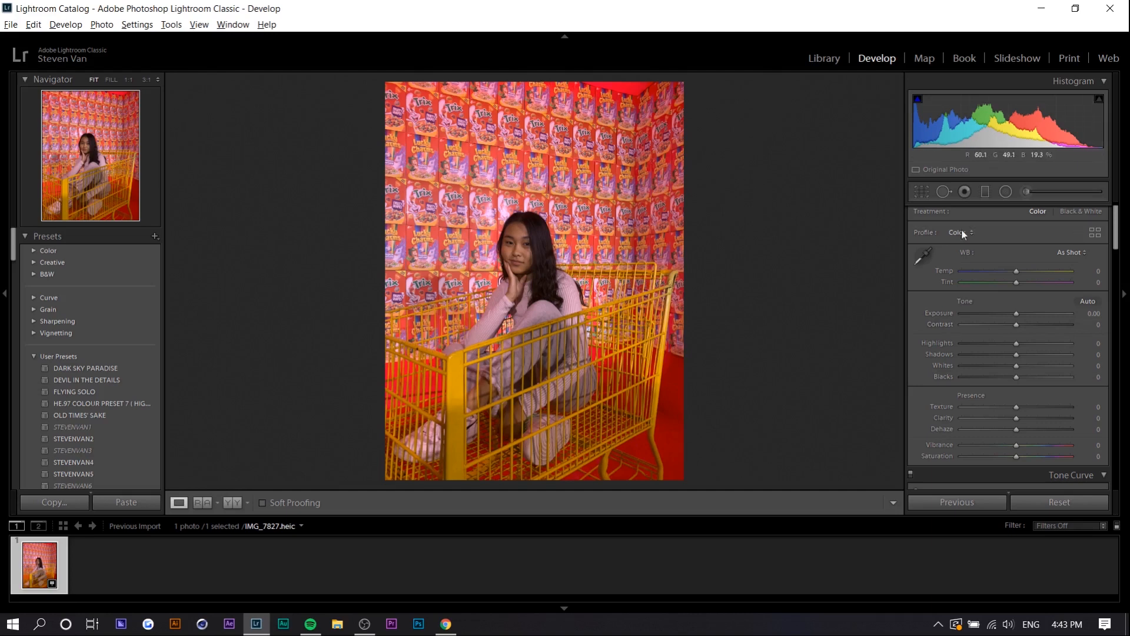
drag(1016, 324, 1042, 324)
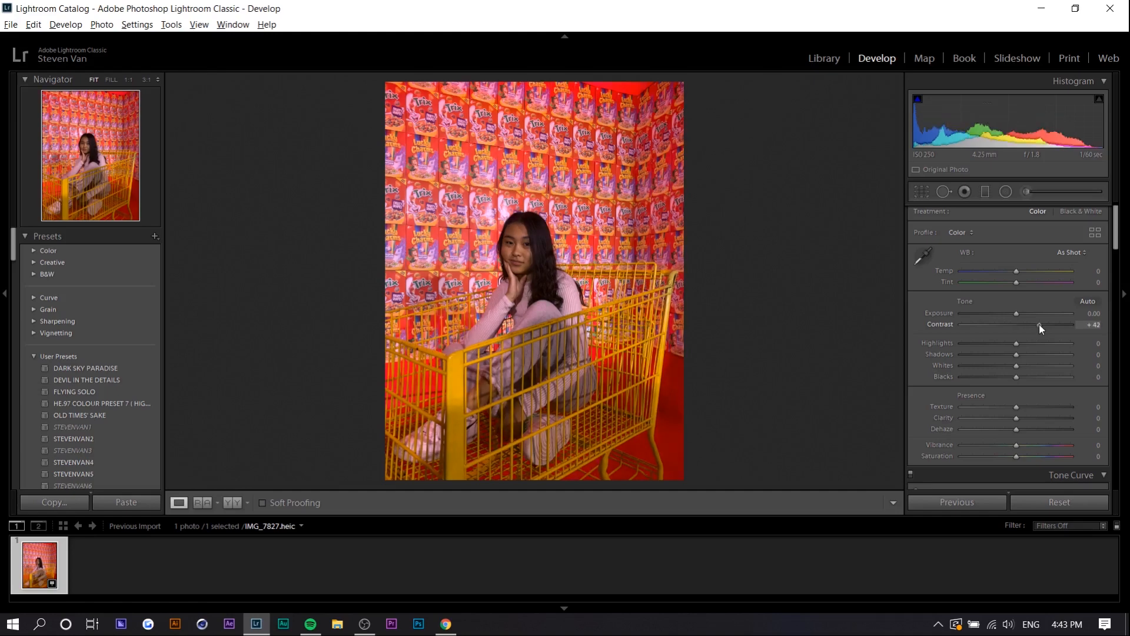
mouse_move(1016, 346)
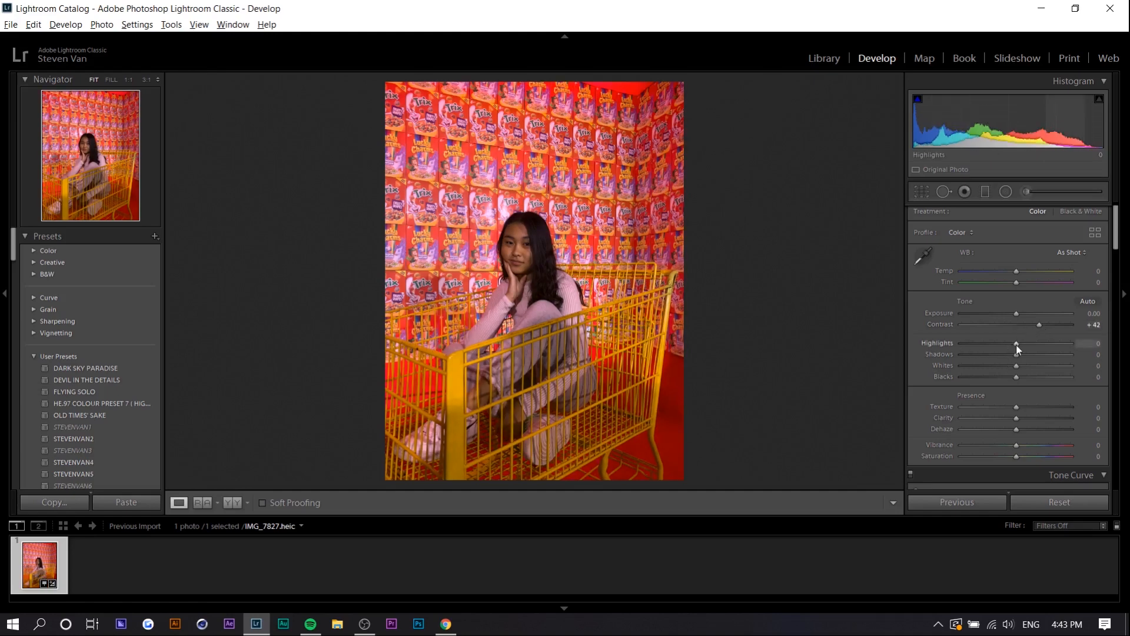
drag(1016, 344, 1042, 343)
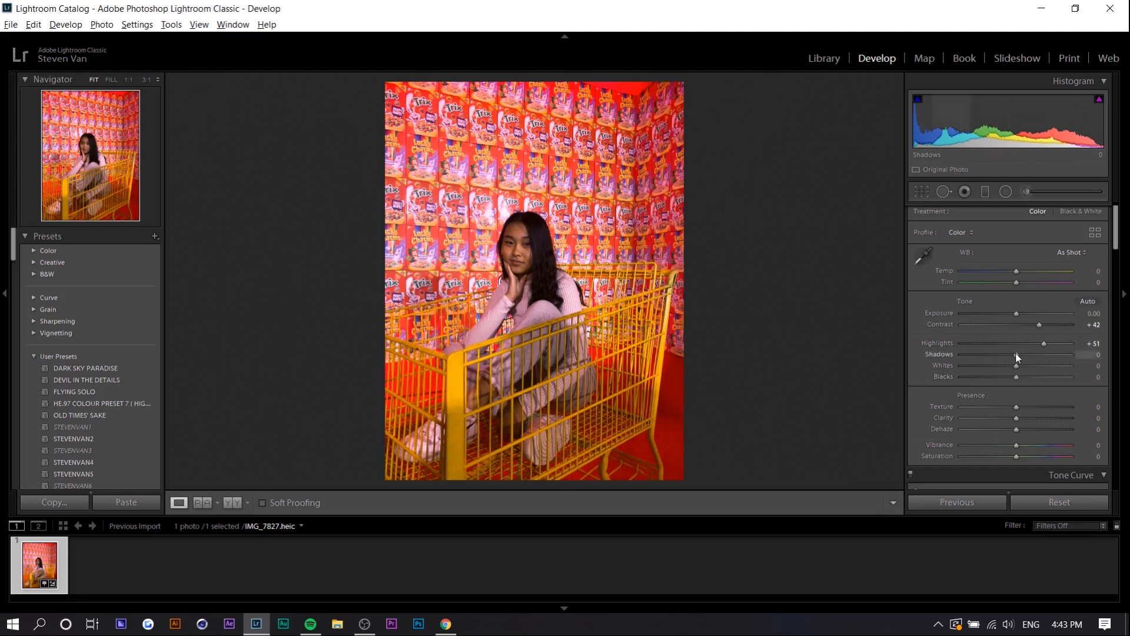
drag(1017, 354, 1013, 354)
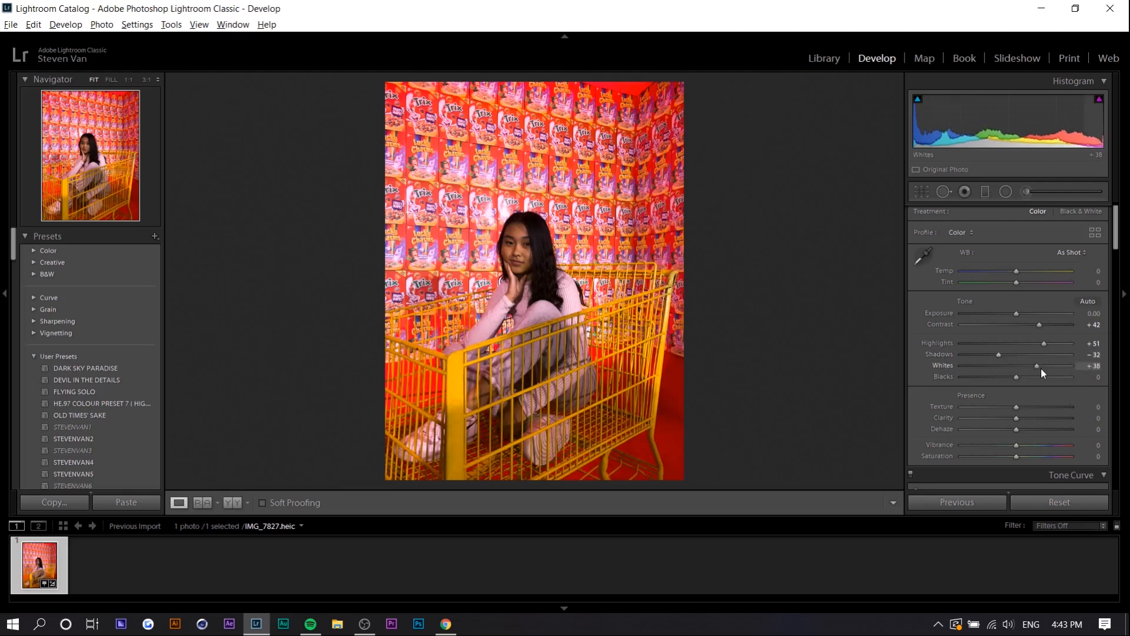
drag(1016, 377, 998, 377)
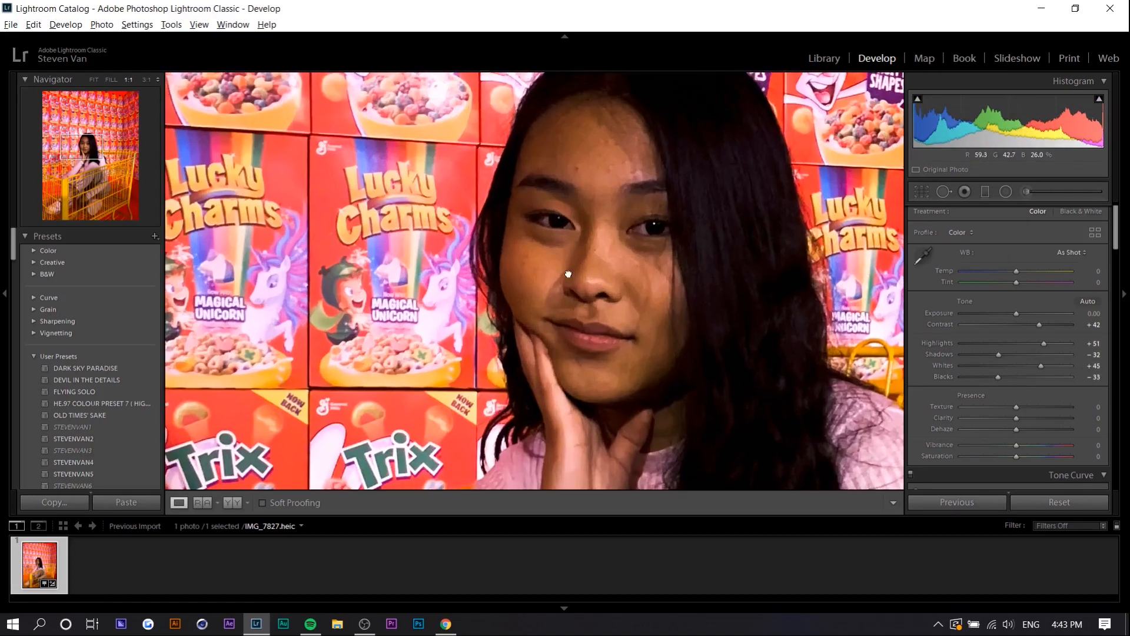
Step: Lift Shadows to about +30 and nudge Exposure up to roughly +0.38
drag(1017, 354, 1041, 355)
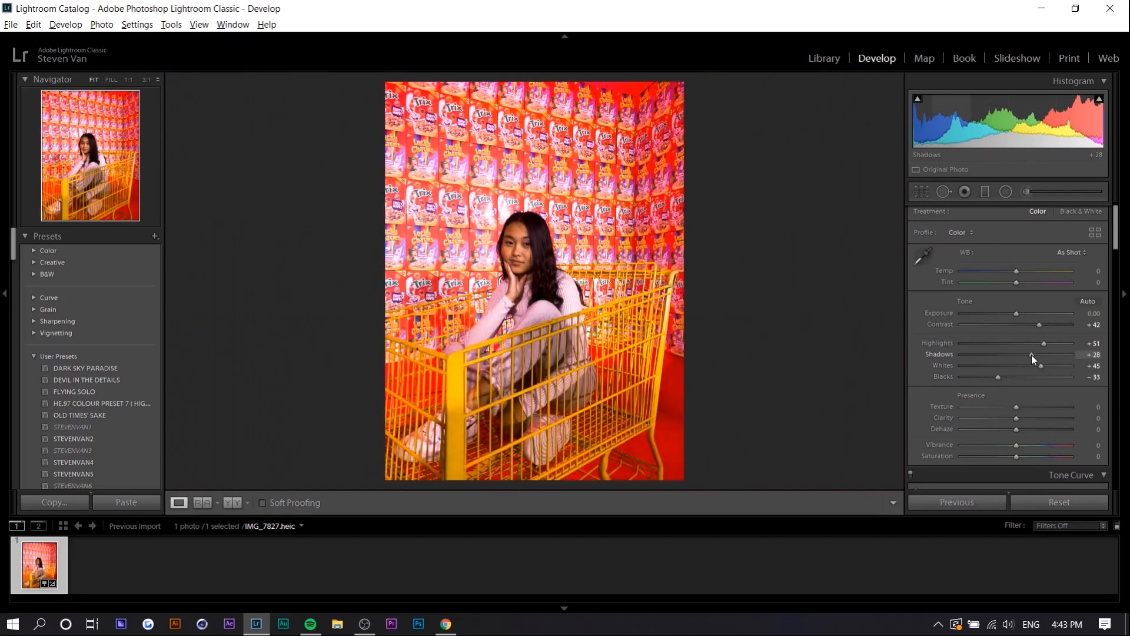
drag(1040, 365, 1042, 365)
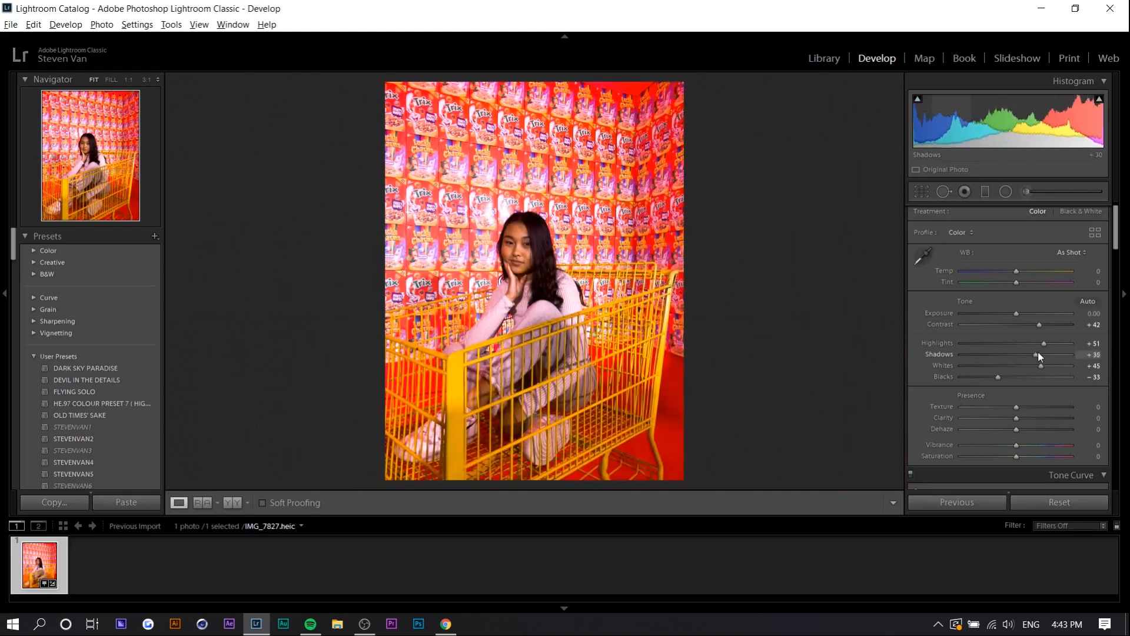
drag(1039, 354, 1032, 354)
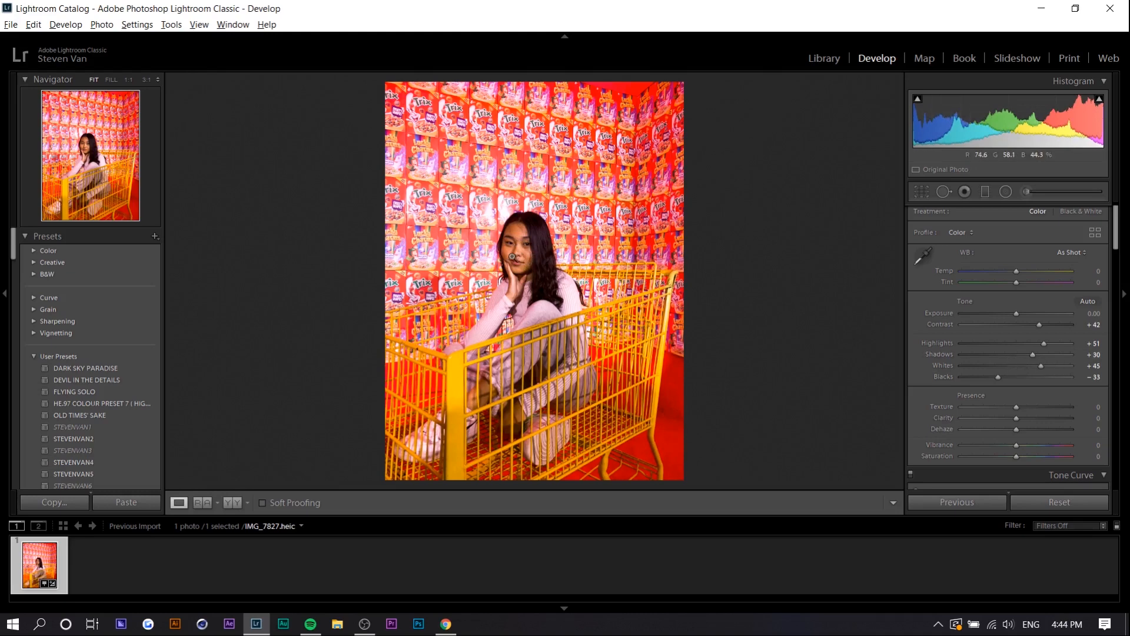
drag(1016, 313, 1019, 313)
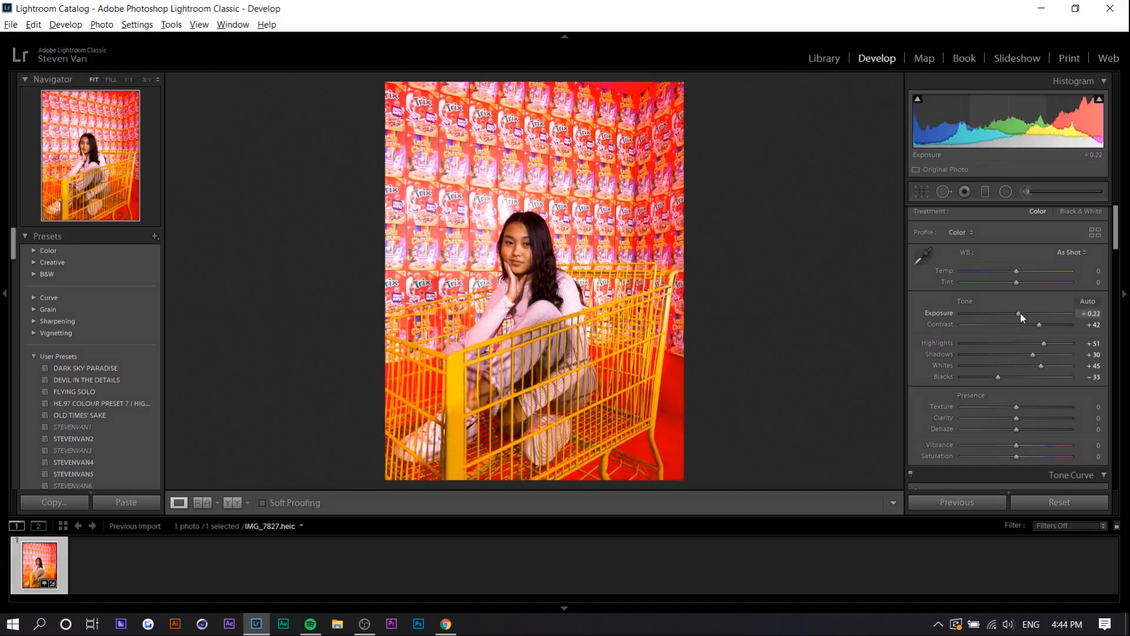
drag(1018, 313, 1021, 313)
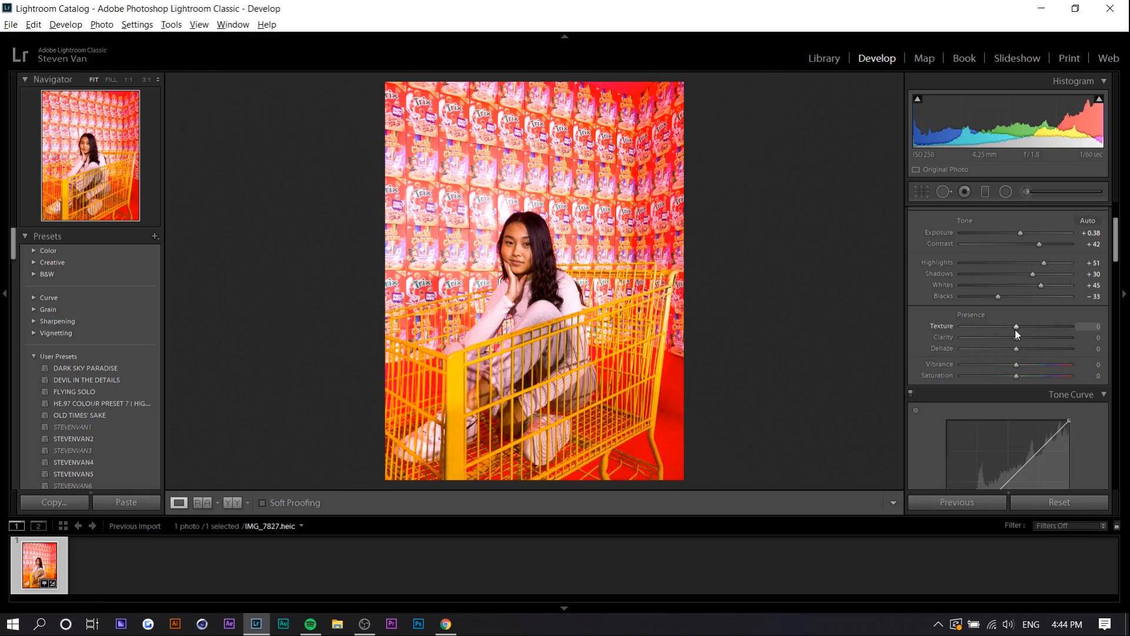
Step: Add Texture +41 and soften the image with Clarity around −26
drag(1016, 326, 1026, 326)
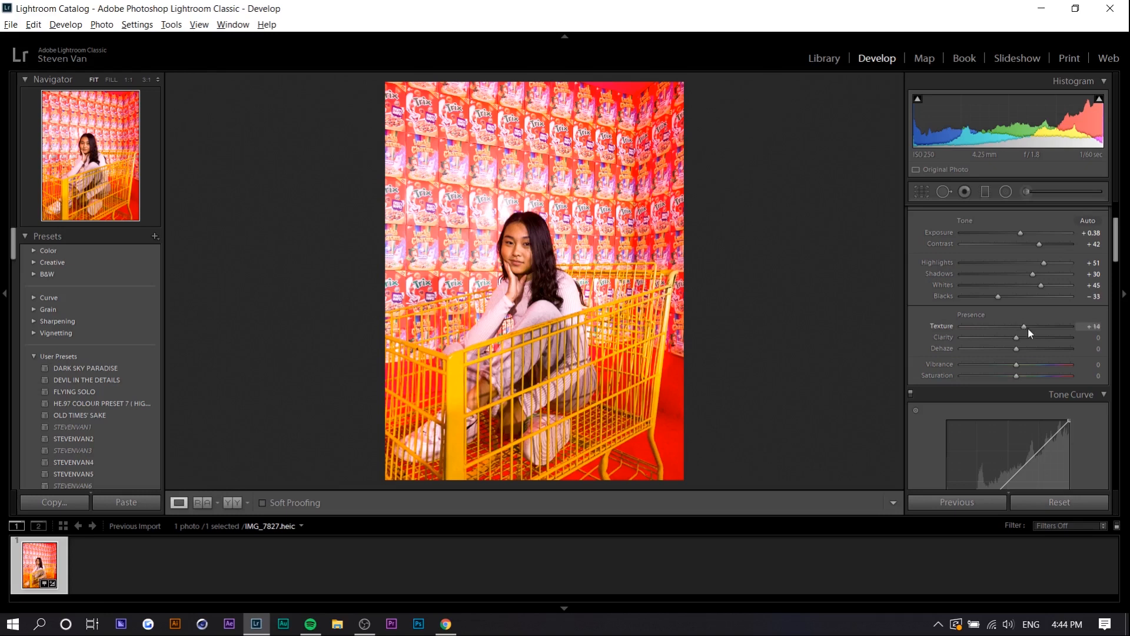
drag(1016, 326, 1023, 326)
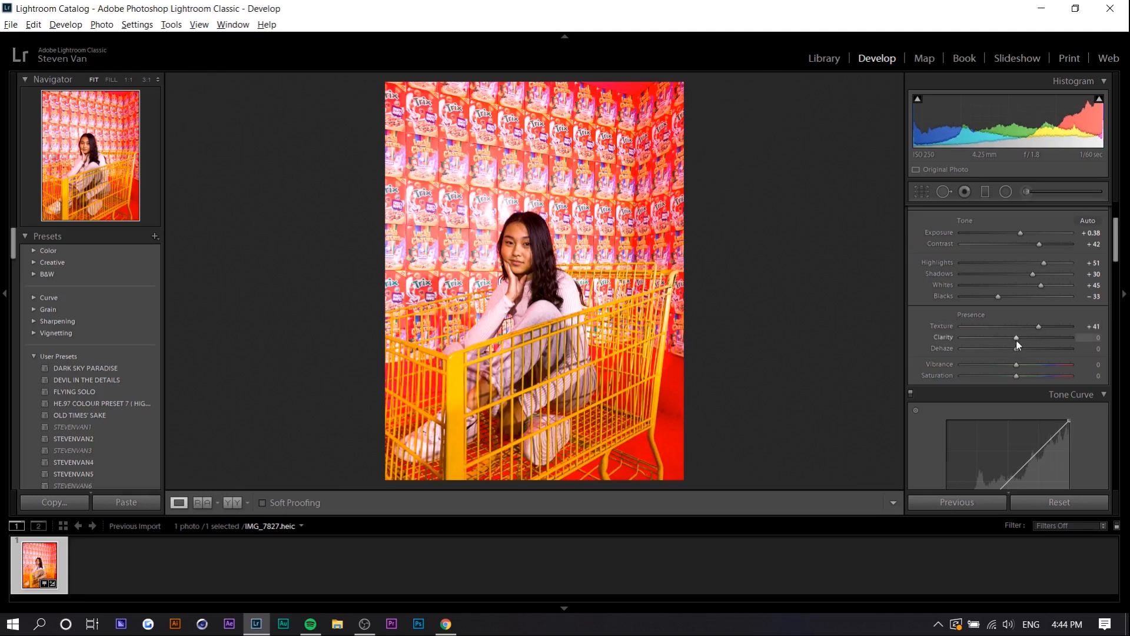
drag(1016, 338, 1005, 337)
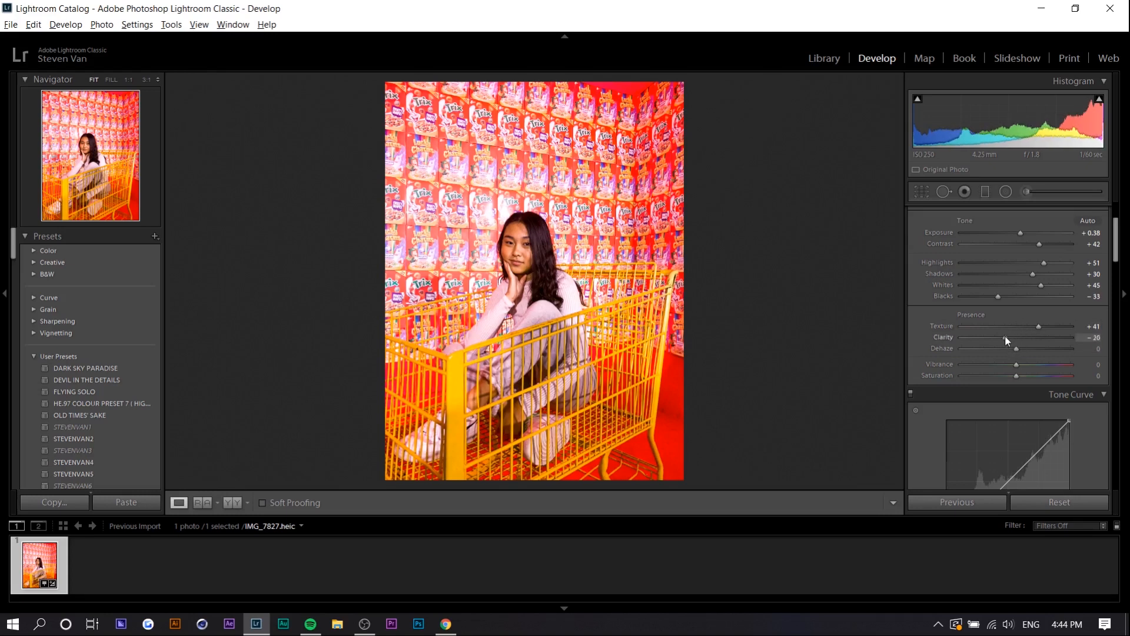
drag(1016, 338, 1012, 338)
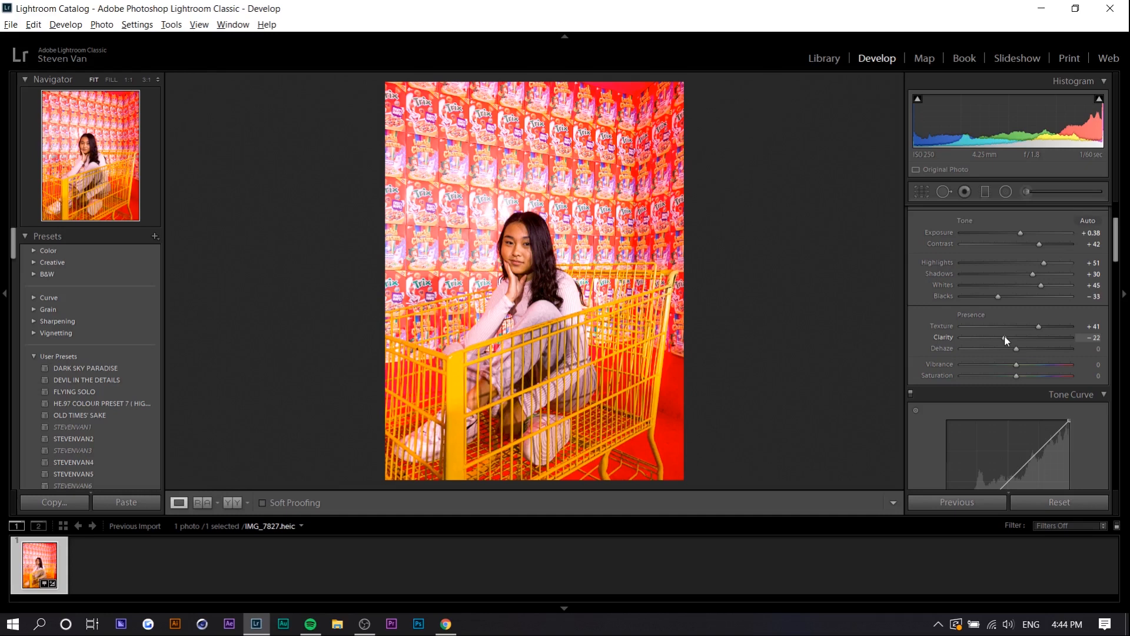
drag(1005, 336, 993, 337)
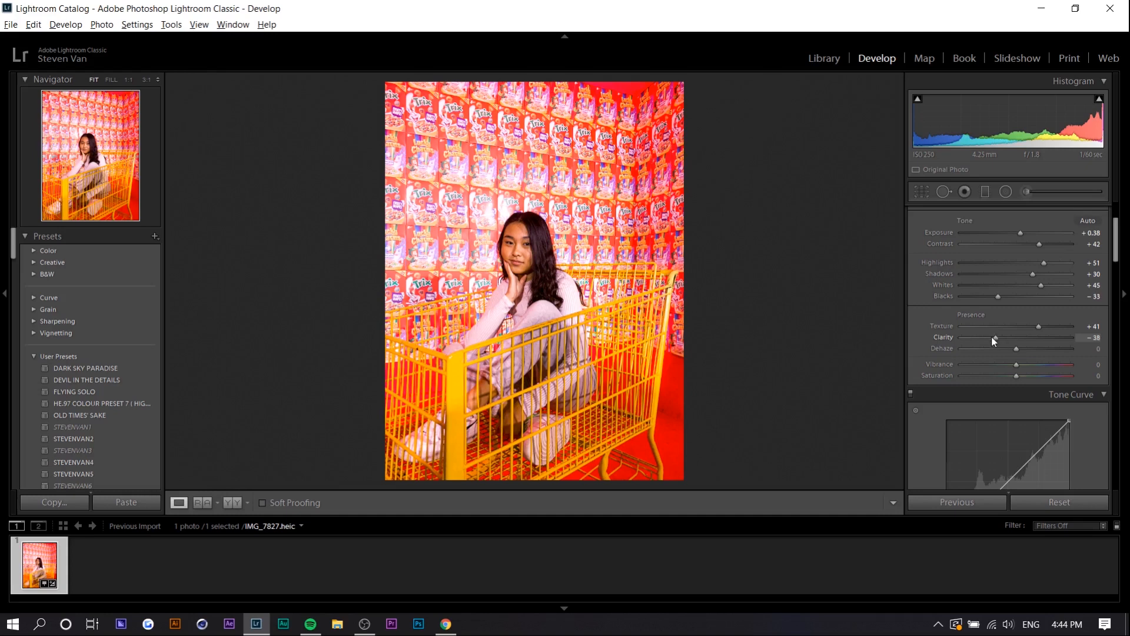
drag(994, 338, 968, 338)
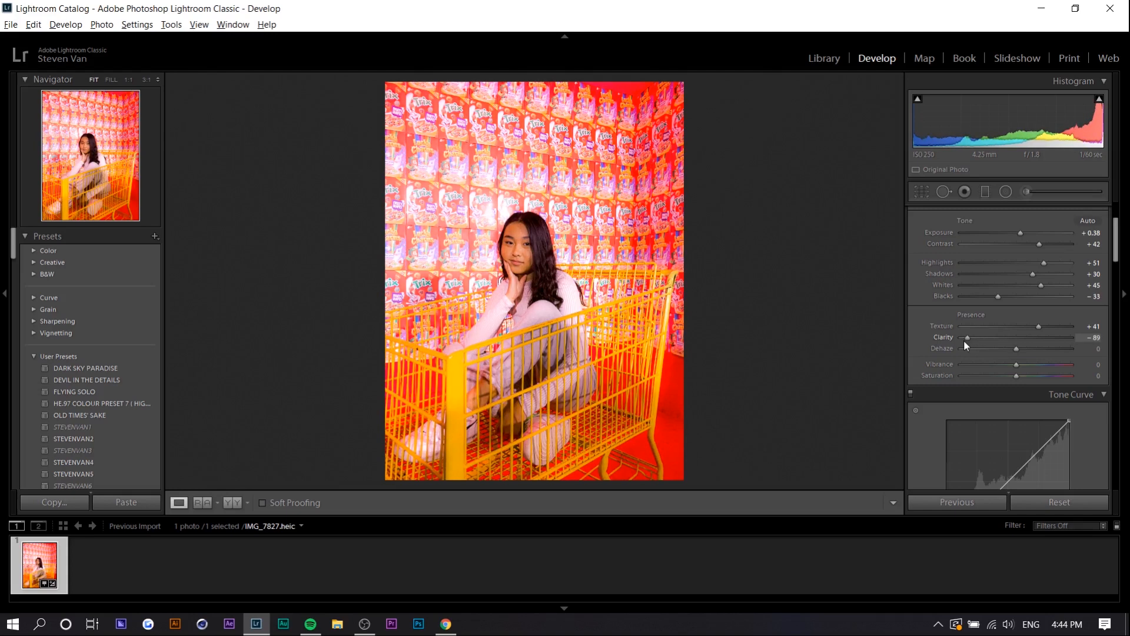
drag(968, 338, 1001, 338)
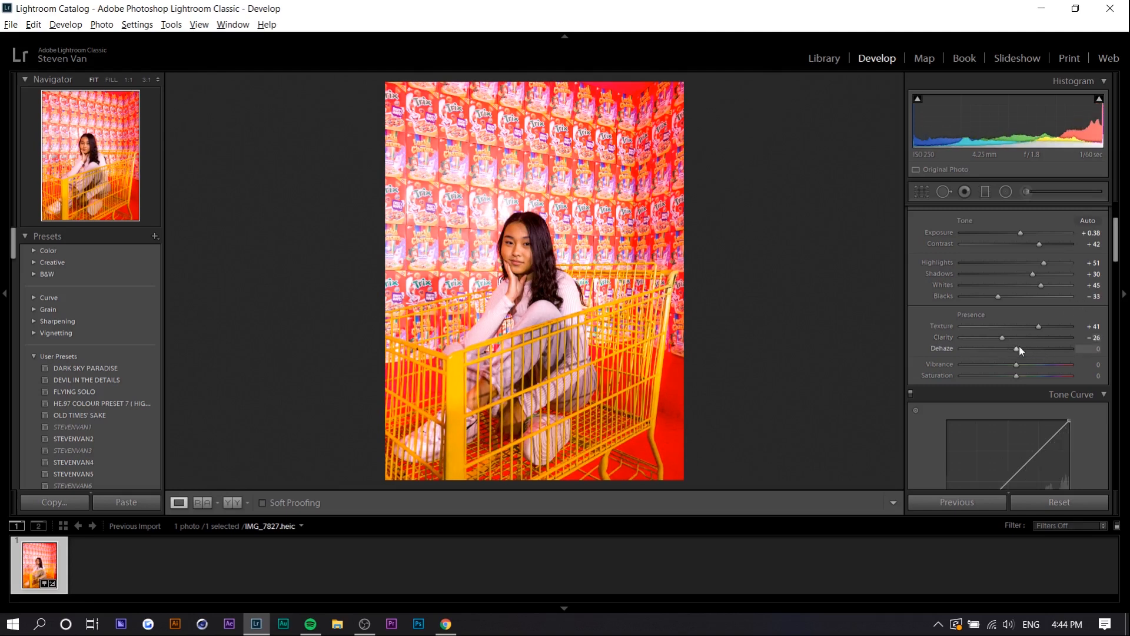
Step: Introduce a slight haze with Dehaze set to −28
drag(1016, 349, 1002, 348)
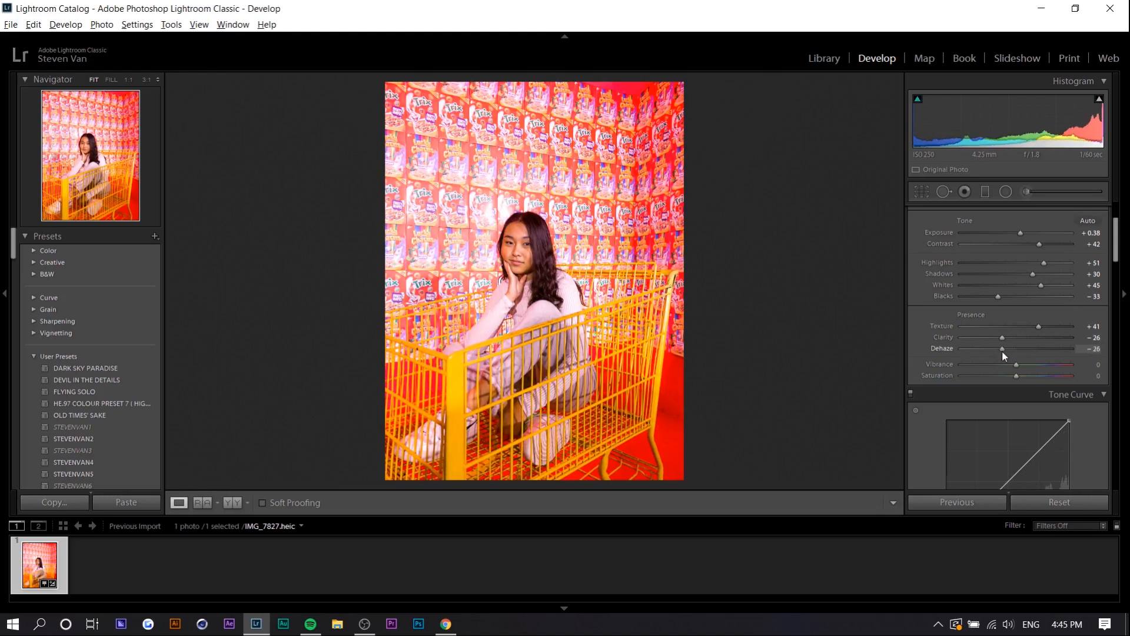
drag(1002, 349, 998, 349)
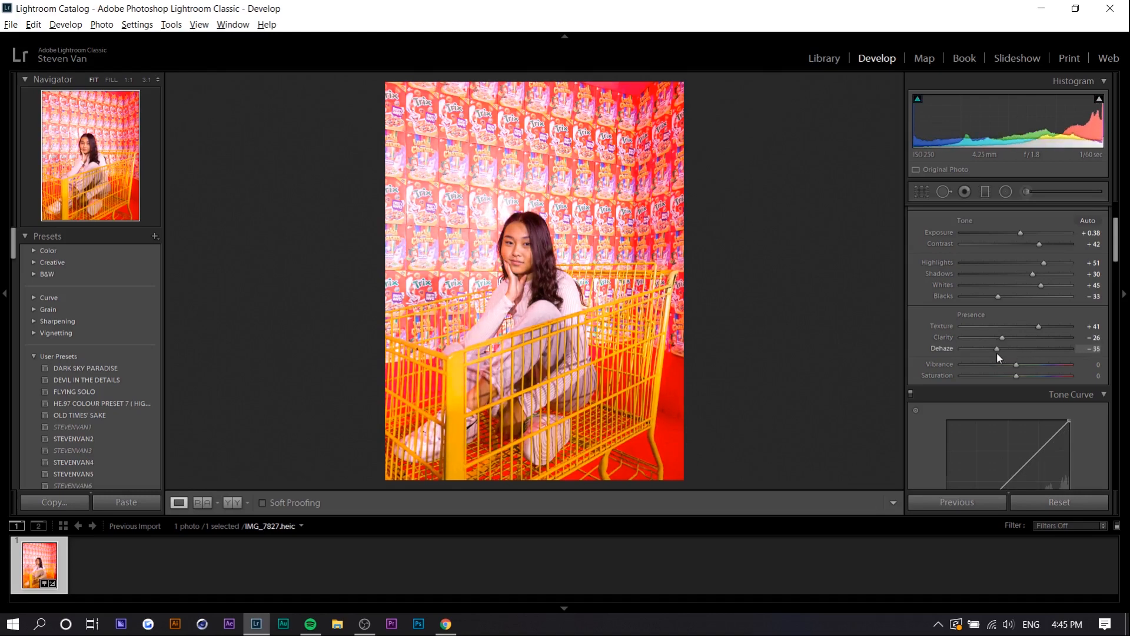
drag(997, 349, 1002, 349)
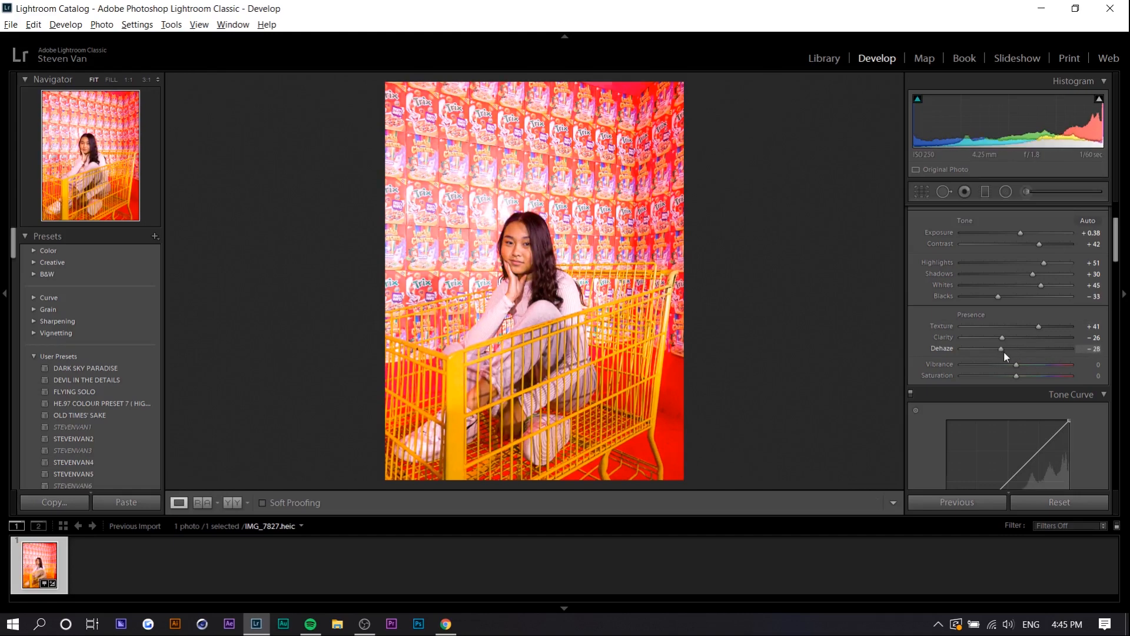
click(930, 210)
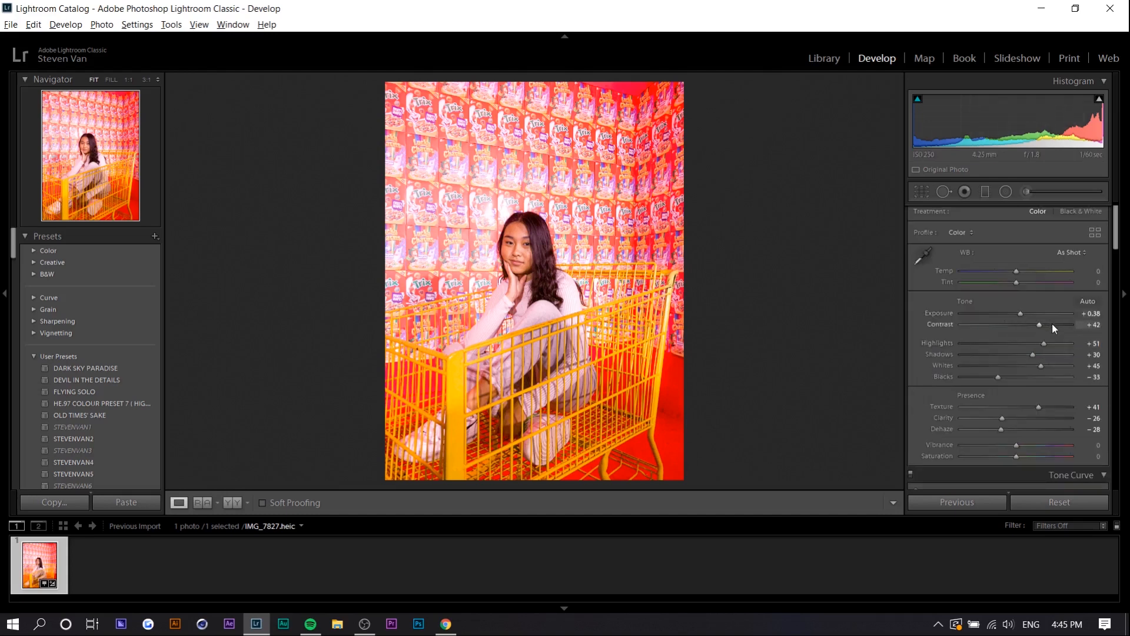
Step: Move to the Tone Curve and test lifting the dark end before returning it to its start
drag(1049, 325, 1074, 325)
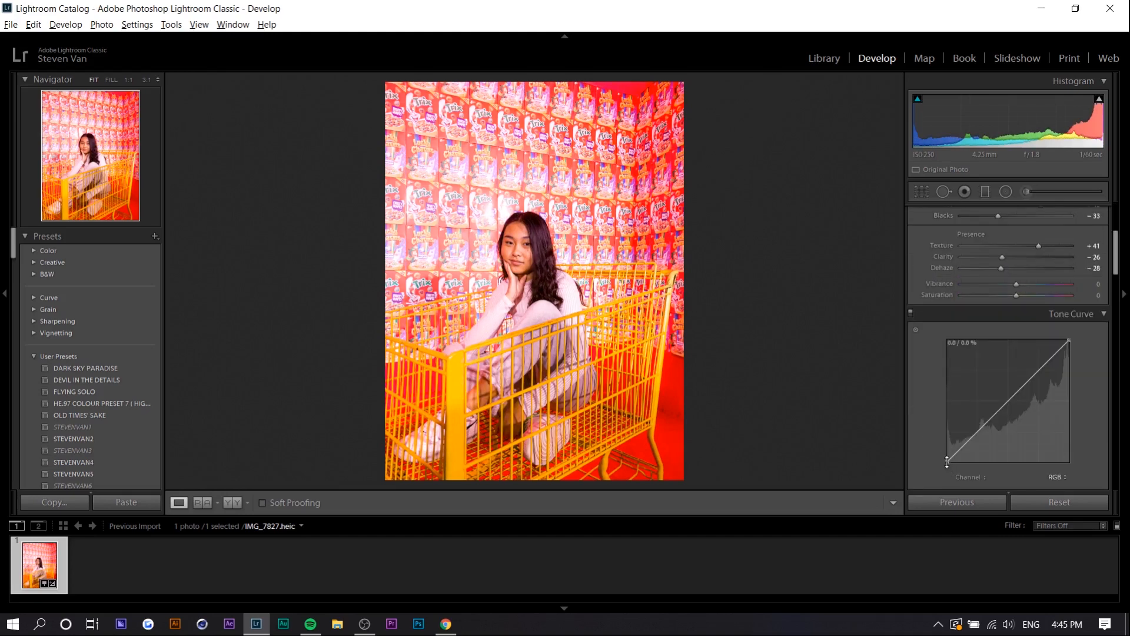
drag(947, 462, 948, 443)
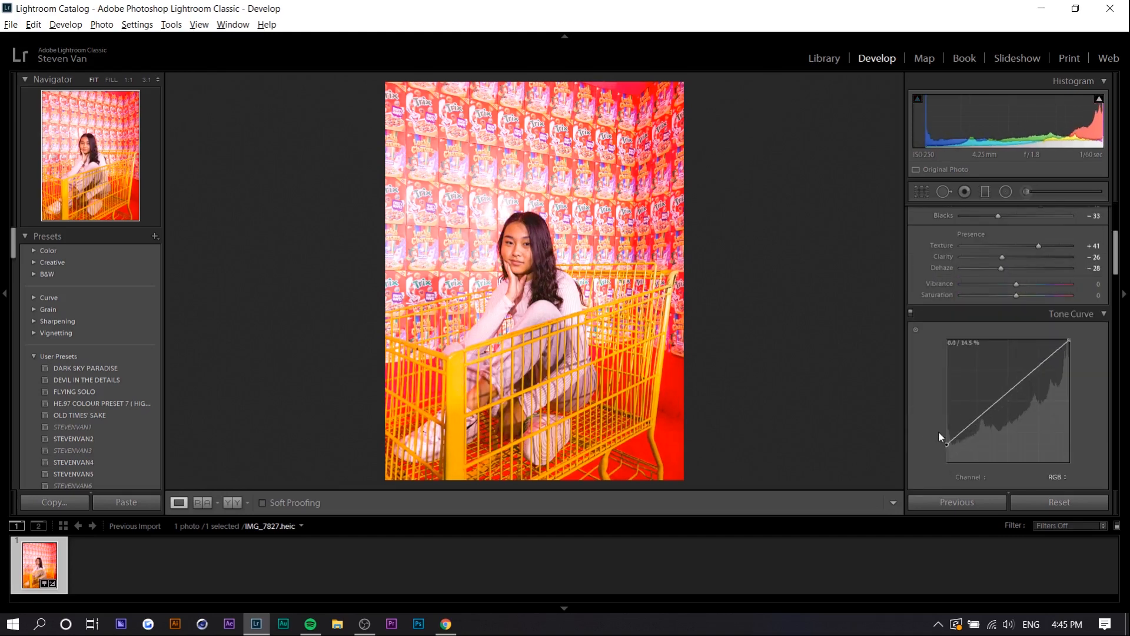
drag(945, 442, 945, 365)
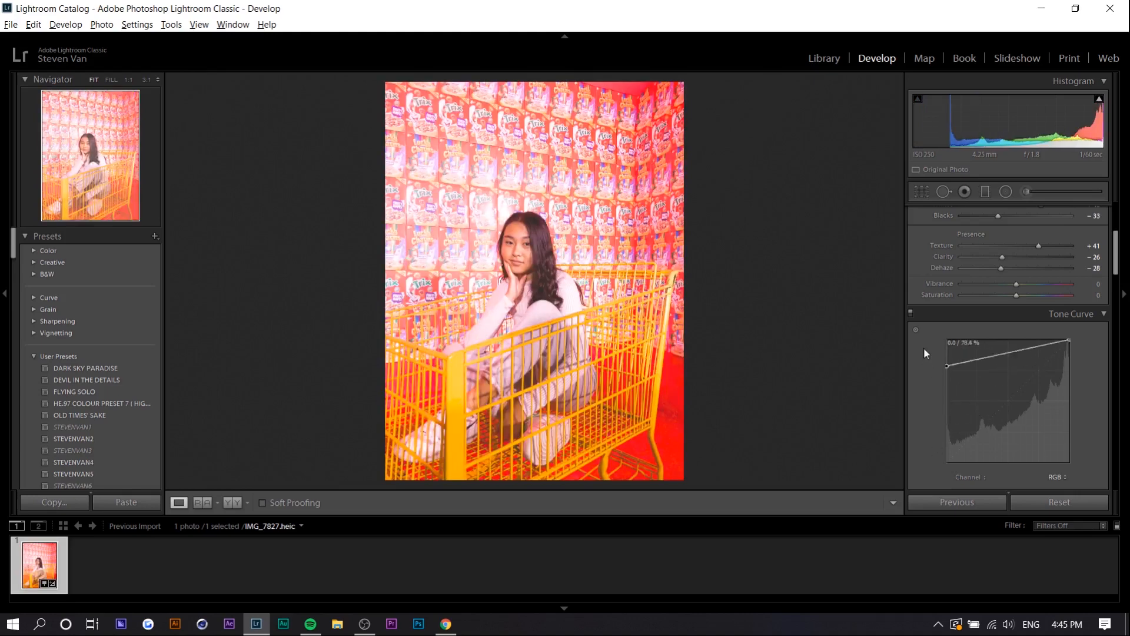
drag(946, 365, 946, 464)
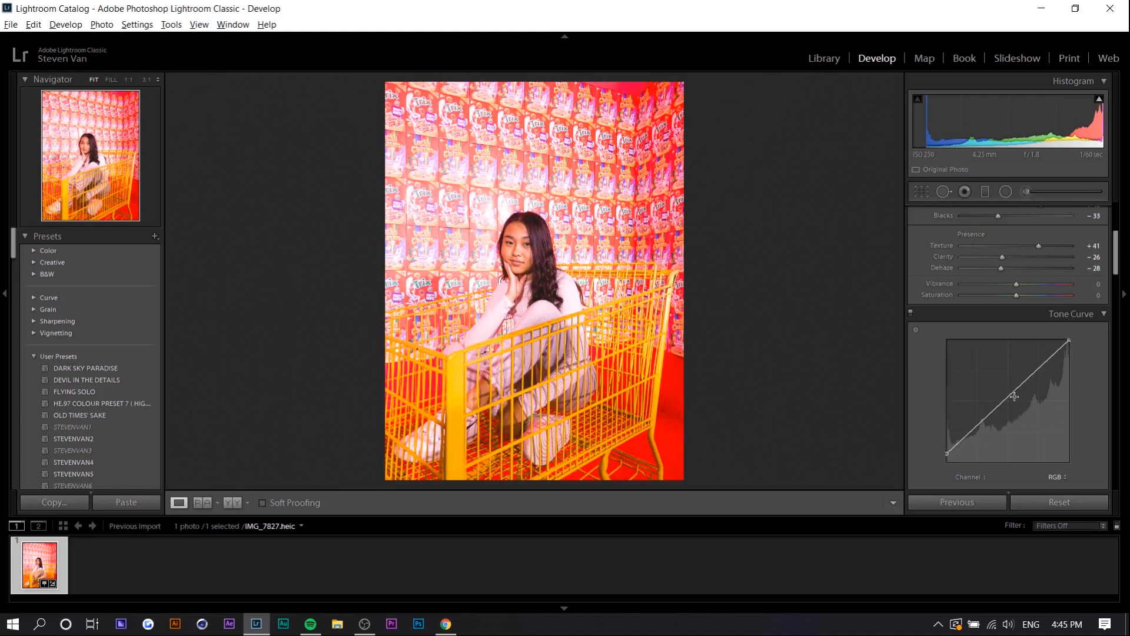
Step: Anchor midtone points on the RGB curve and pull the highlight end down to about 92%
drag(1014, 396, 1009, 395)
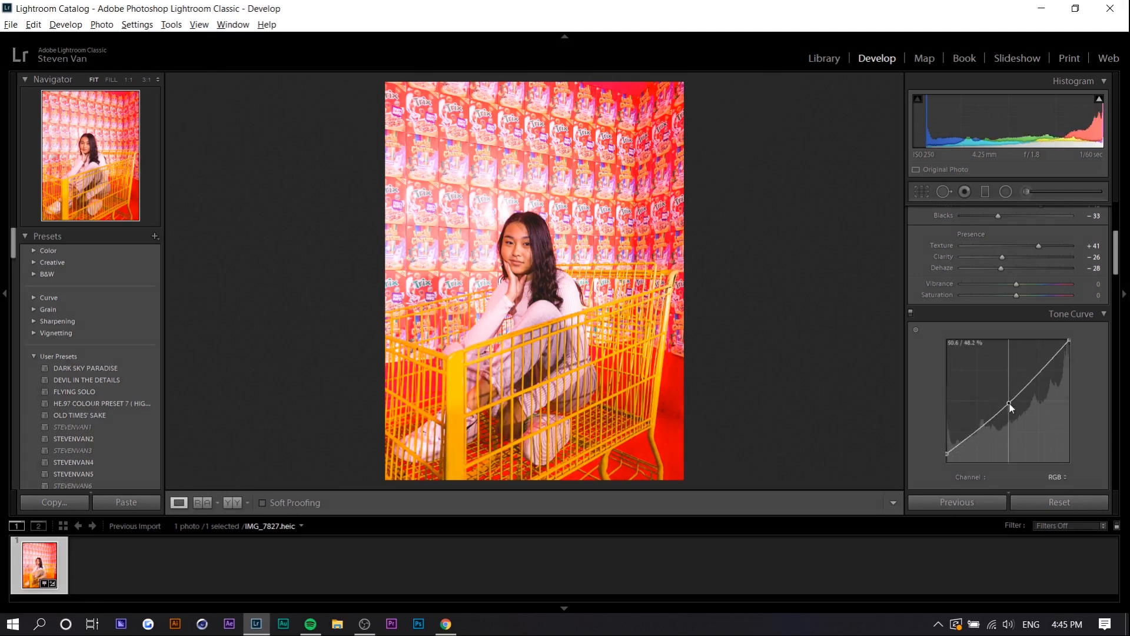
drag(1009, 405, 1069, 340)
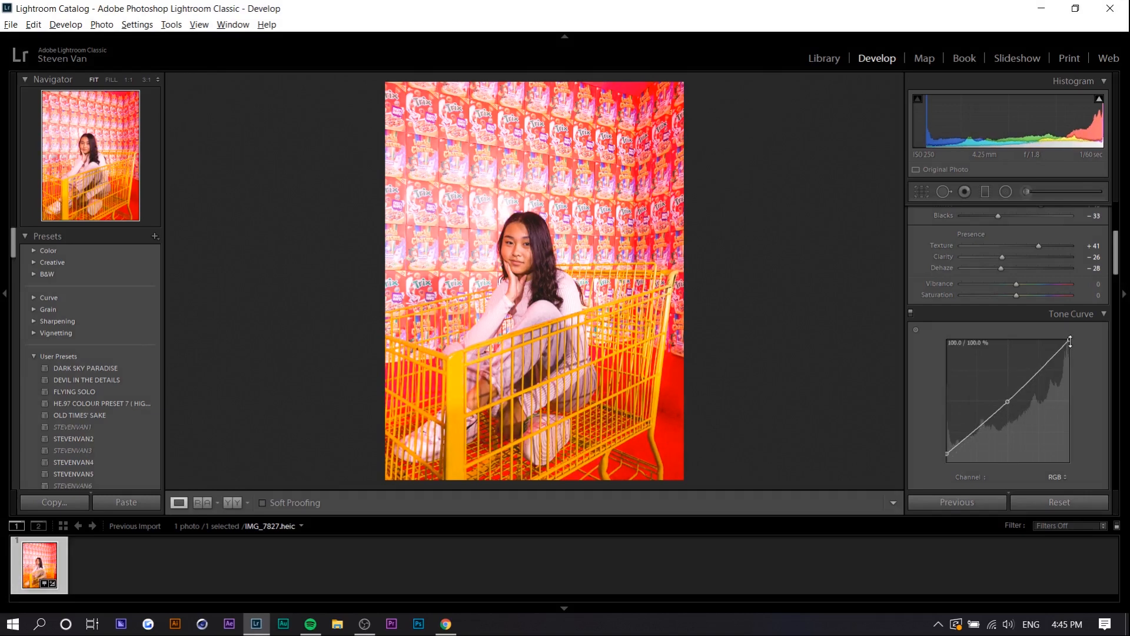
drag(1071, 340, 1066, 414)
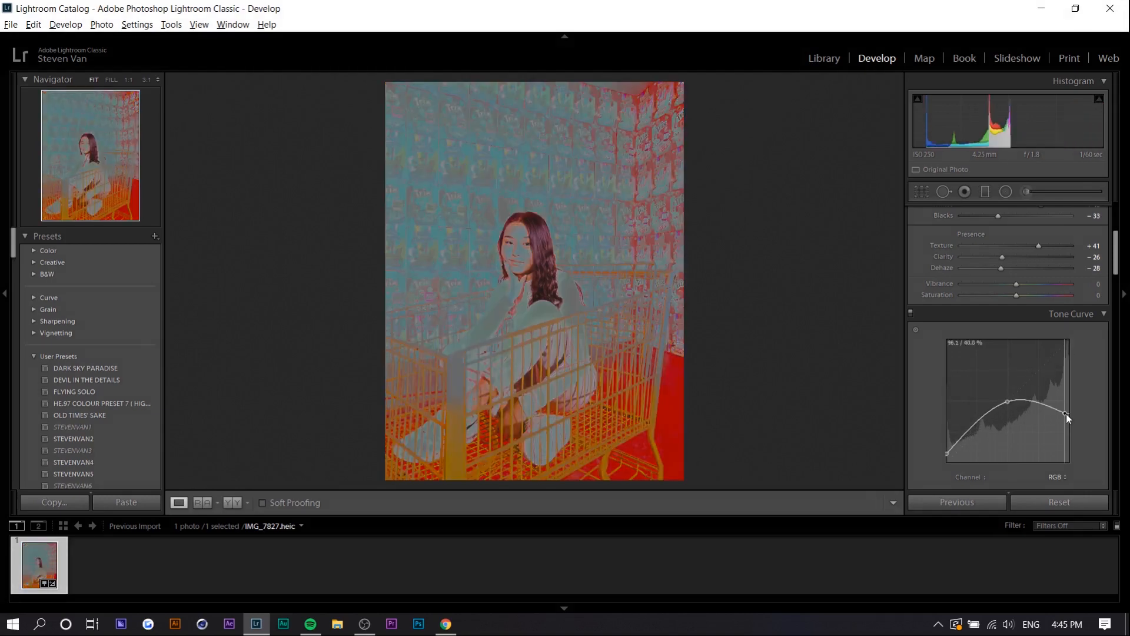
drag(1066, 417, 1069, 362)
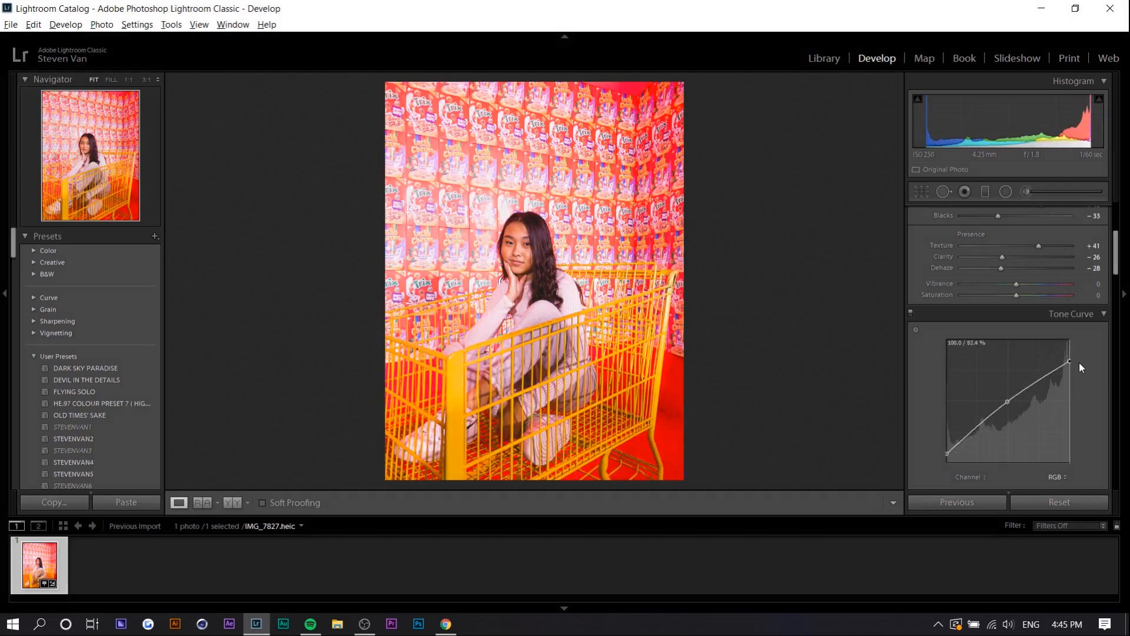
drag(1069, 361, 1069, 345)
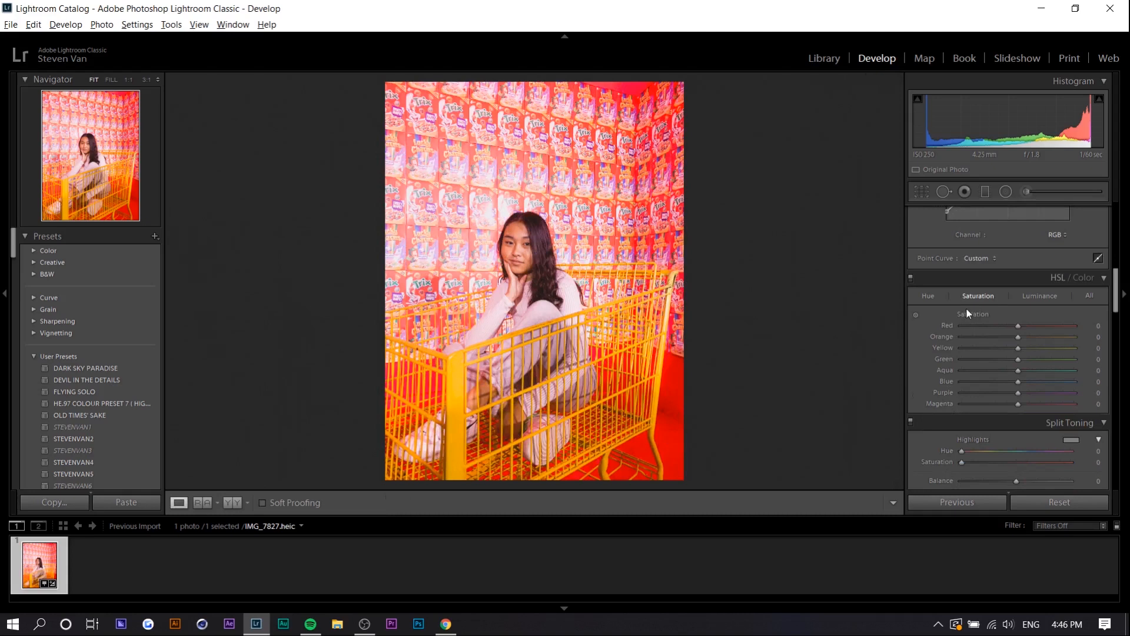
mouse_move(1049, 302)
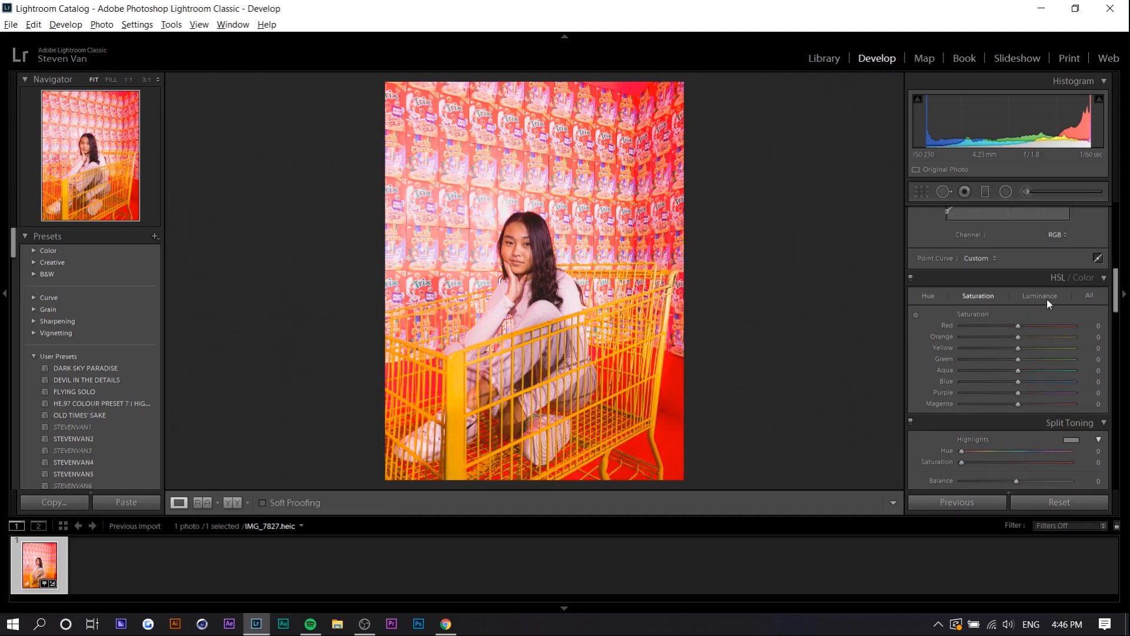
Step: Raise Orange, Yellow and Red luminance, then lower Yellow saturation in the color mix
click(1039, 297)
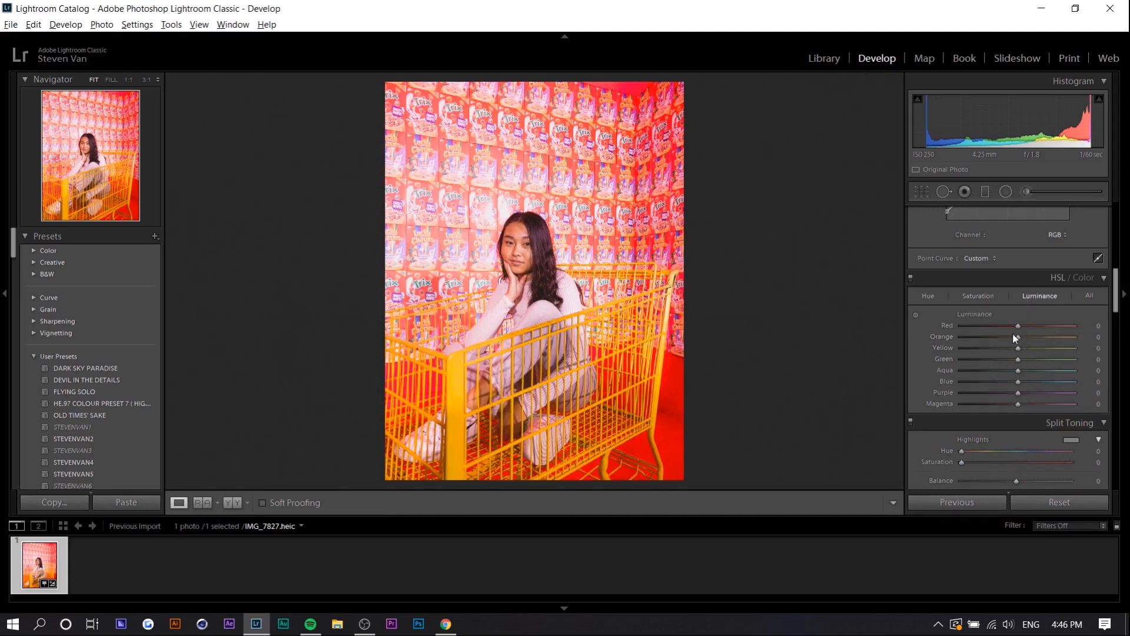
drag(1015, 336, 1040, 336)
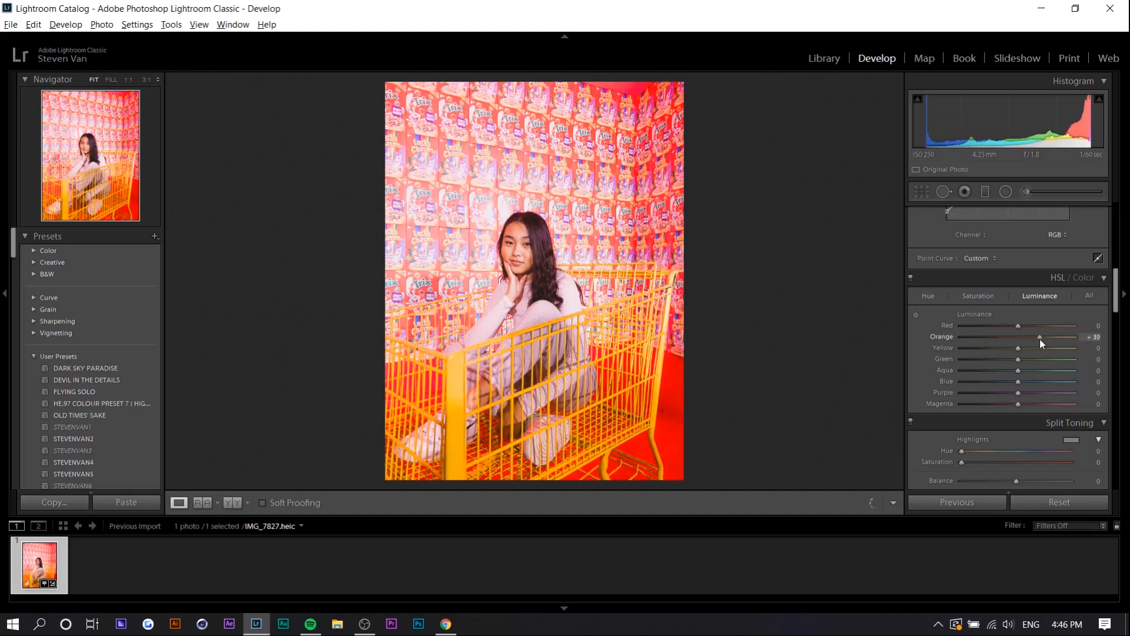
drag(1017, 347, 1035, 347)
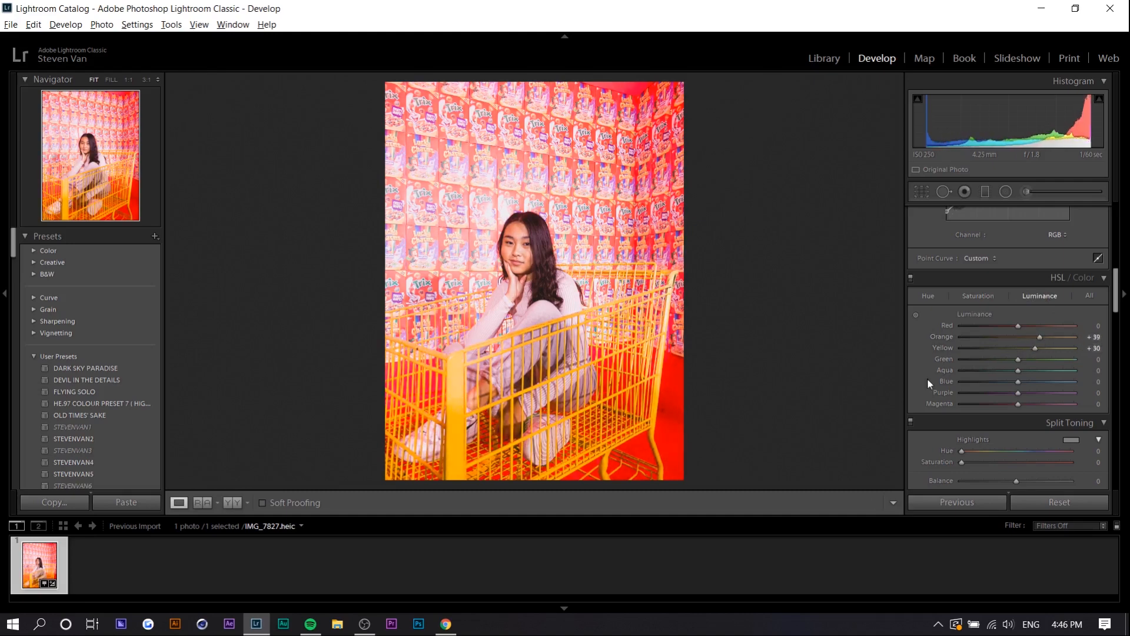
drag(1017, 325, 1009, 325)
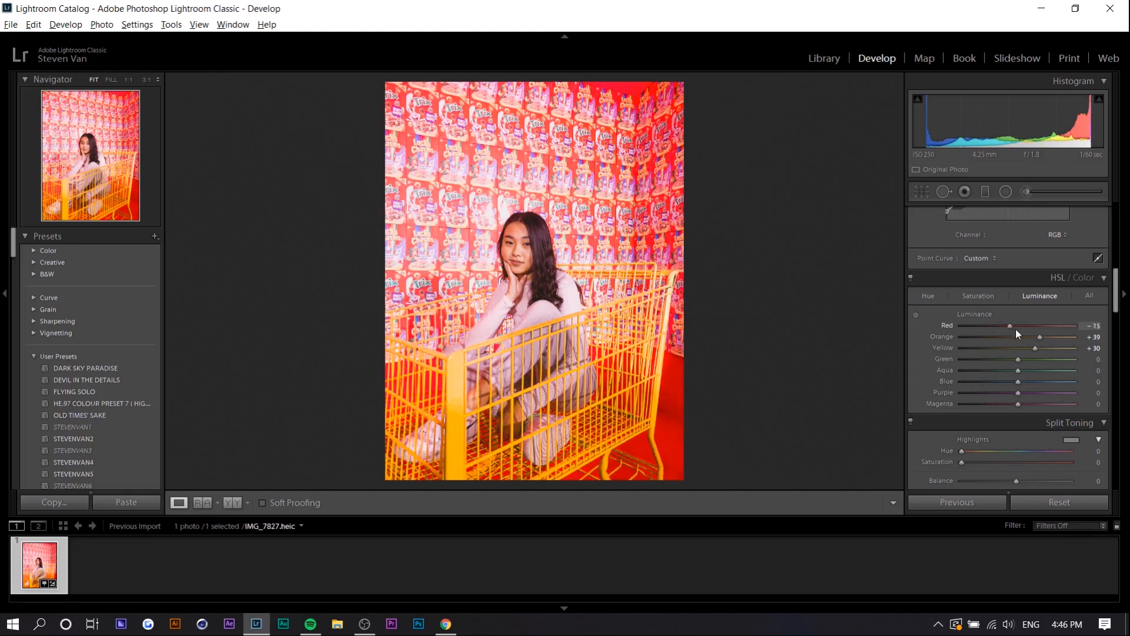
drag(1009, 324, 1022, 325)
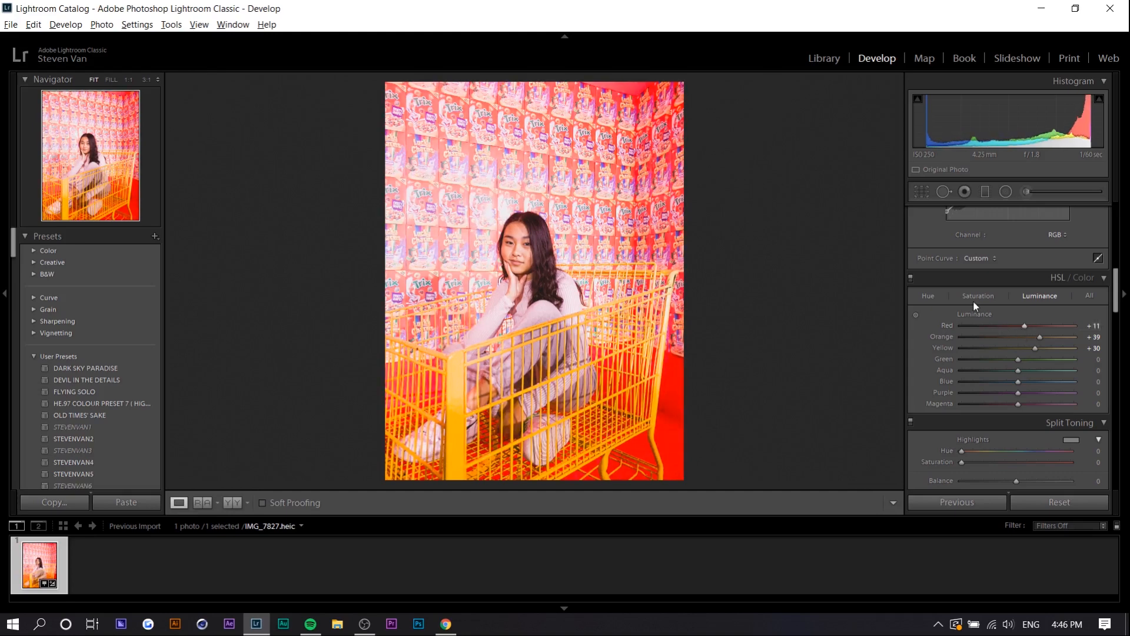
mouse_move(974, 304)
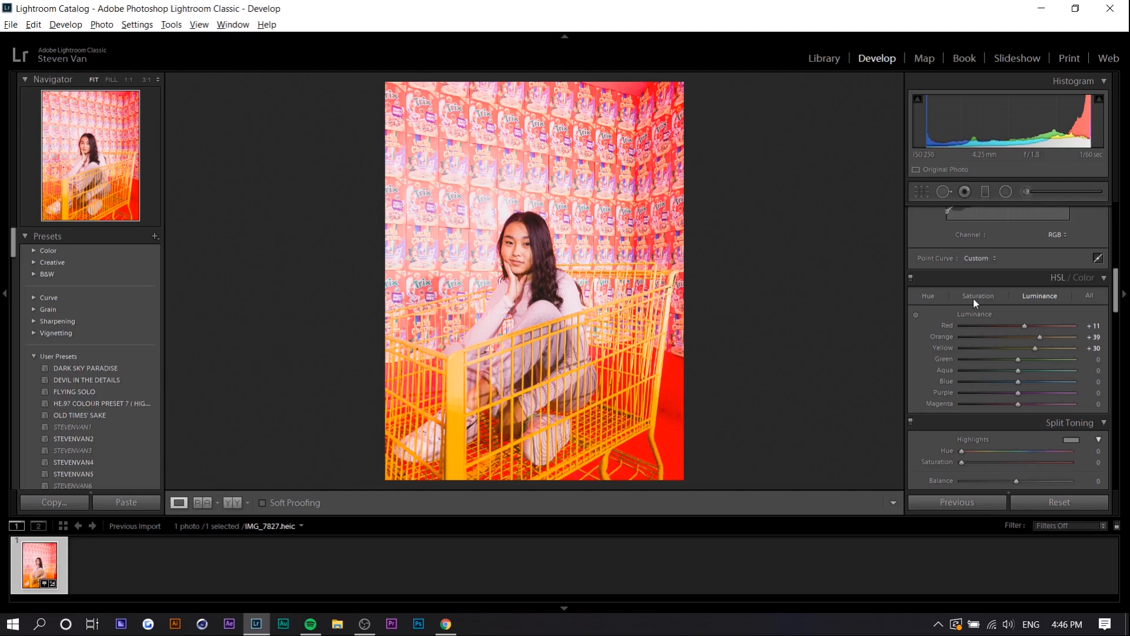
click(978, 295)
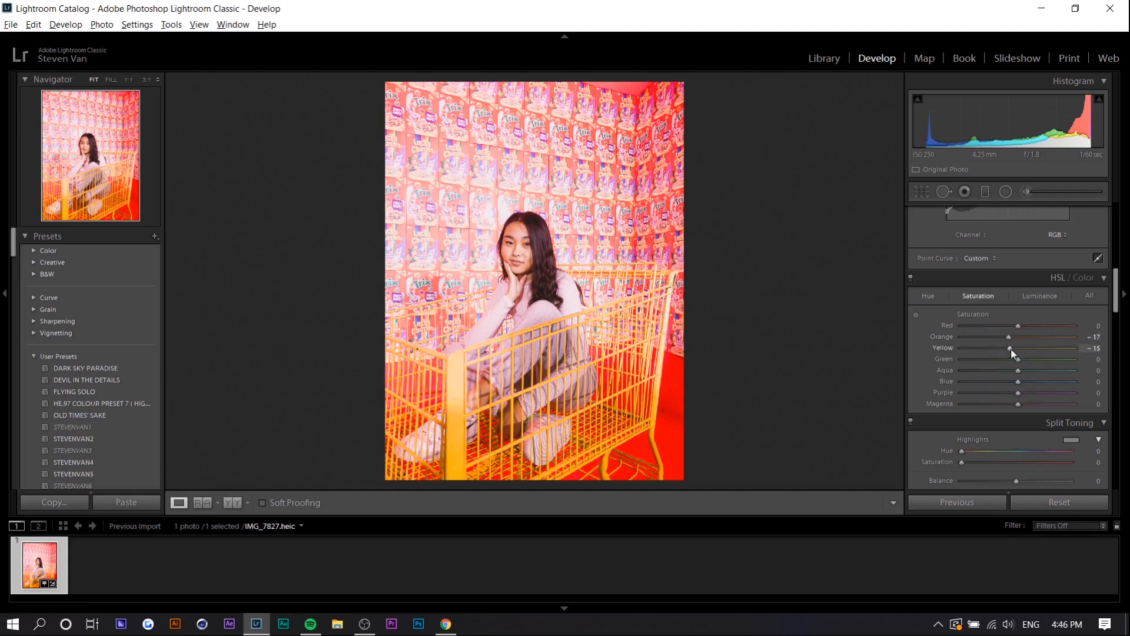
drag(1011, 348, 1006, 349)
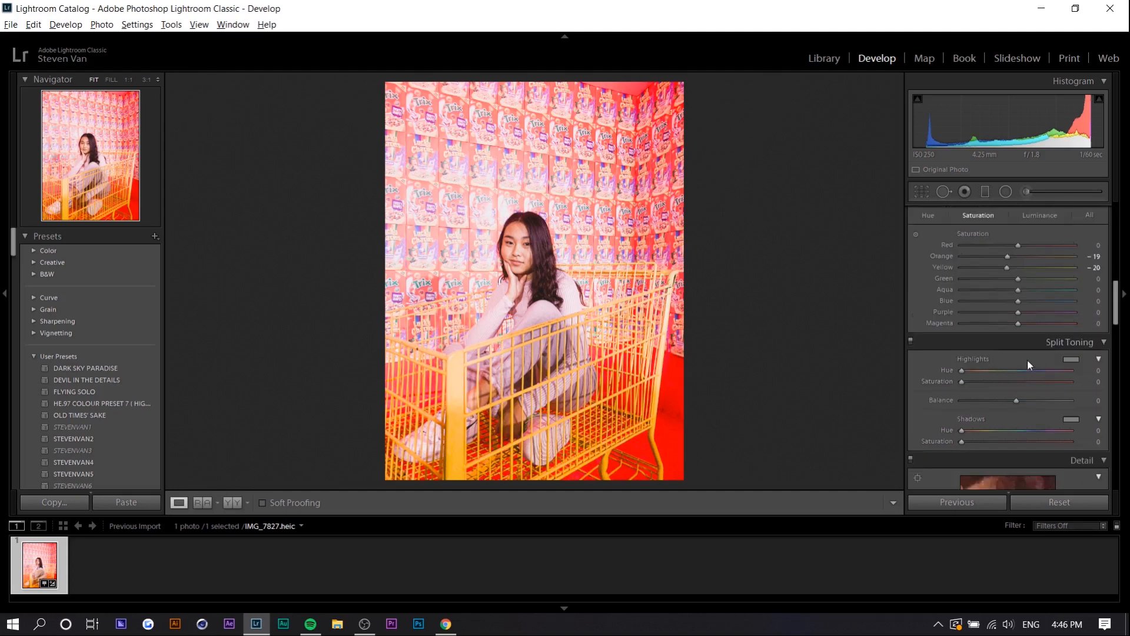
mouse_move(1087, 369)
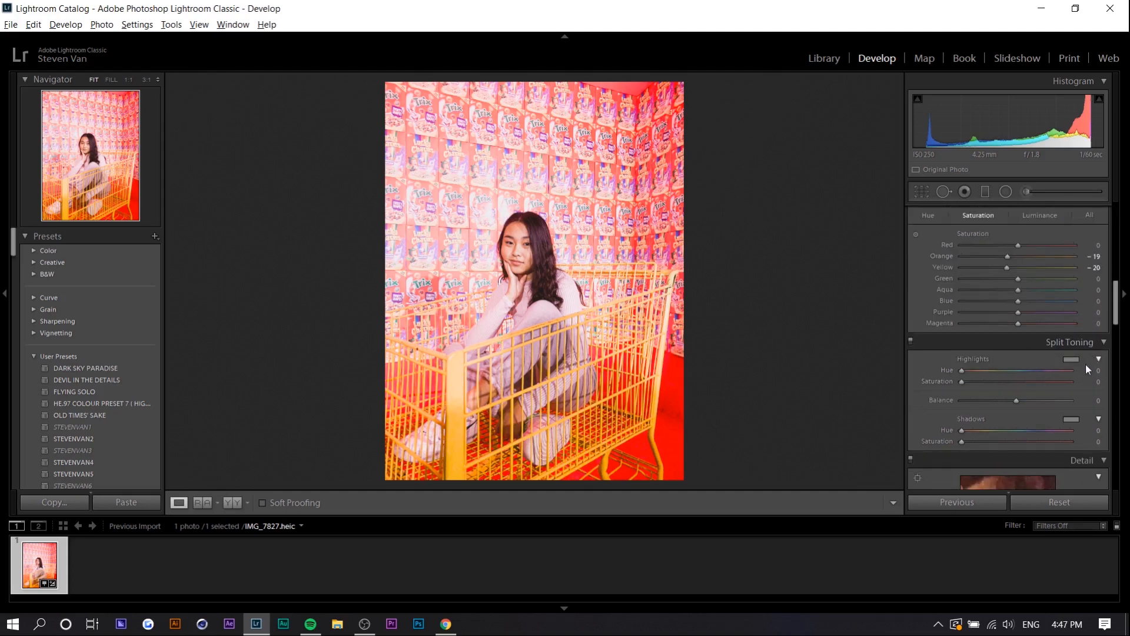
Step: Tint the highlights yellowish and settle the split-toning Balance near +3
click(1071, 358)
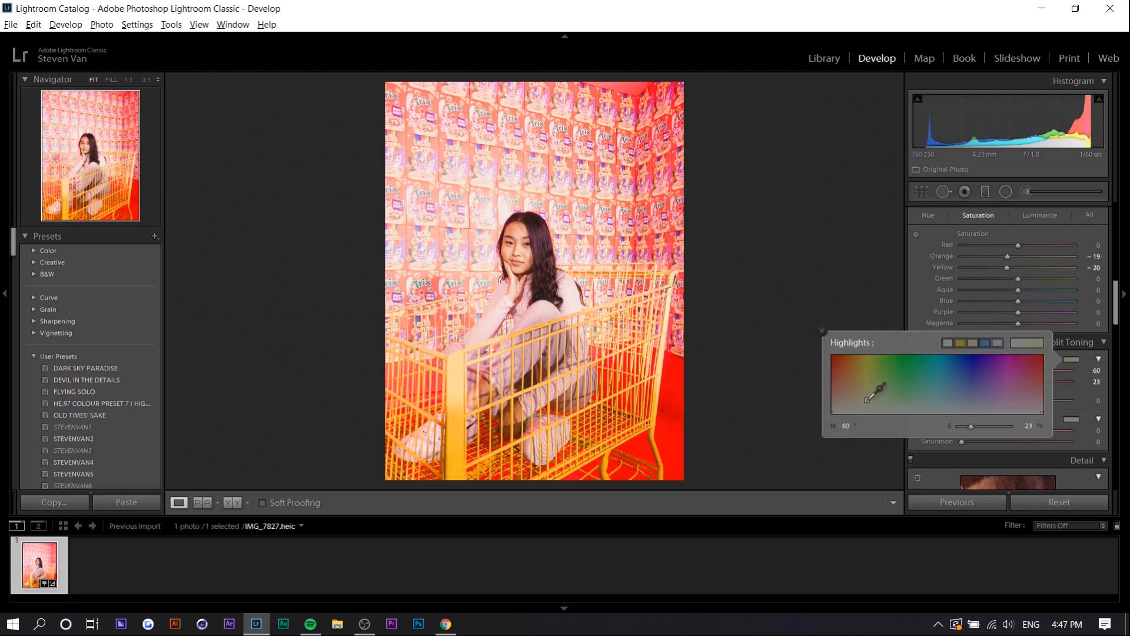
drag(872, 393, 864, 400)
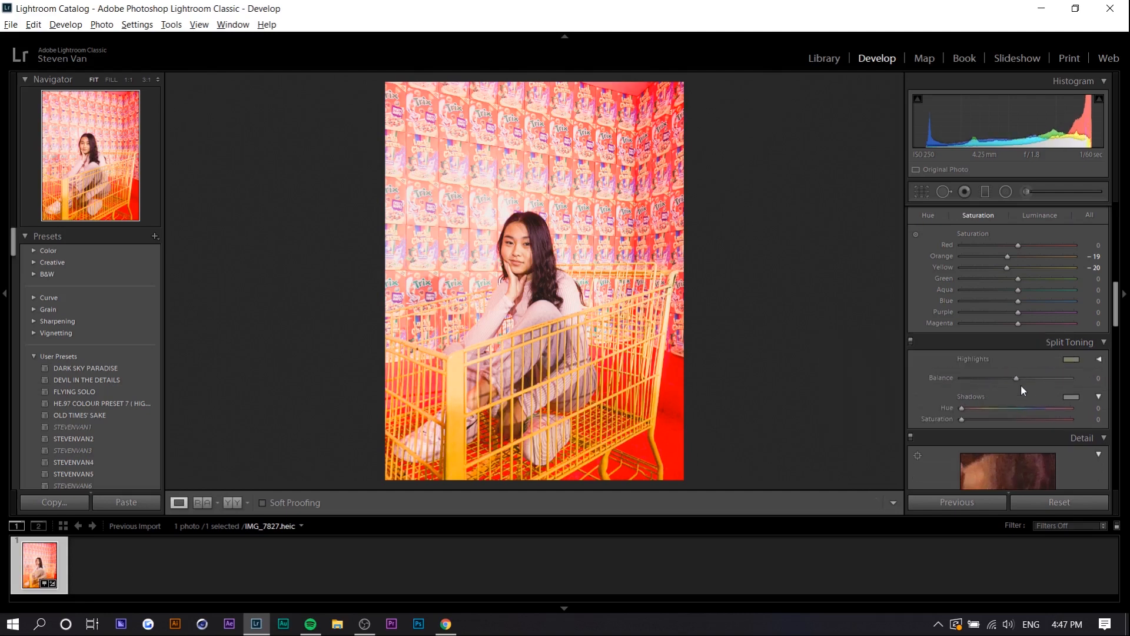
drag(1016, 378, 1060, 378)
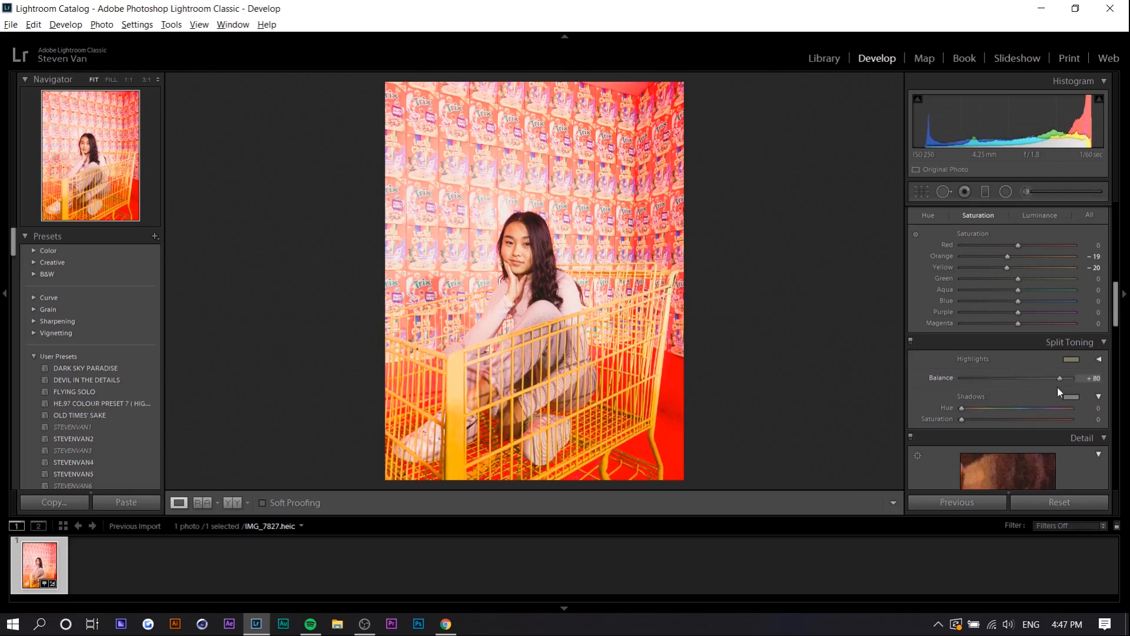
drag(1060, 377, 1017, 378)
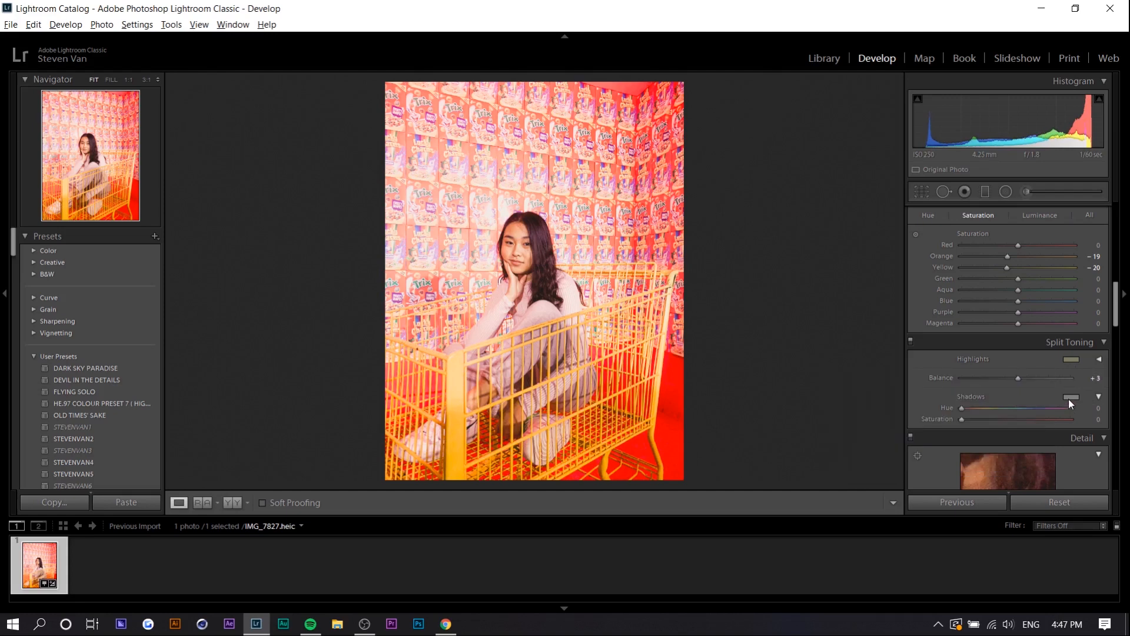
Step: Give the shadows a subtle yellow-green tint around hue 85, saturation 14
click(1072, 398)
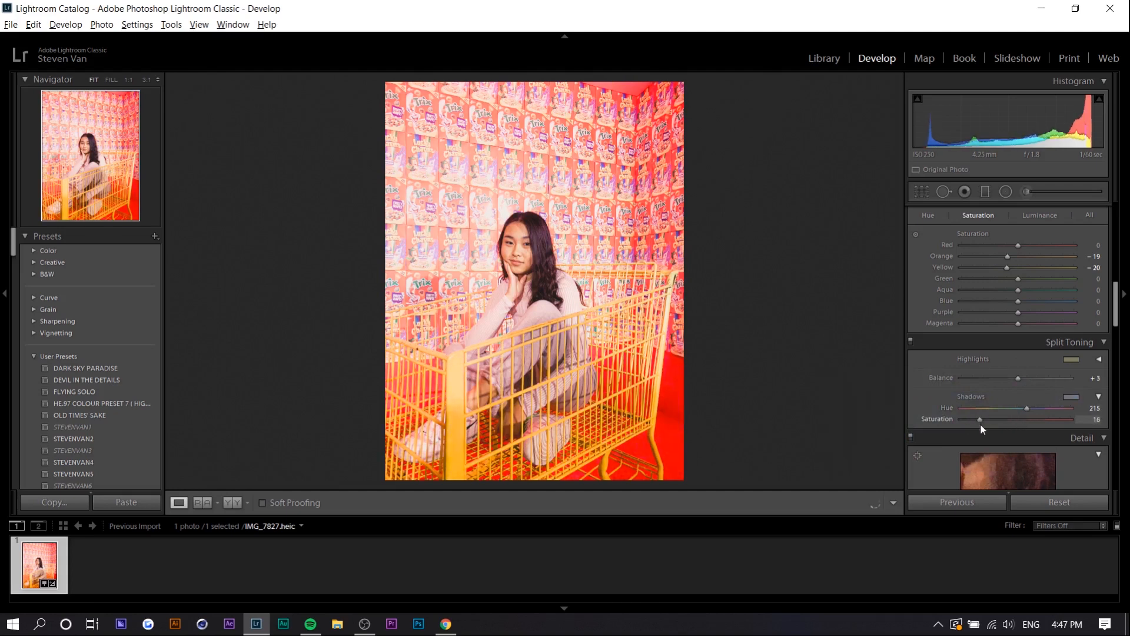
click(1071, 396)
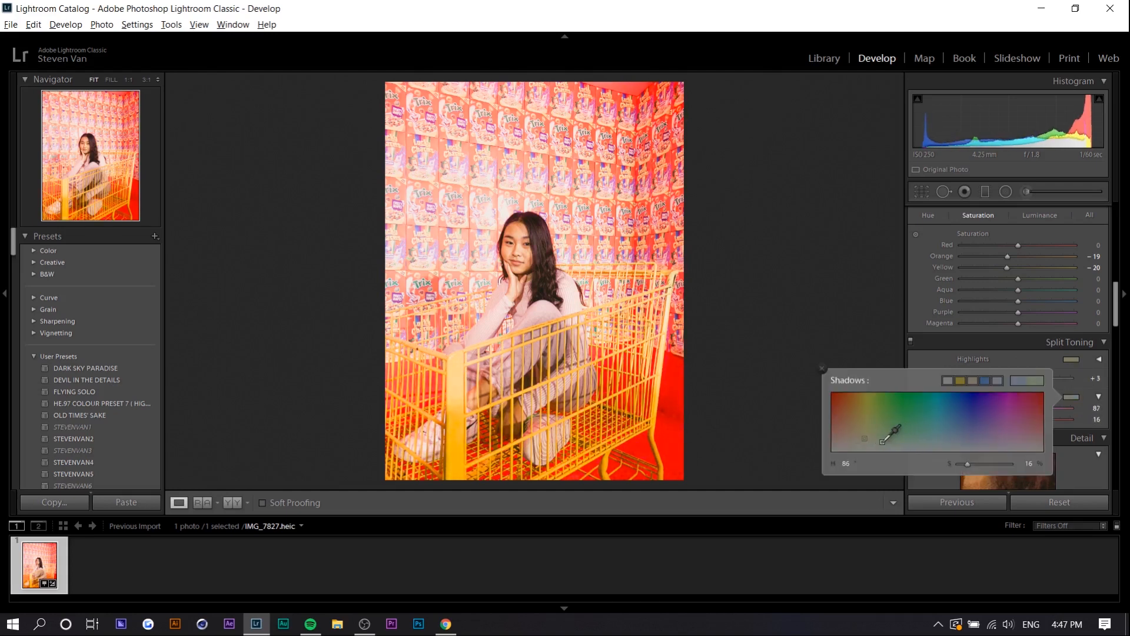
drag(891, 432, 879, 441)
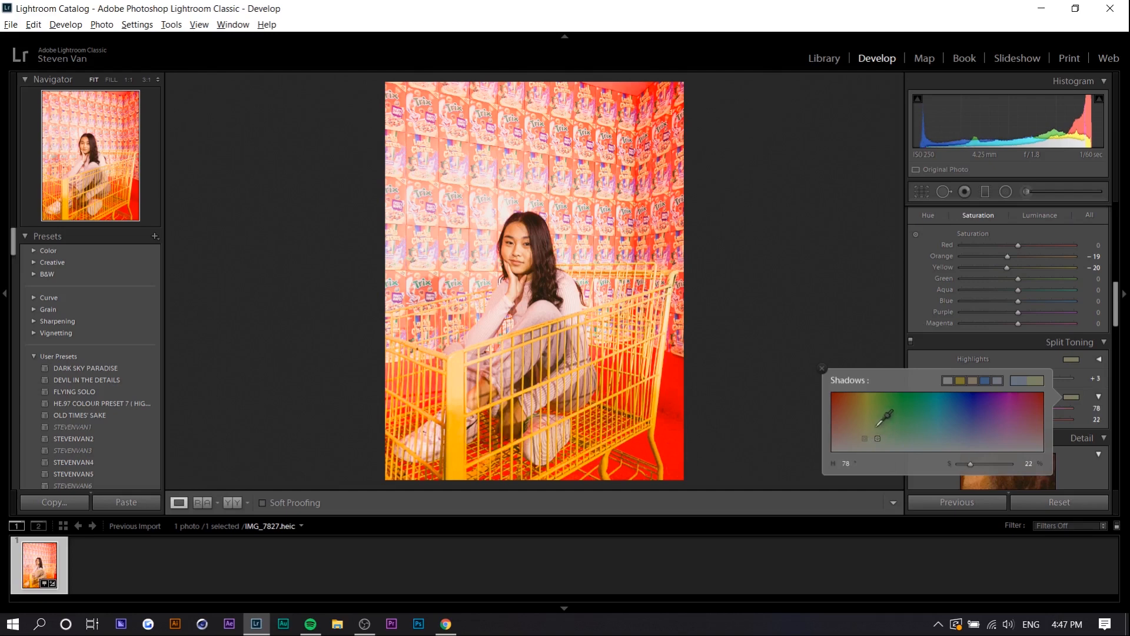
drag(886, 415, 893, 430)
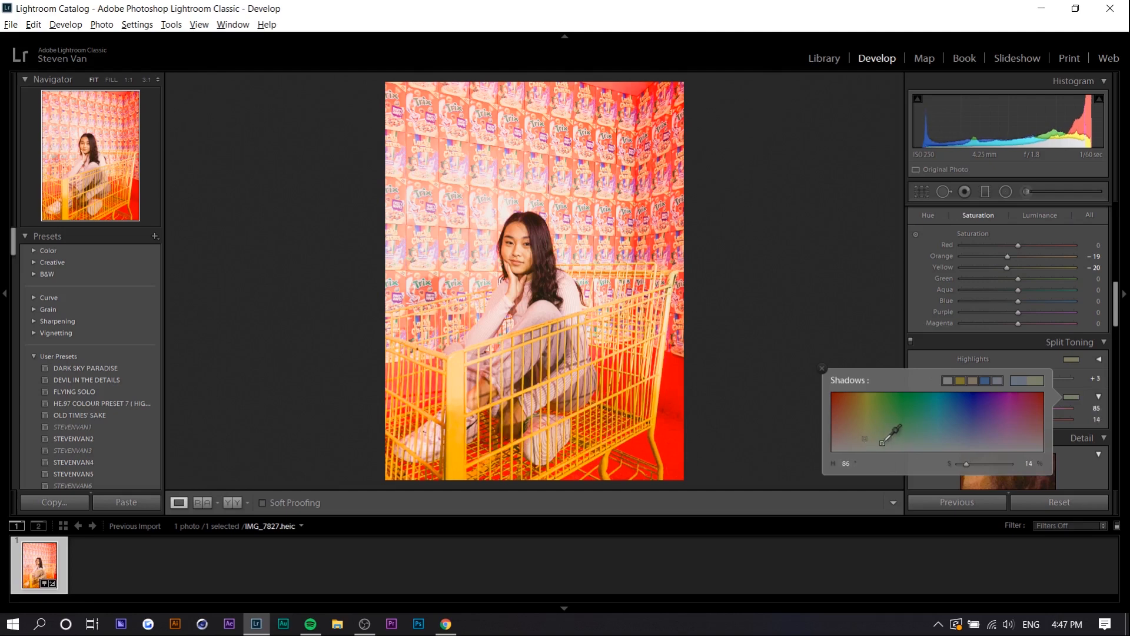
drag(893, 430, 874, 416)
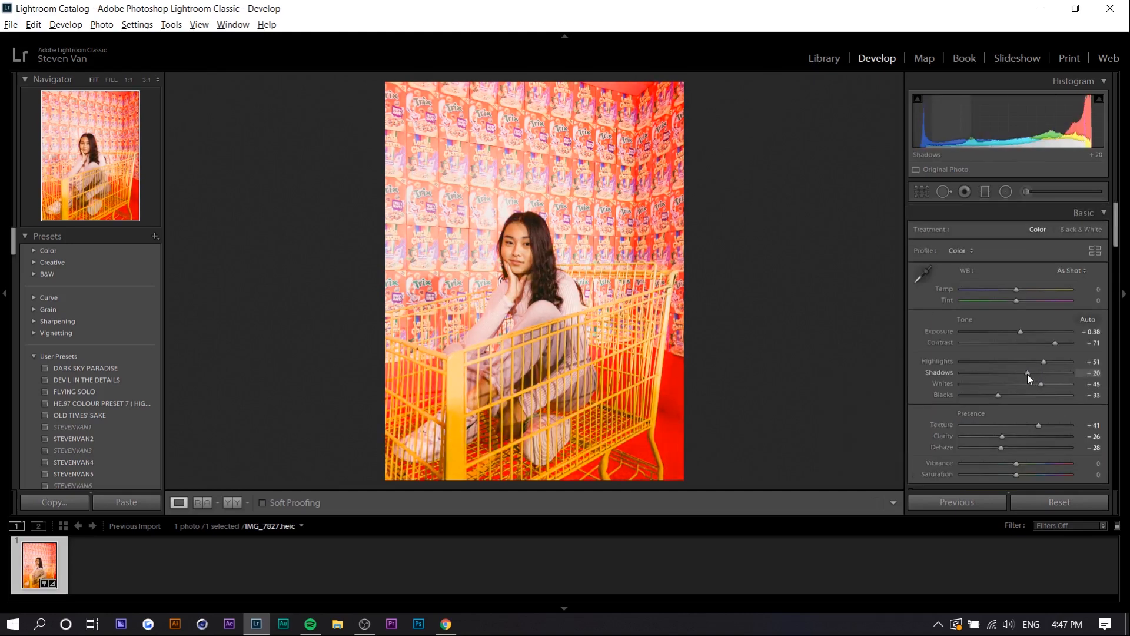
Step: Lower Exposure to +0.70 and set the shadow tint saturation to 26
drag(1019, 330, 1026, 330)
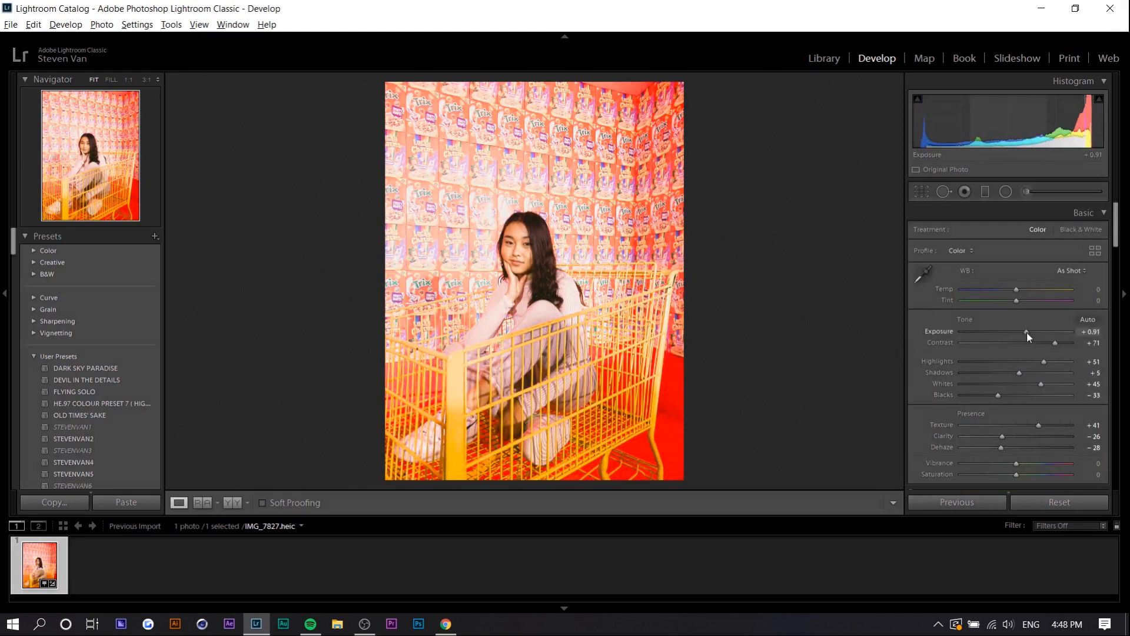
drag(1026, 337, 1009, 337)
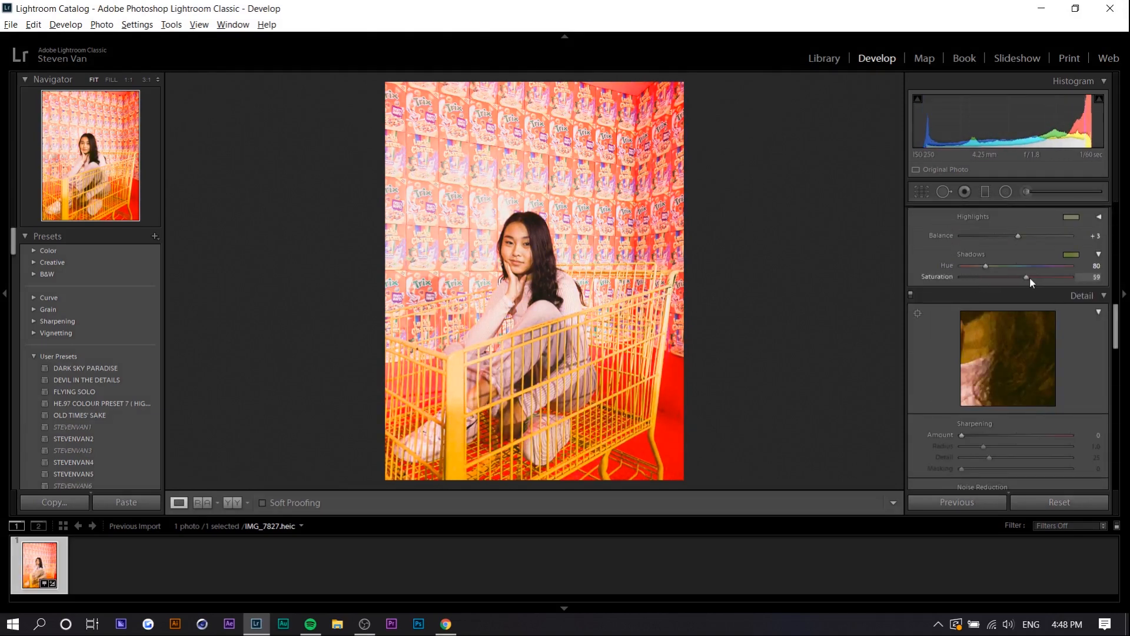
drag(1027, 277, 980, 277)
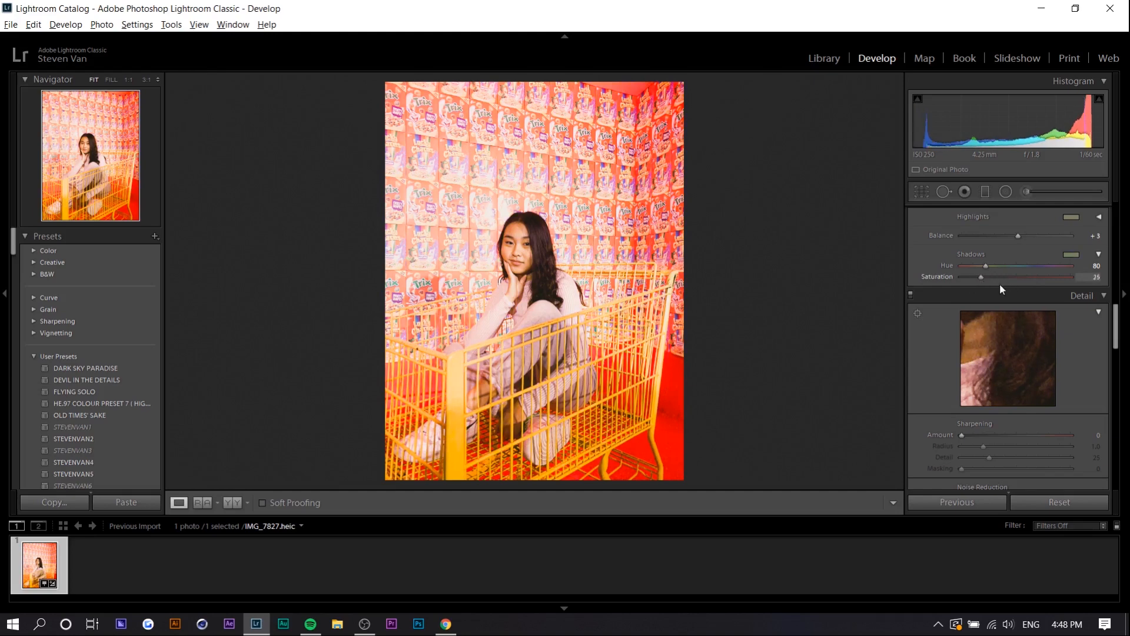
drag(980, 277, 1001, 277)
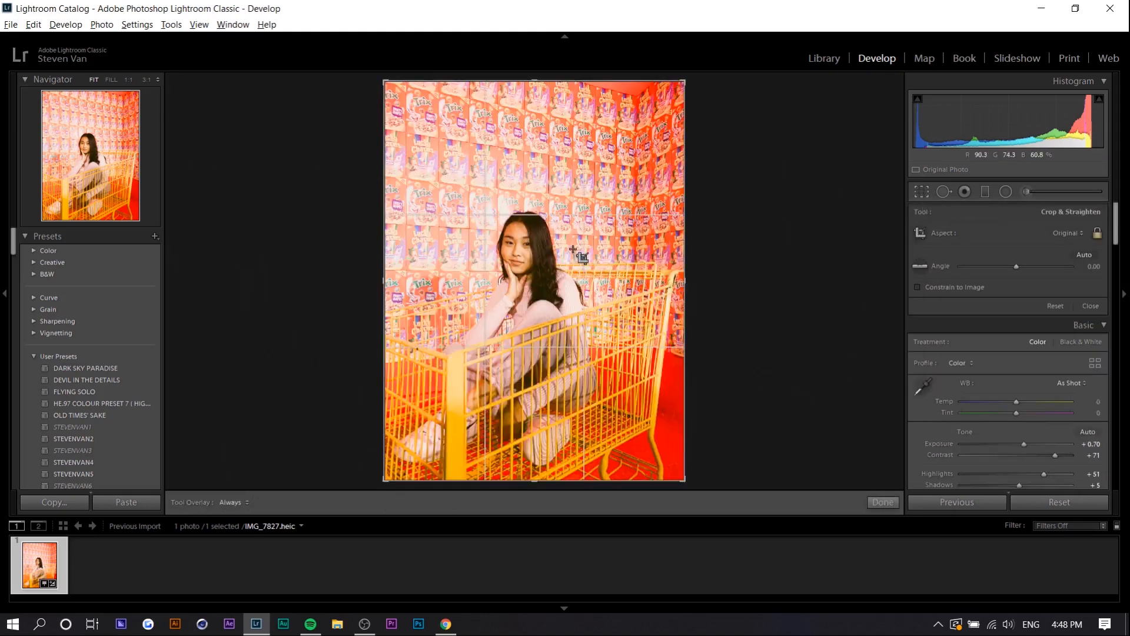
Step: Crop to a 4 x 5 / 8 x 10 ratio, reframe around the girl and apply the crop
click(881, 503)
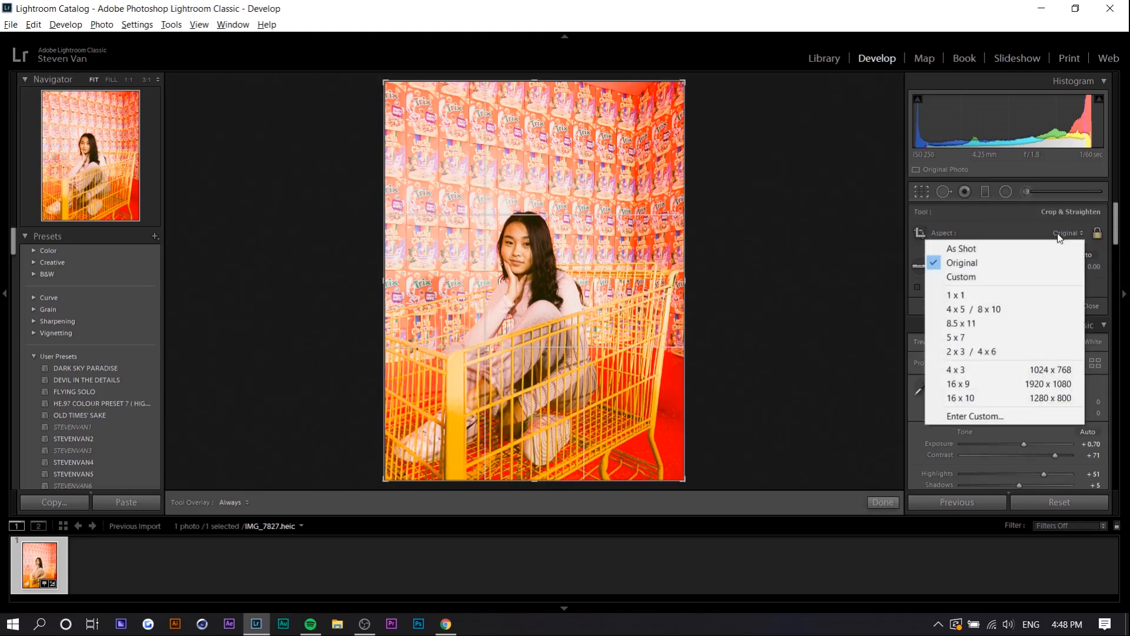
click(974, 309)
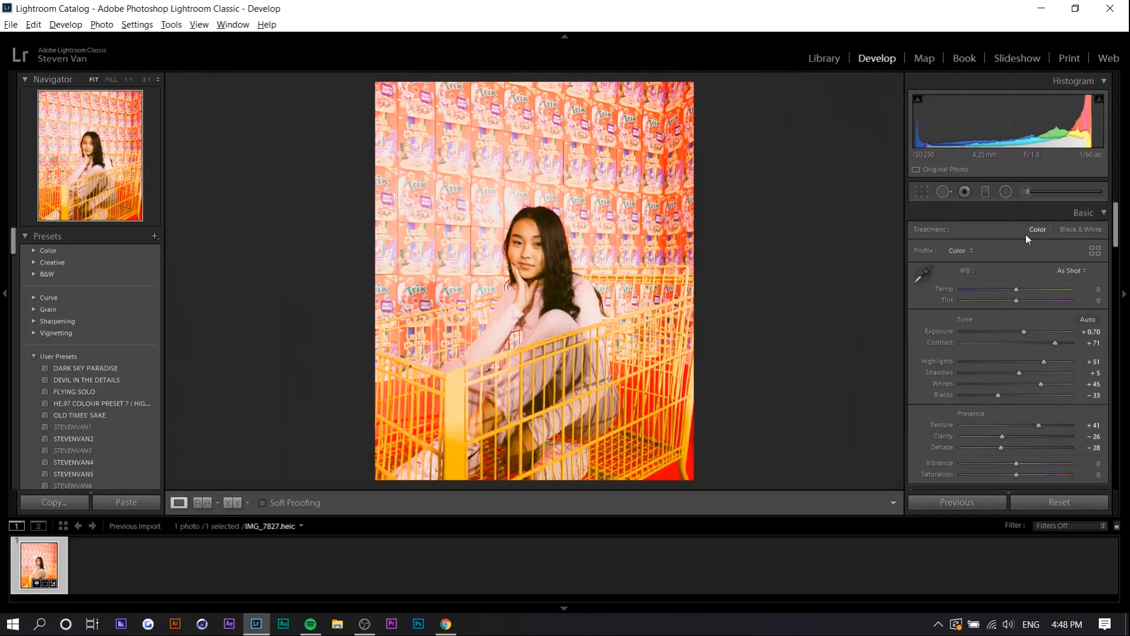
click(921, 190)
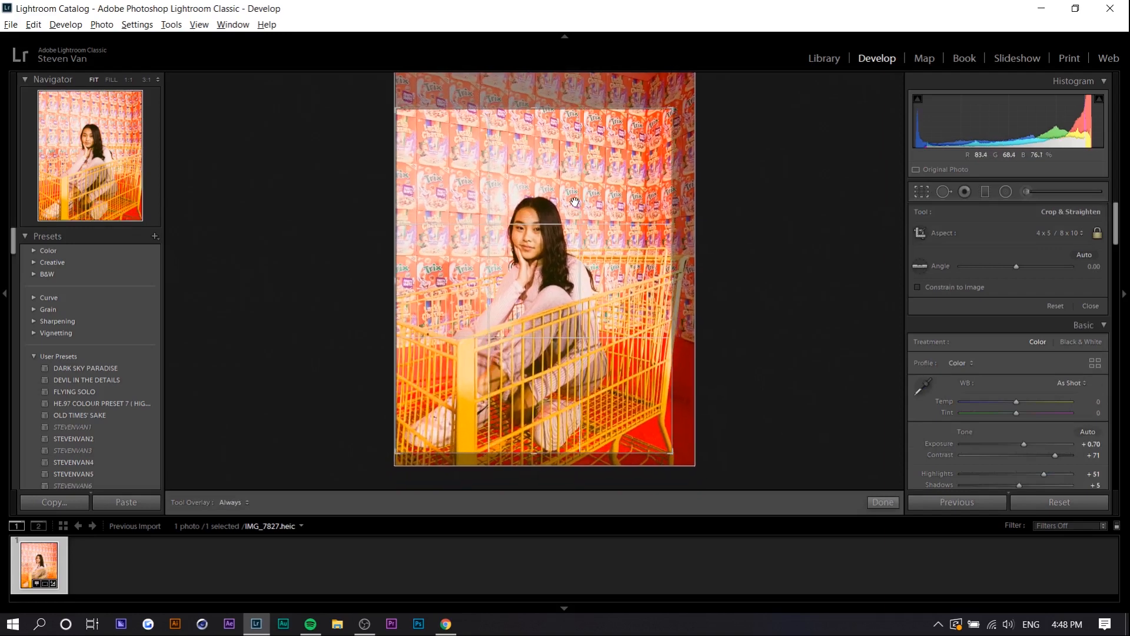
click(882, 502)
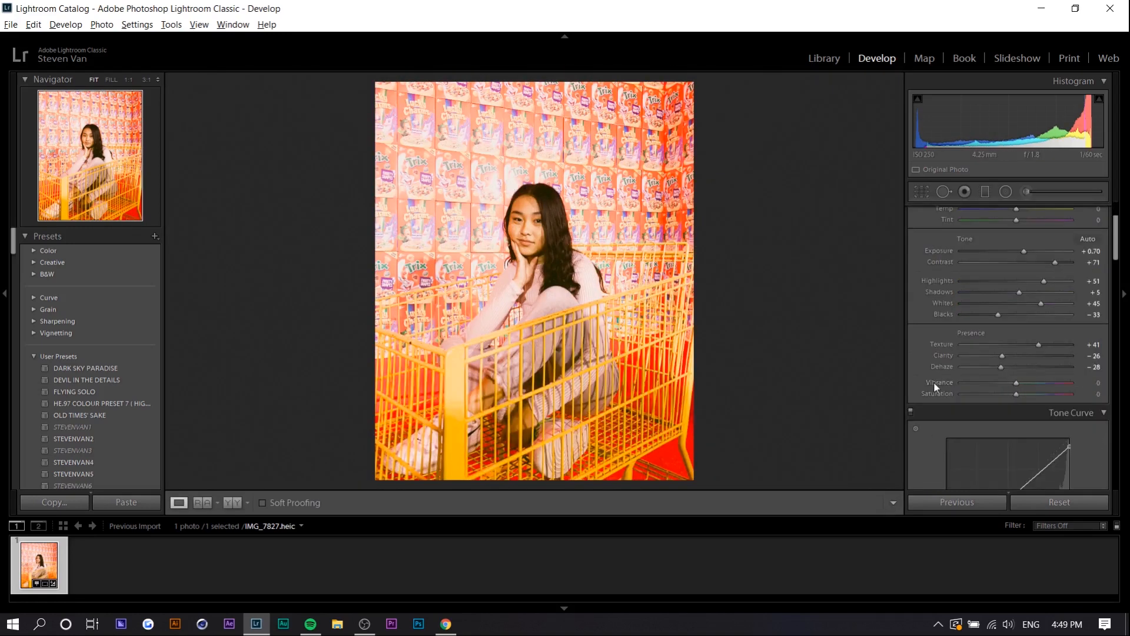
Step: Set Vibrance +28, Saturation −15 and lift the curve's black point to about 13%
drag(1016, 383, 1036, 383)
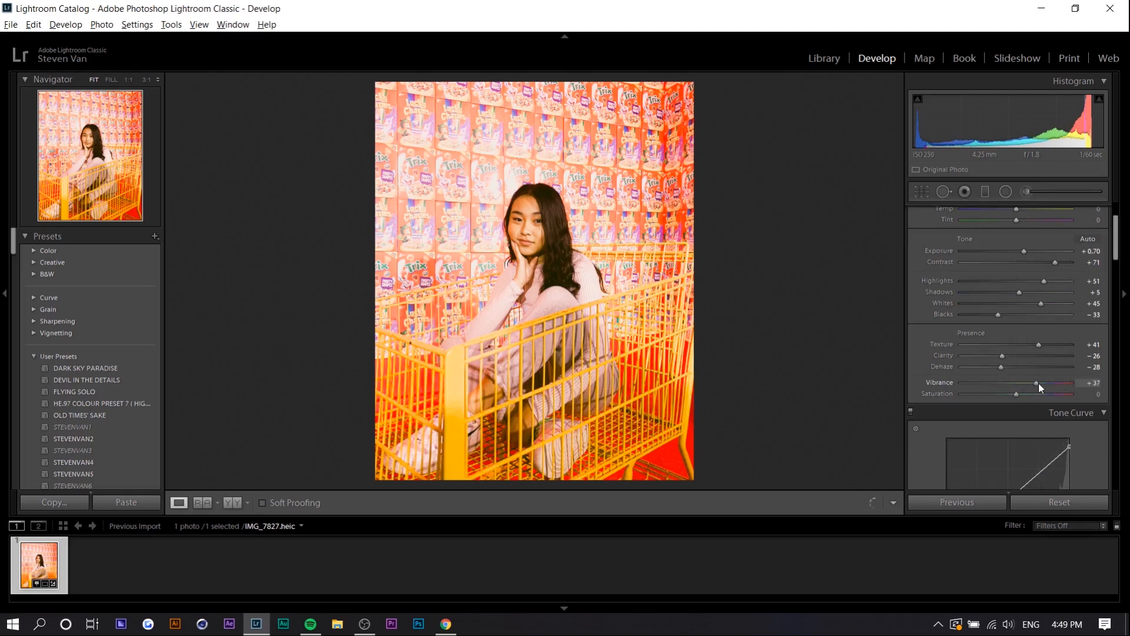
drag(1016, 393, 1009, 397)
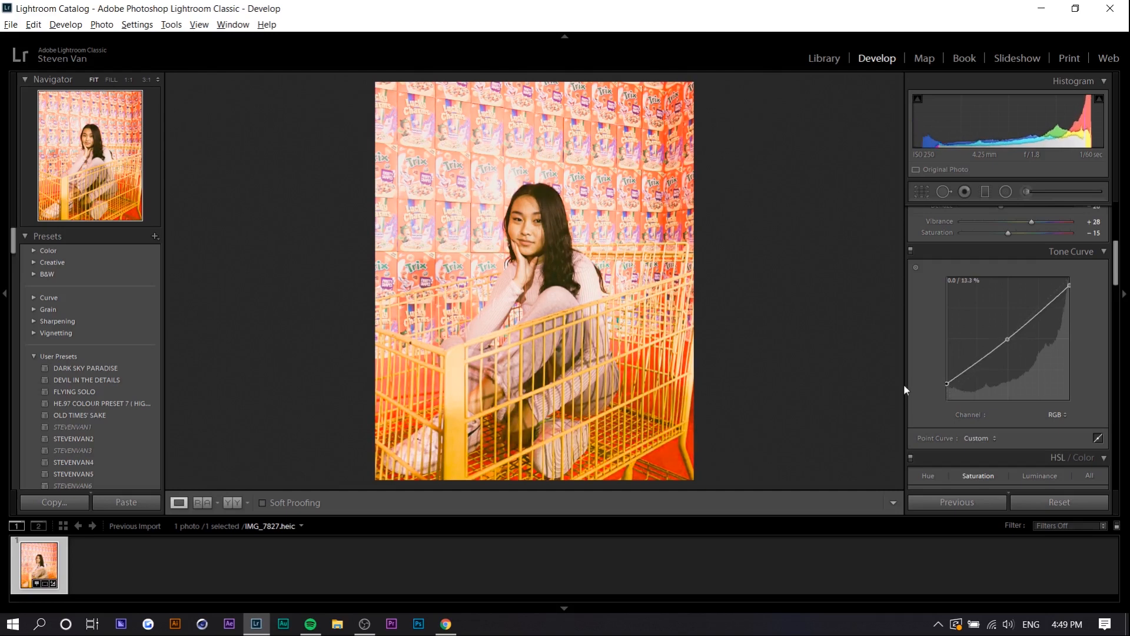
drag(947, 384, 946, 387)
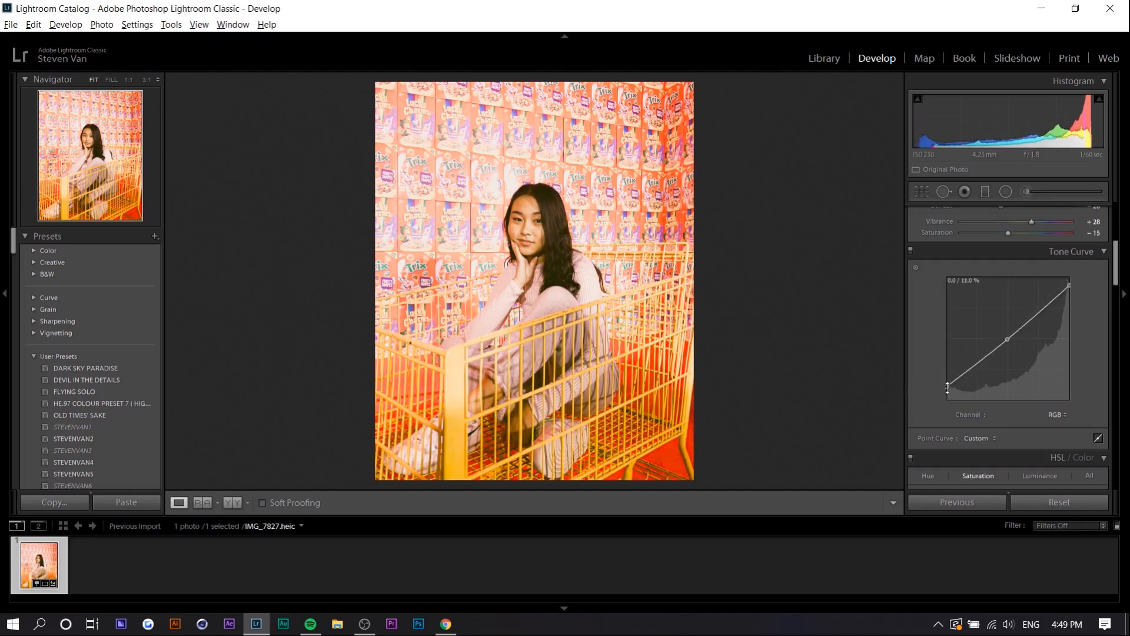
drag(947, 387, 947, 380)
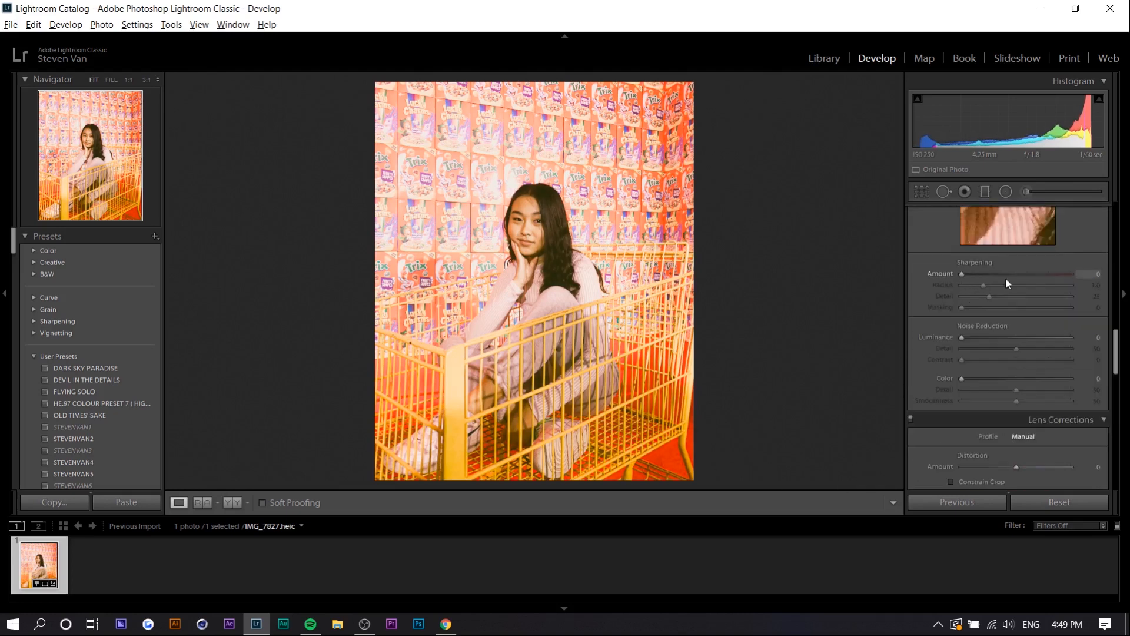
Step: In Lens Corrections Manual, set the Distortion amount to −29 for a slight warp
drag(960, 273, 1010, 273)
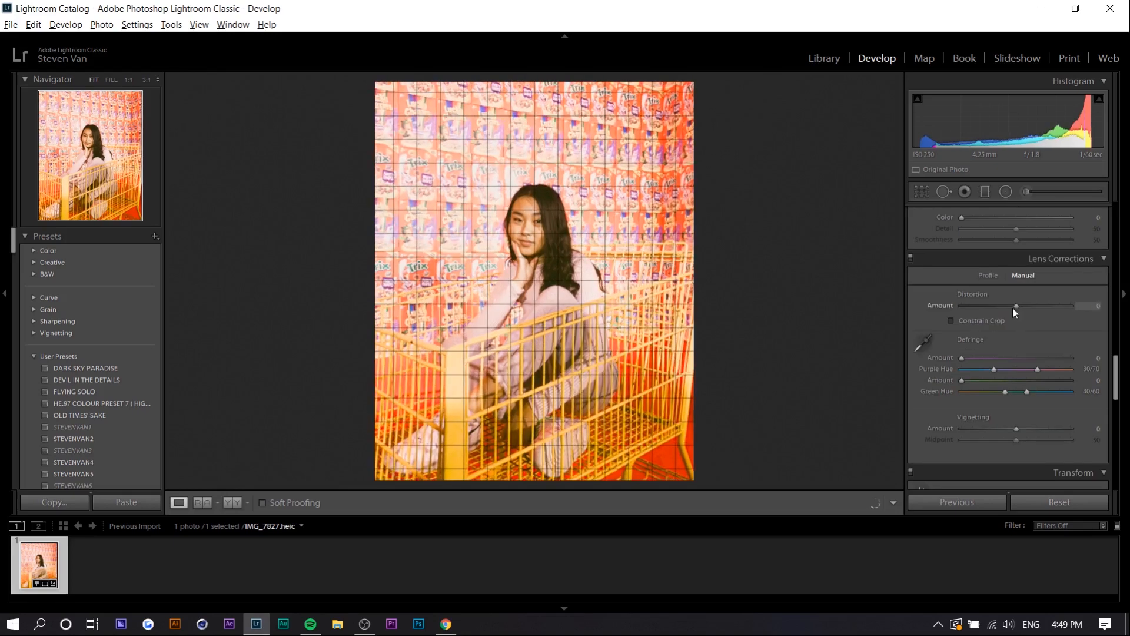
drag(1015, 305, 1009, 304)
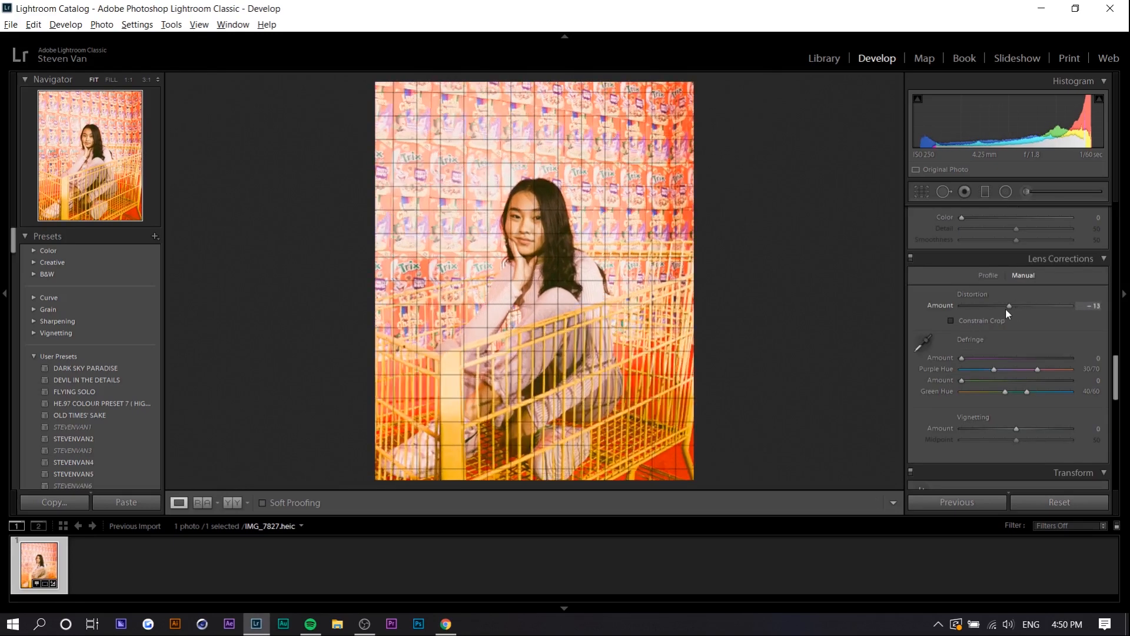
drag(1013, 306, 1009, 306)
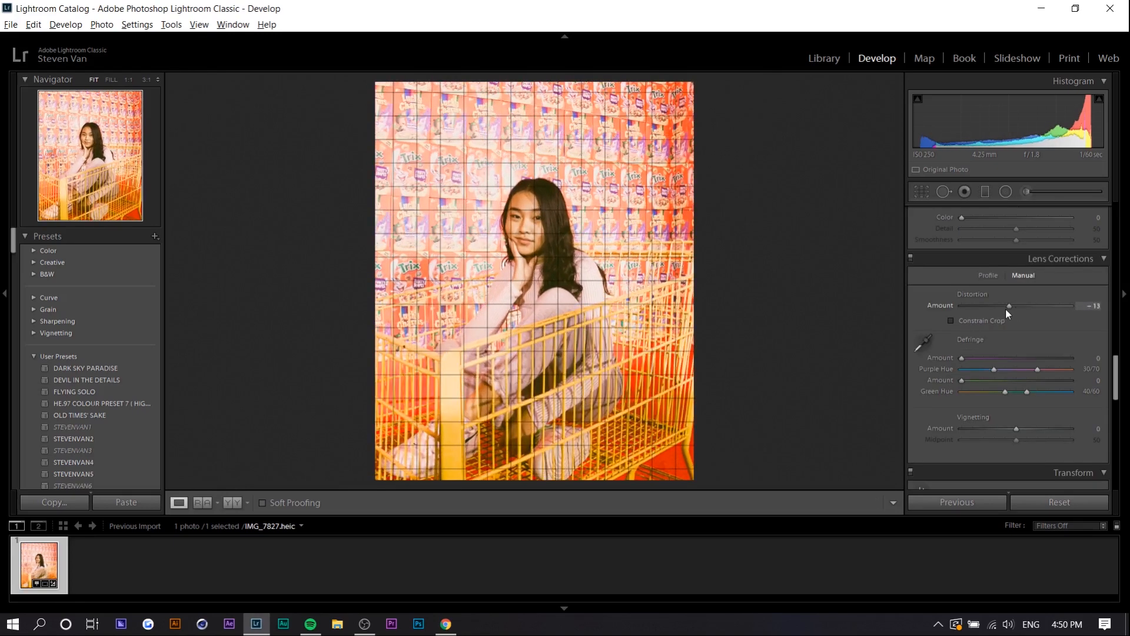
drag(1009, 306, 1007, 306)
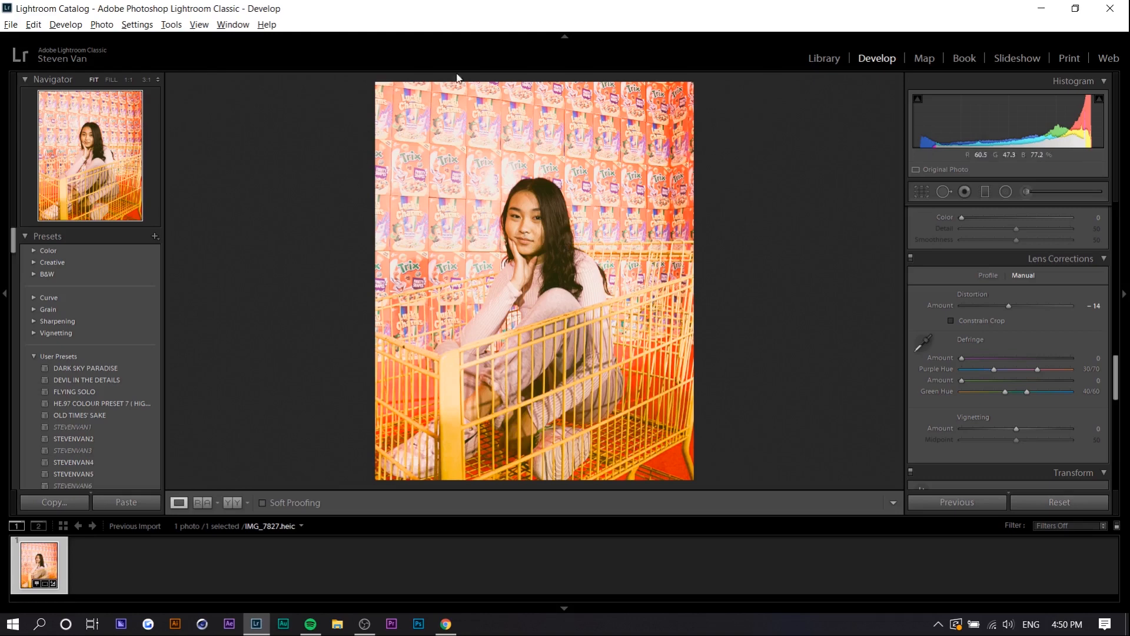
drag(1009, 306, 995, 306)
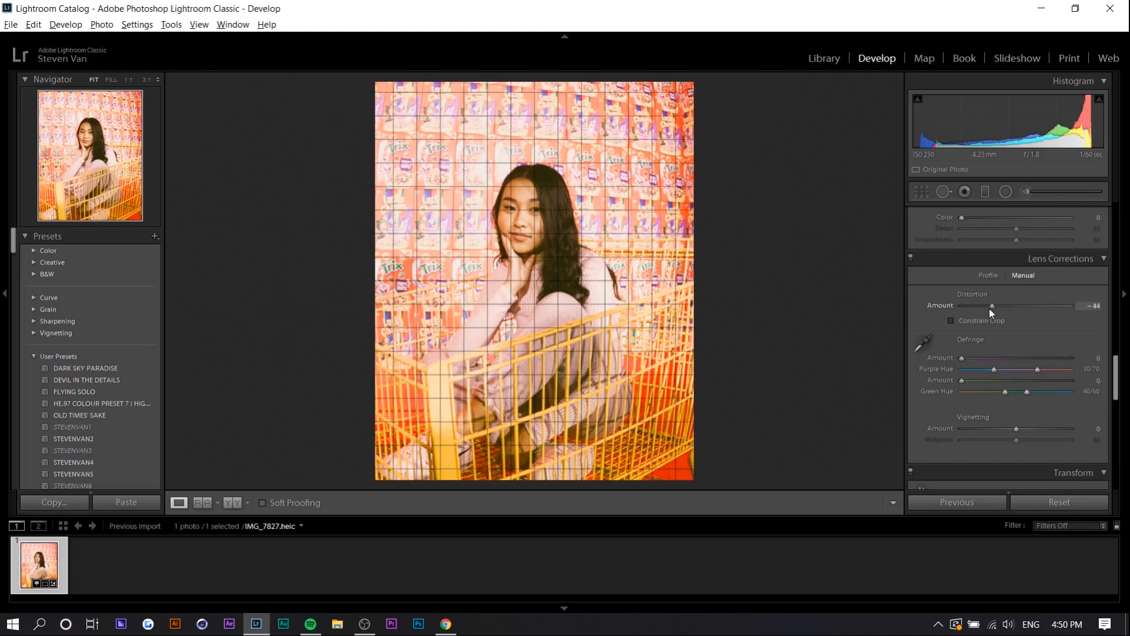
drag(991, 306, 1009, 306)
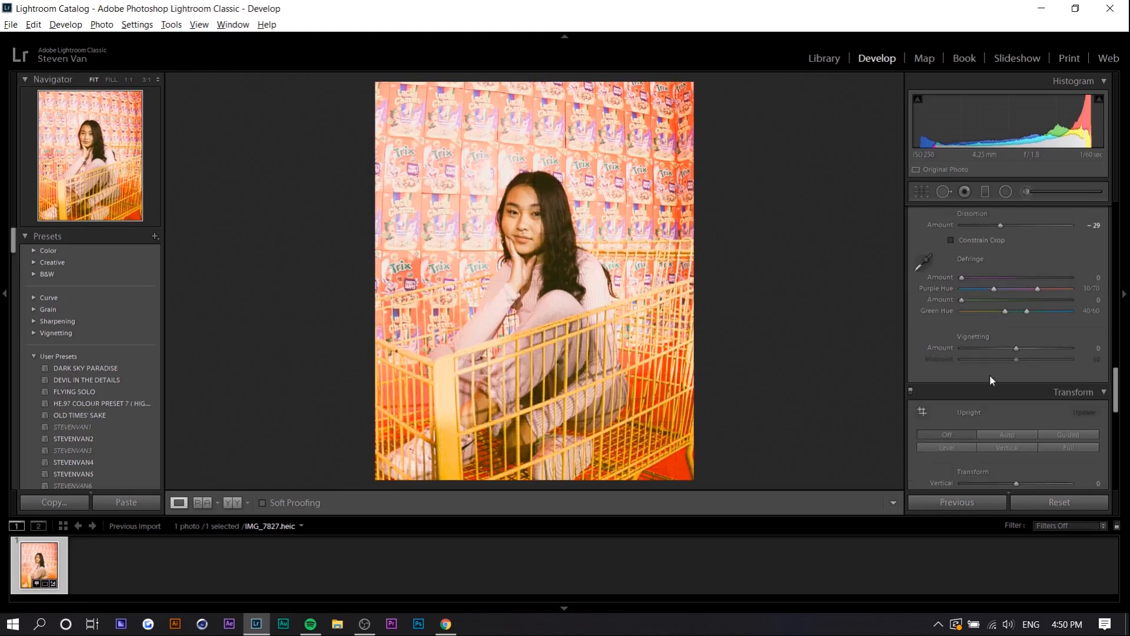
Step: Add a dark vignette with Amount −100 and Midpoint 24
drag(1038, 348, 1001, 348)
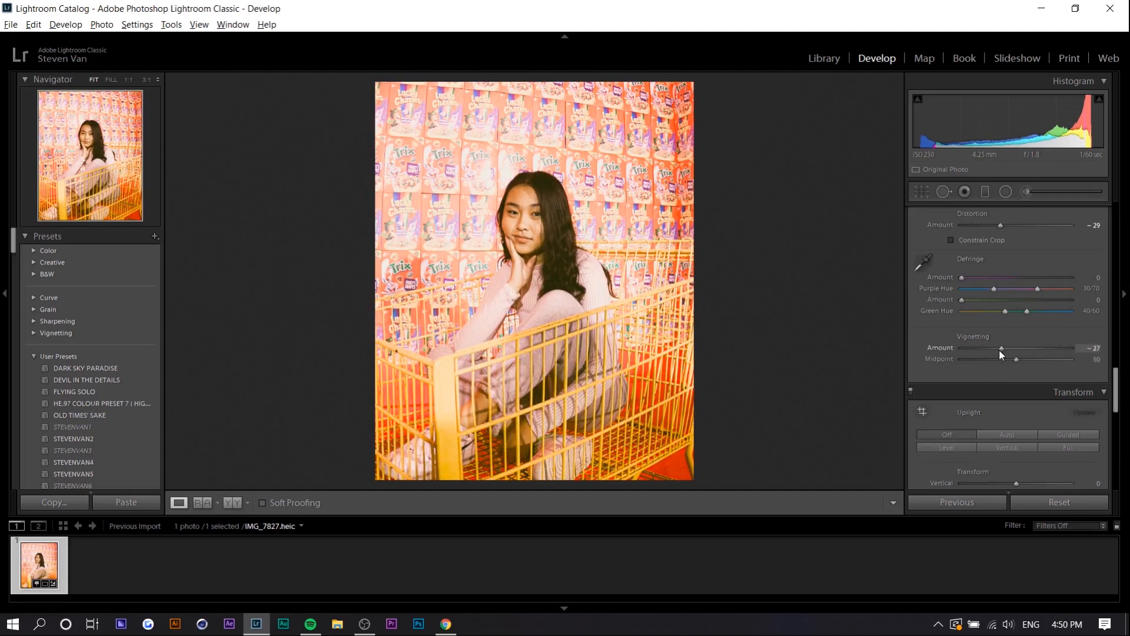
drag(1001, 348, 933, 348)
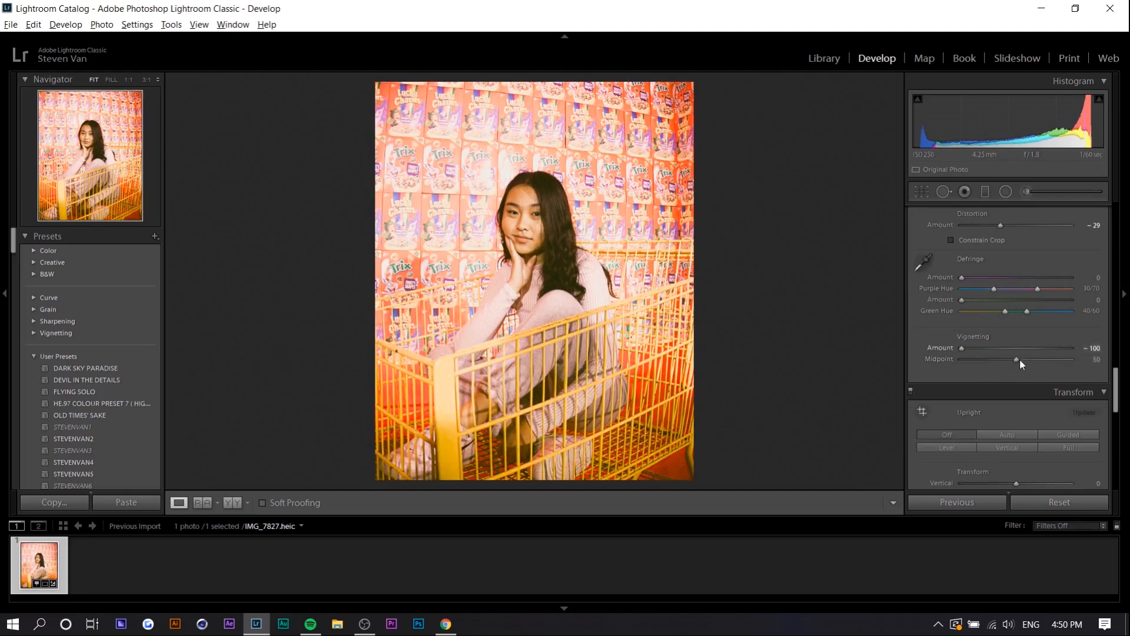
drag(1017, 359, 988, 359)
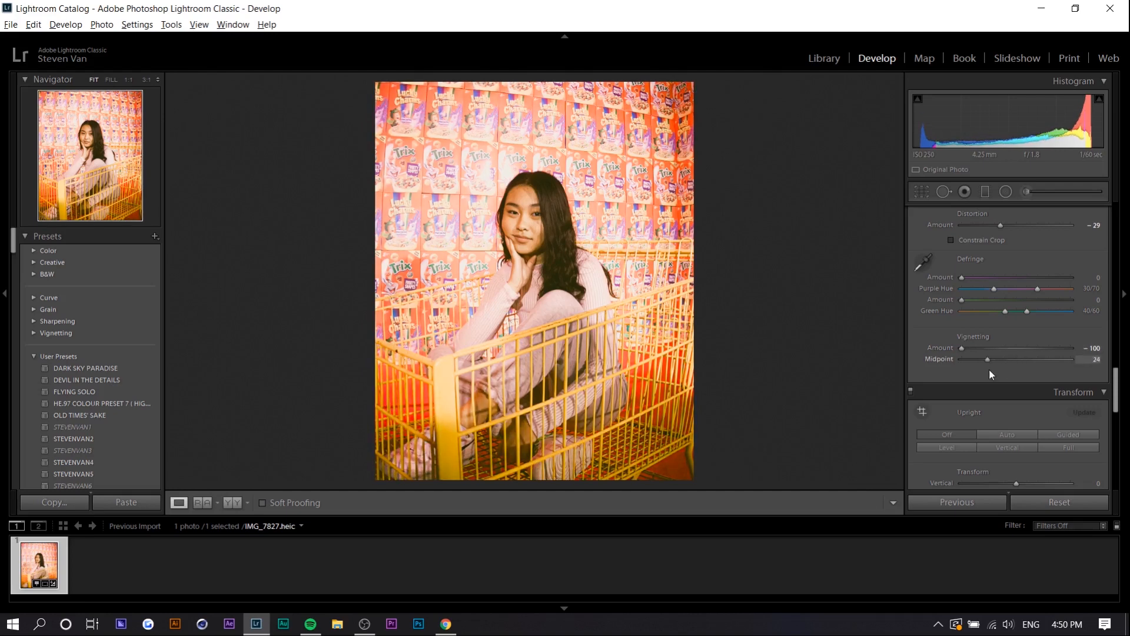
mouse_move(594, 236)
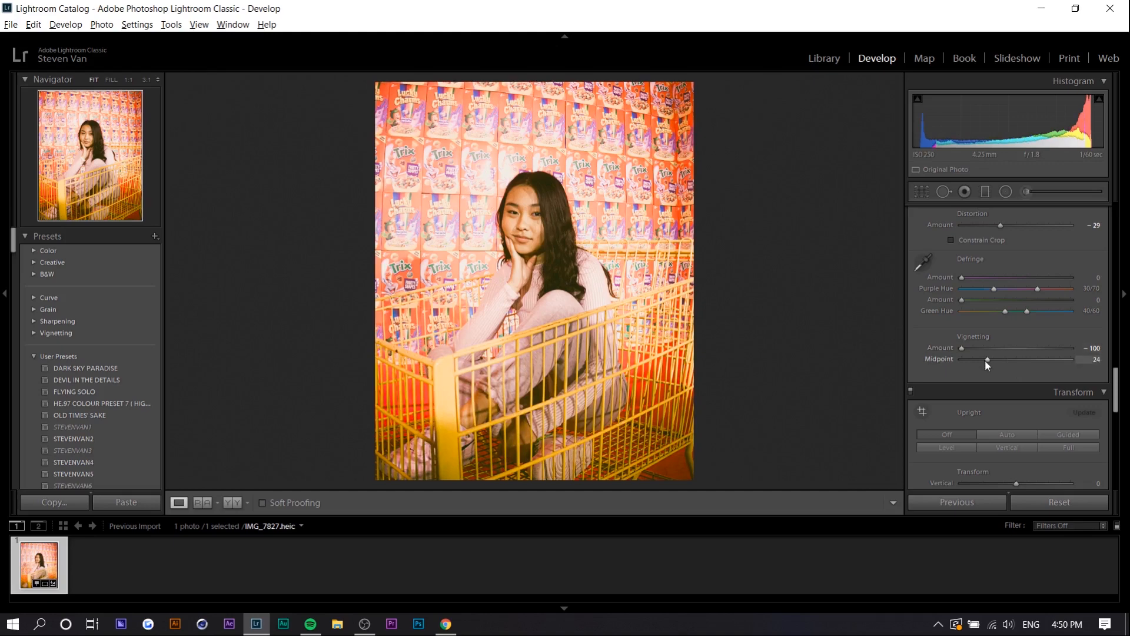
drag(987, 359, 978, 359)
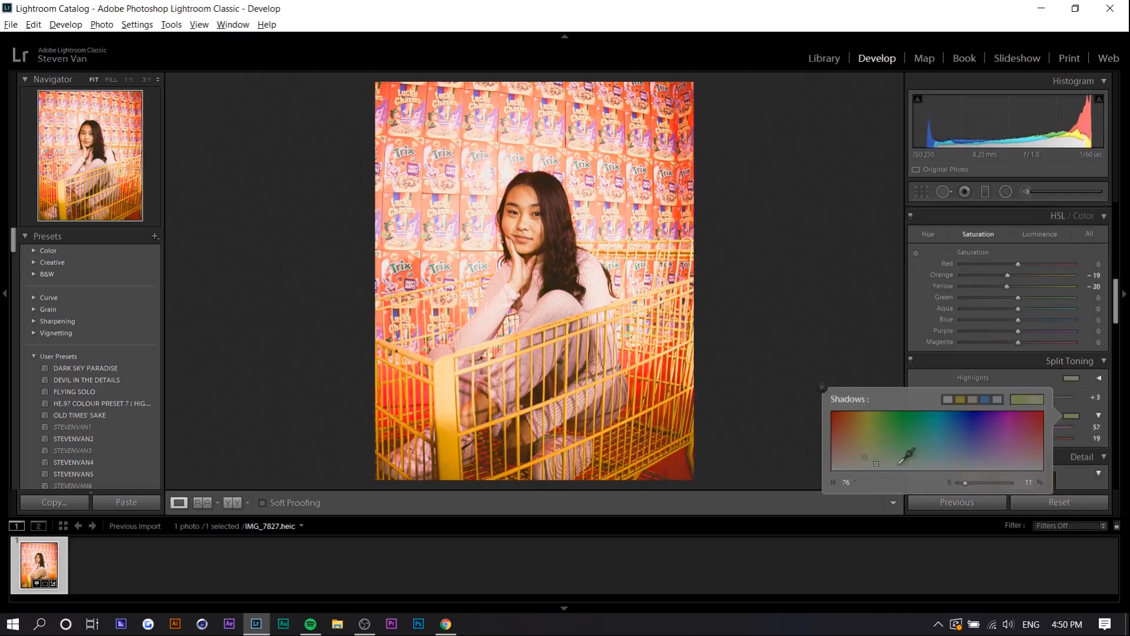
Step: Pick a warm orange shadow tint in Split Toning, settling at hue 26 and saturation 12
drag(910, 455, 947, 444)
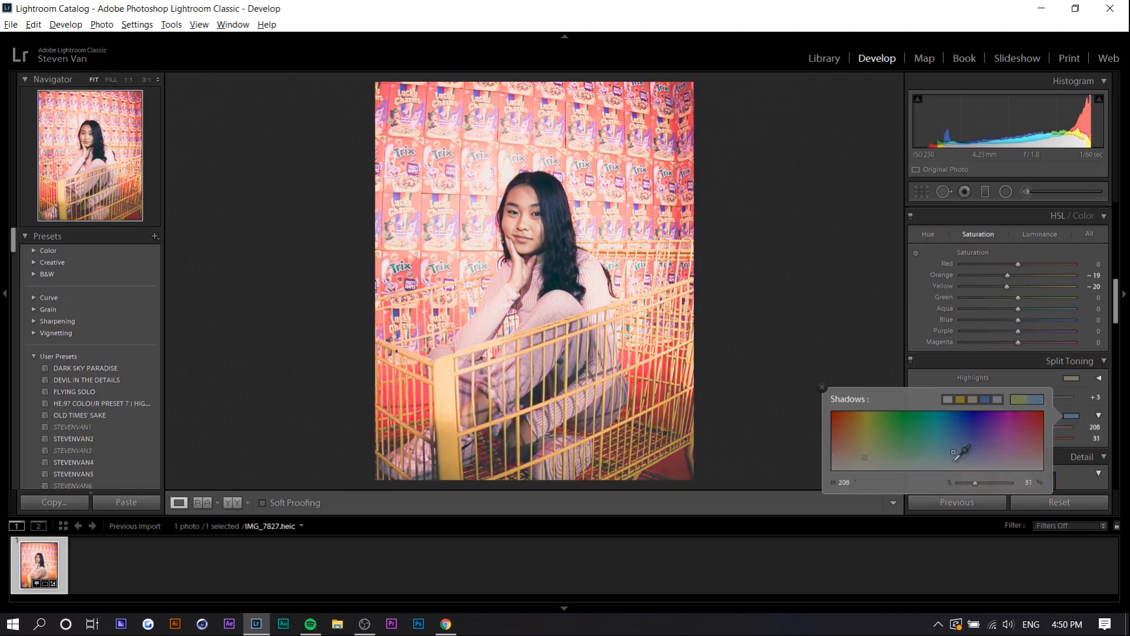
drag(946, 452, 854, 458)
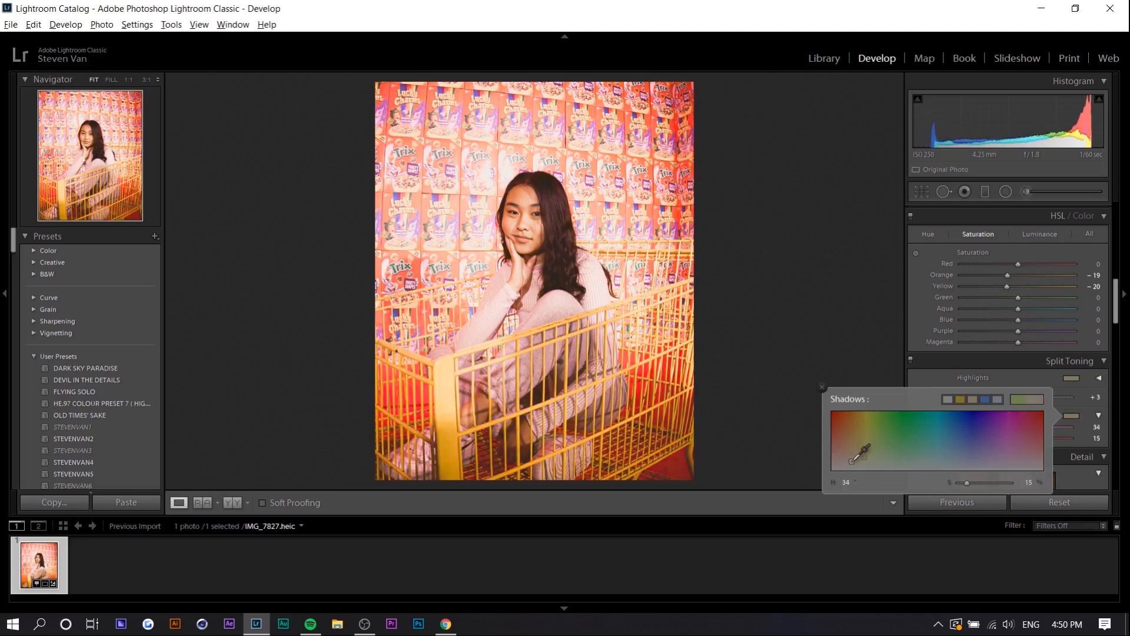
drag(861, 455, 870, 452)
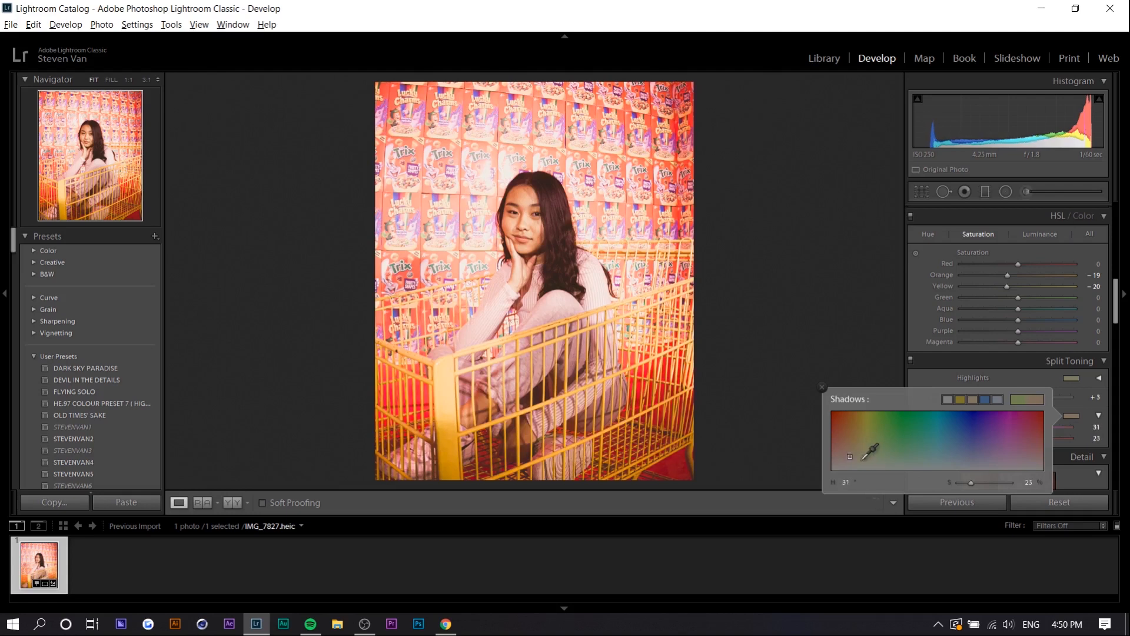
drag(870, 450, 855, 459)
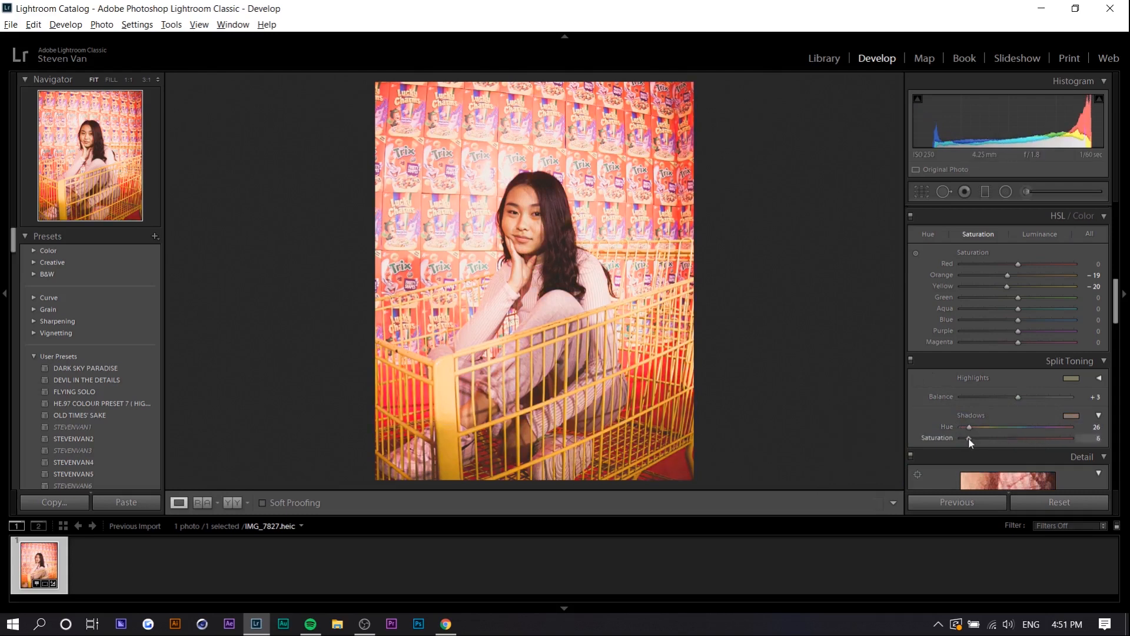
drag(969, 438, 975, 438)
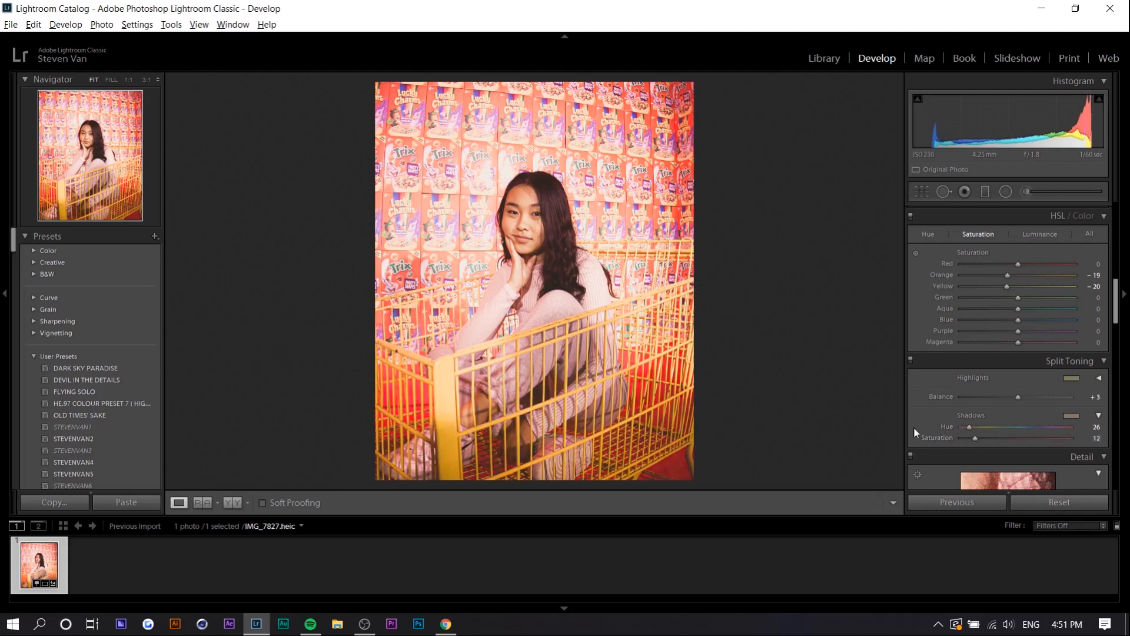
Step: Set Effects grain to amount 37, size 25 and roughness 50
scroll(down, 3)
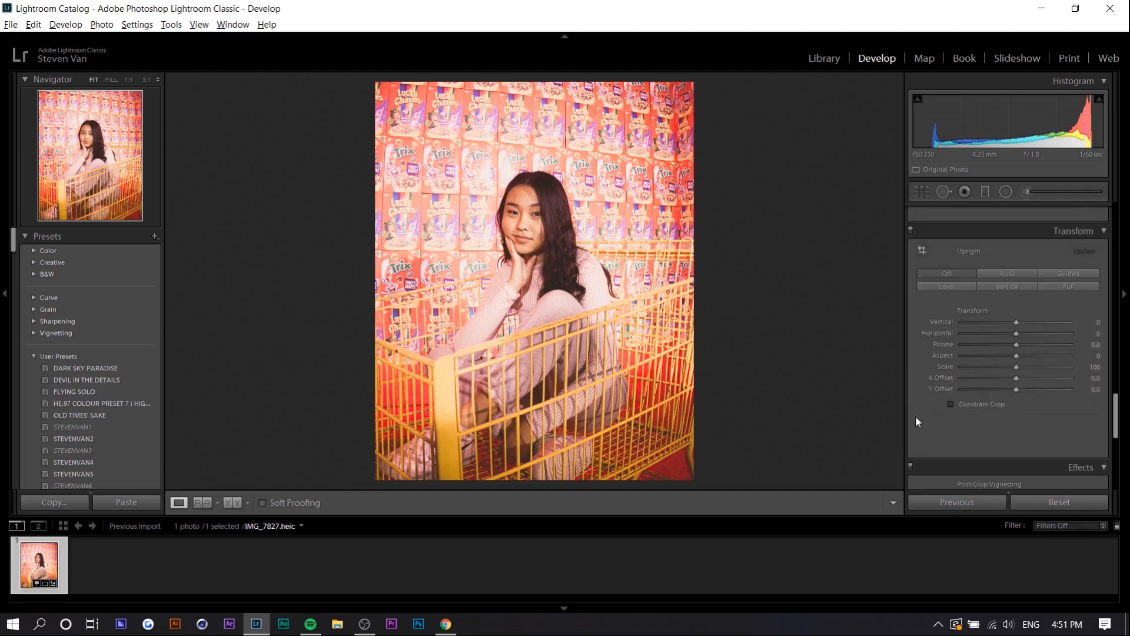
scroll(down, 3)
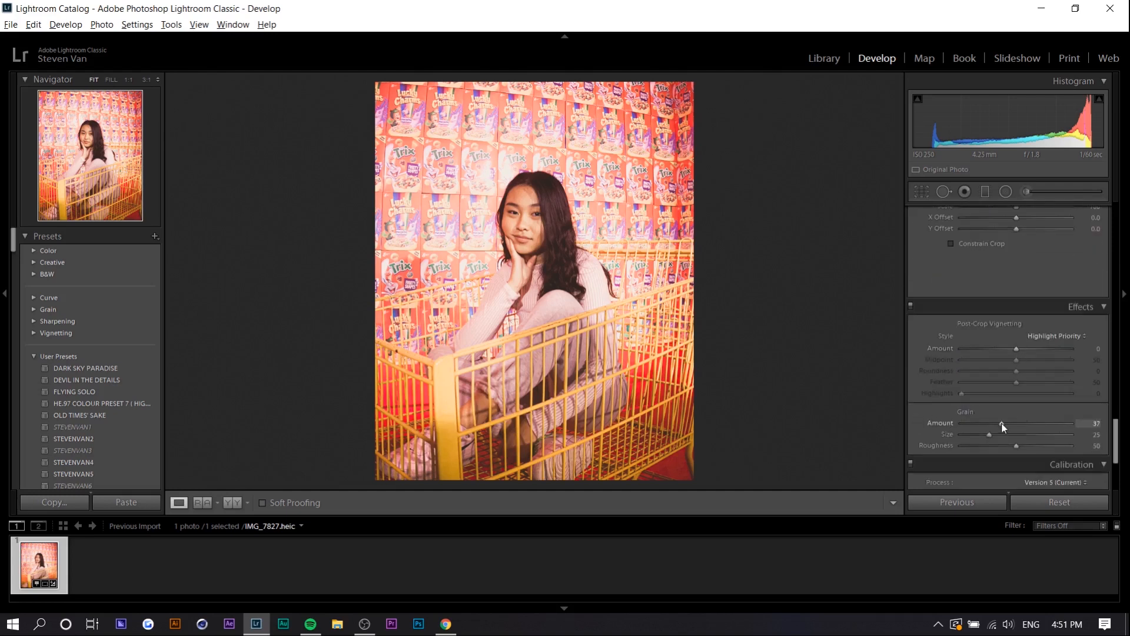
mouse_move(1005, 439)
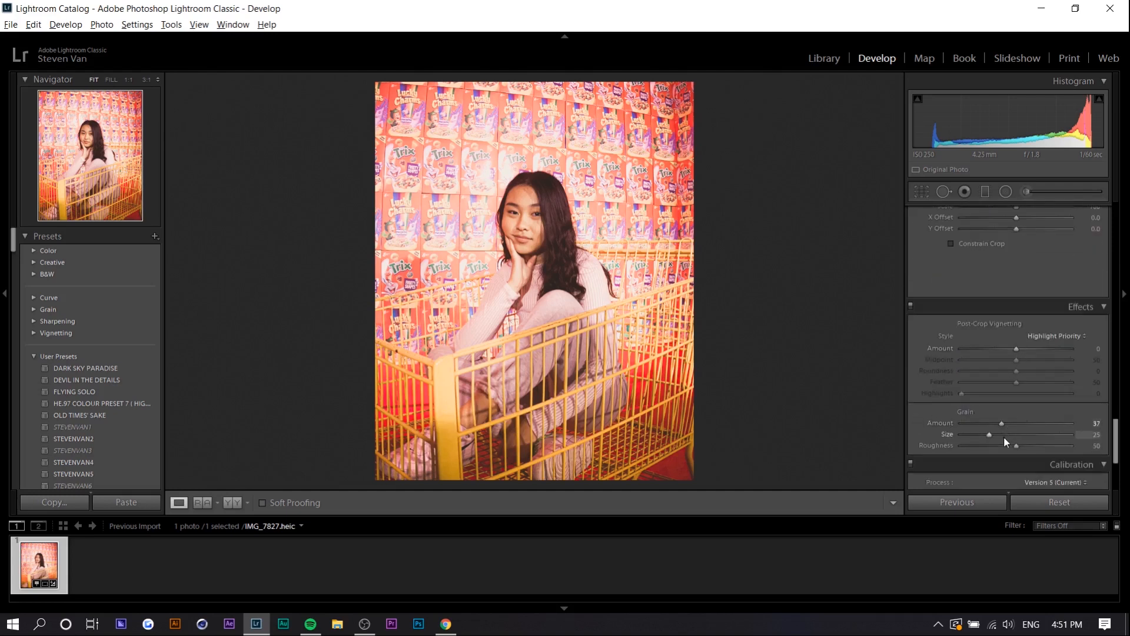
drag(988, 435, 1009, 434)
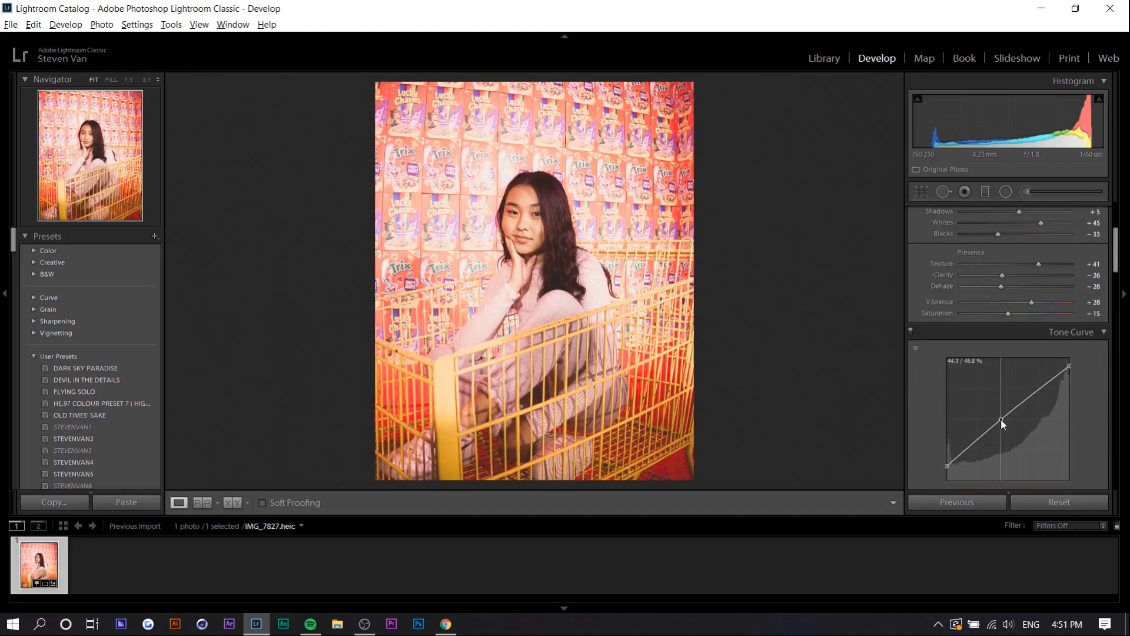
Step: Shape a contrast tone curve with lifted highlights and darkened shadows using point editing
drag(1001, 424, 1002, 423)
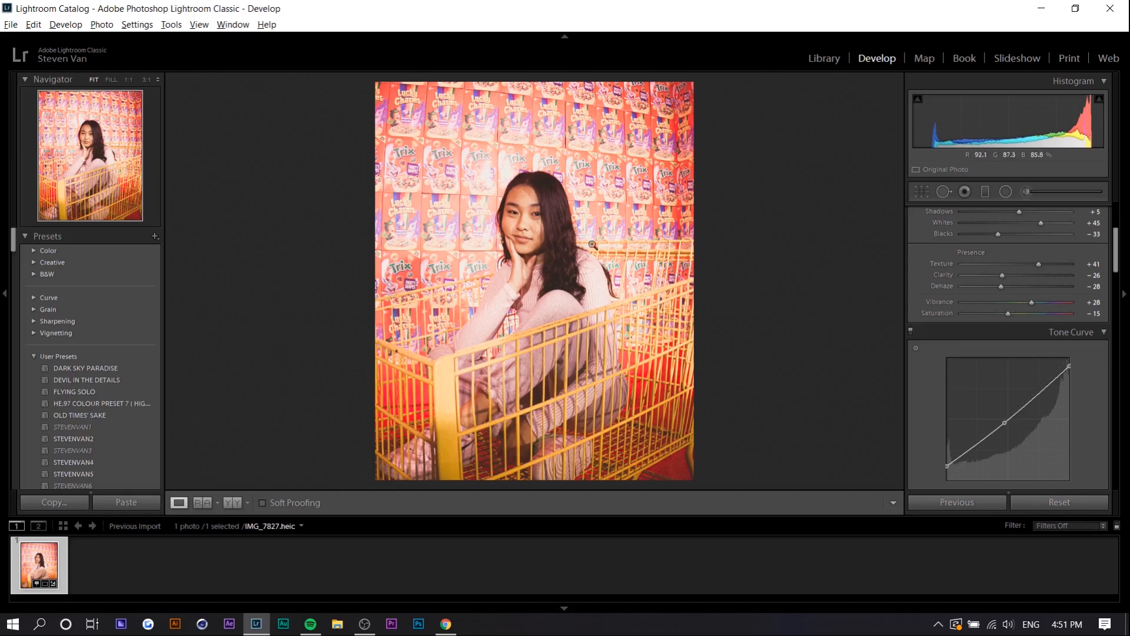
drag(1005, 422, 1031, 386)
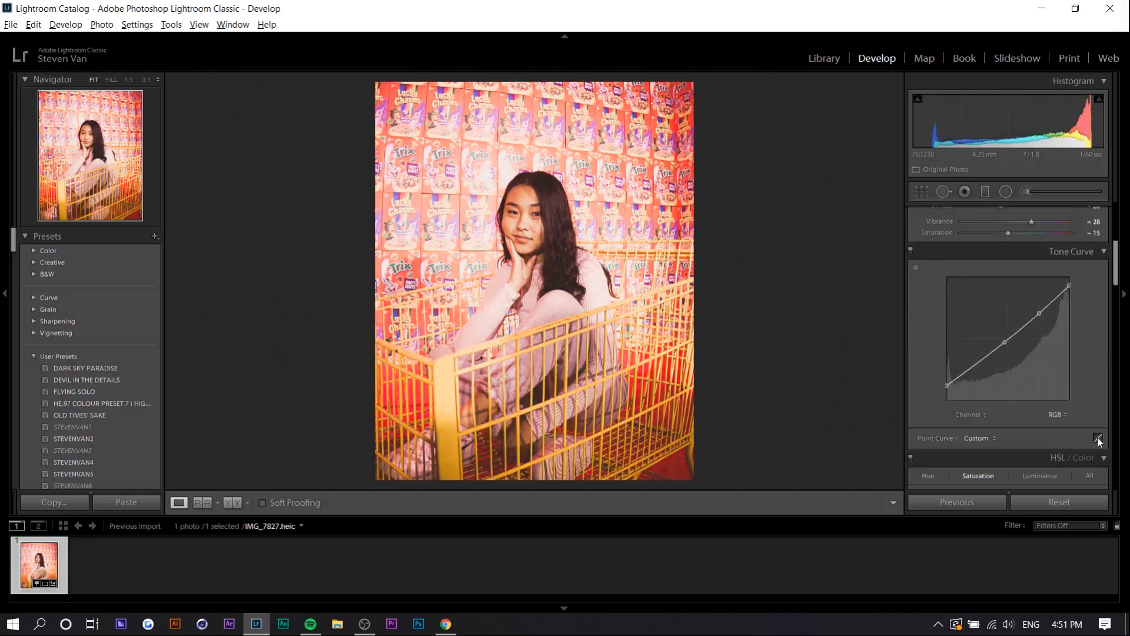
click(1096, 441)
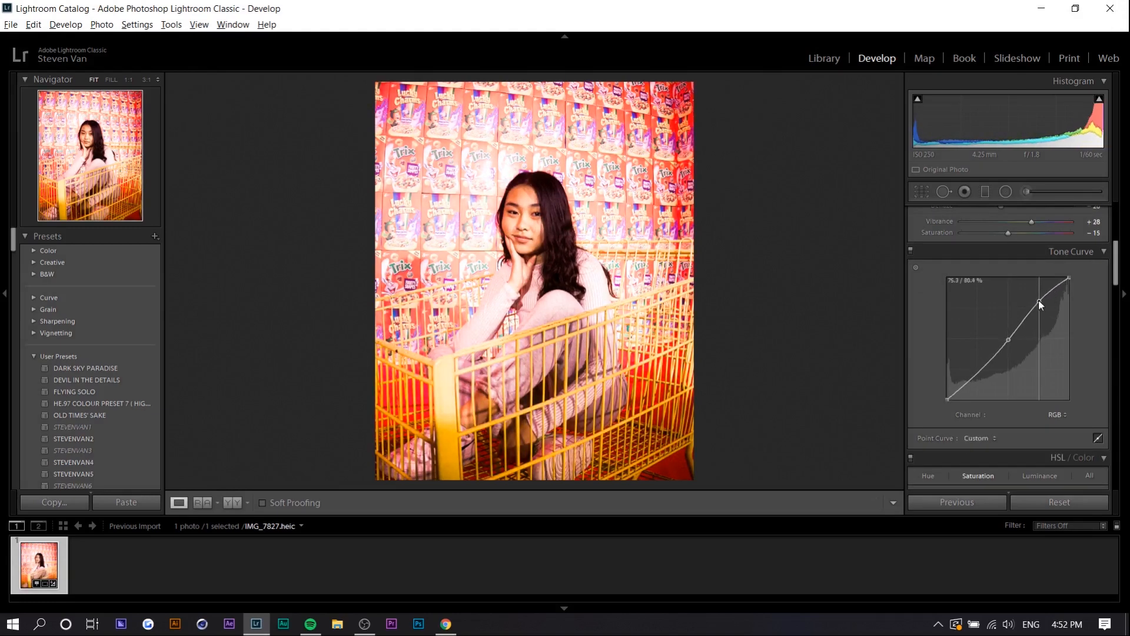
drag(1039, 304, 1027, 297)
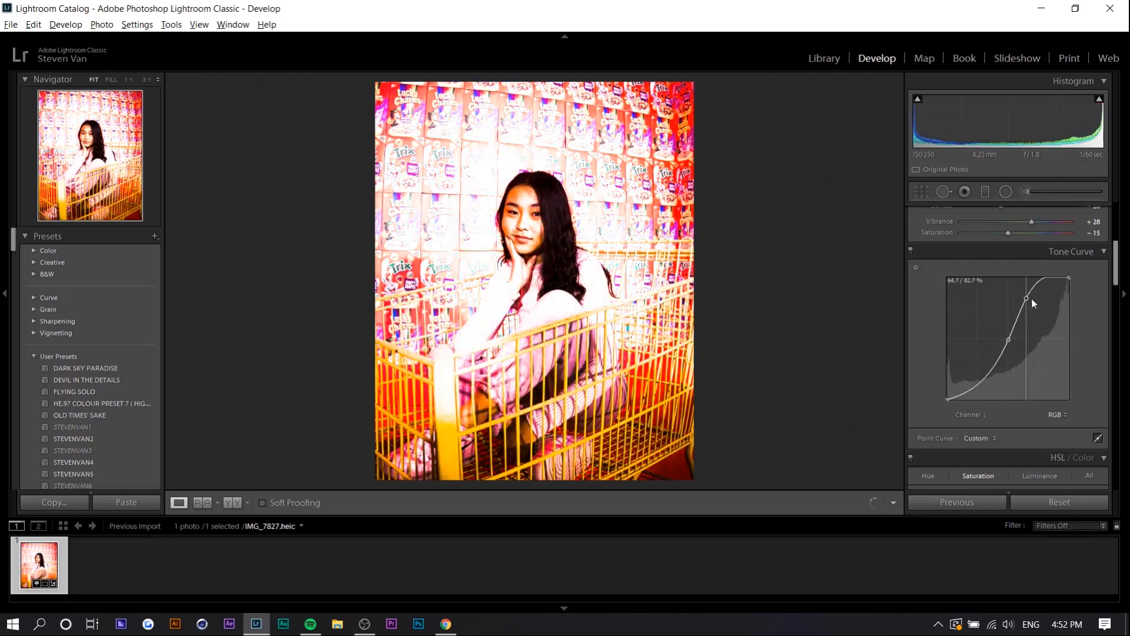
drag(1027, 299, 1036, 308)
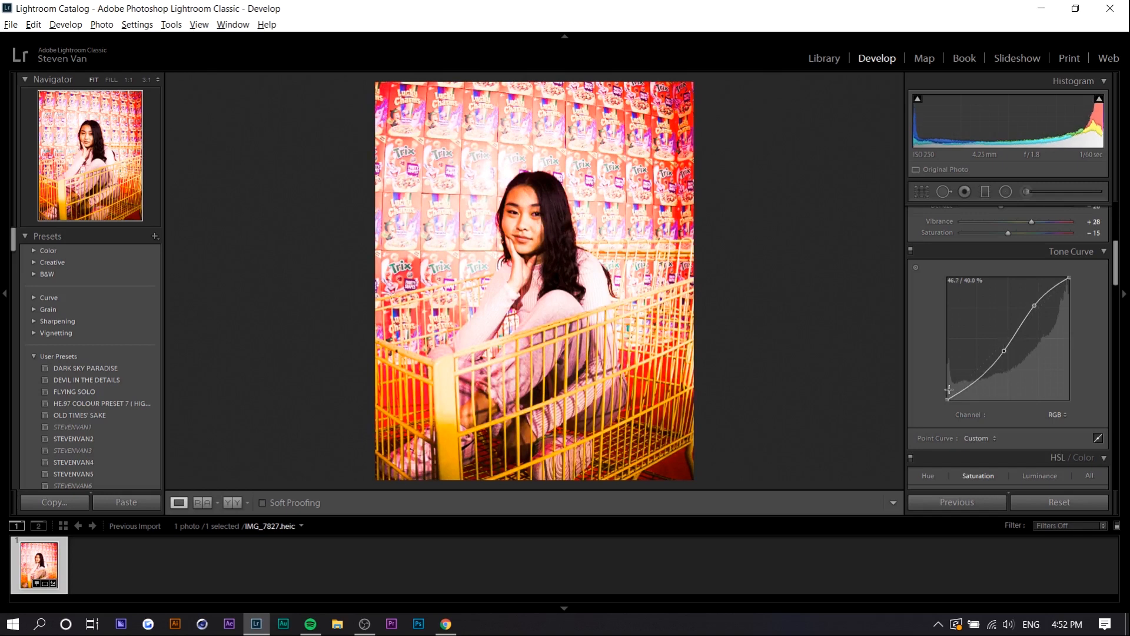
drag(949, 388, 946, 399)
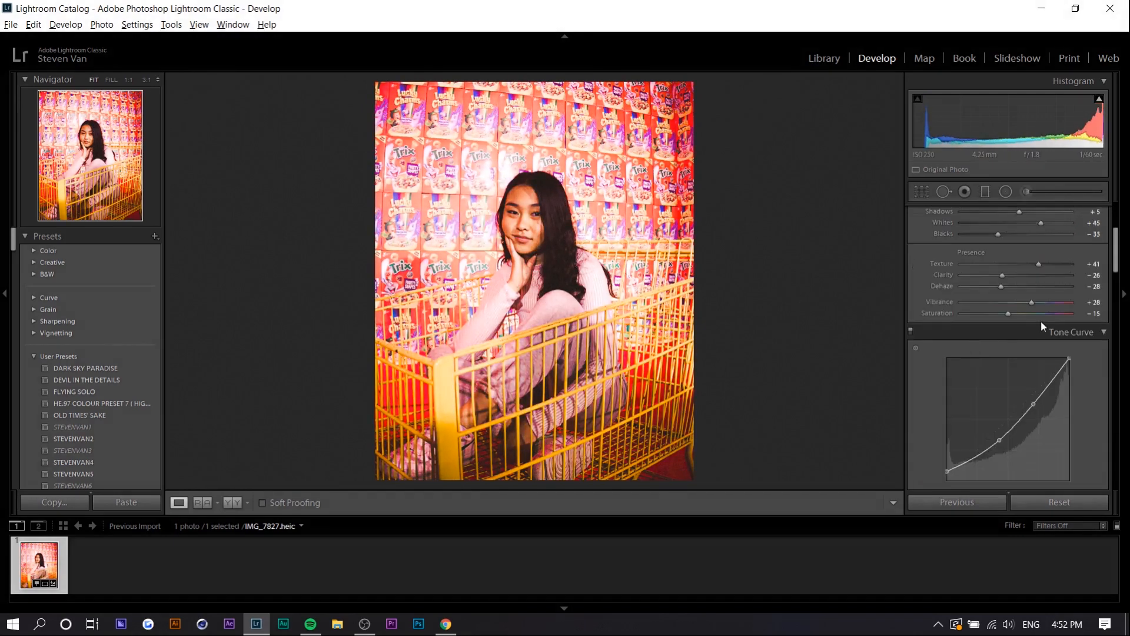
Step: Lower the portrait's Vibrance to -4 in the Basic panel
drag(1052, 302, 1008, 302)
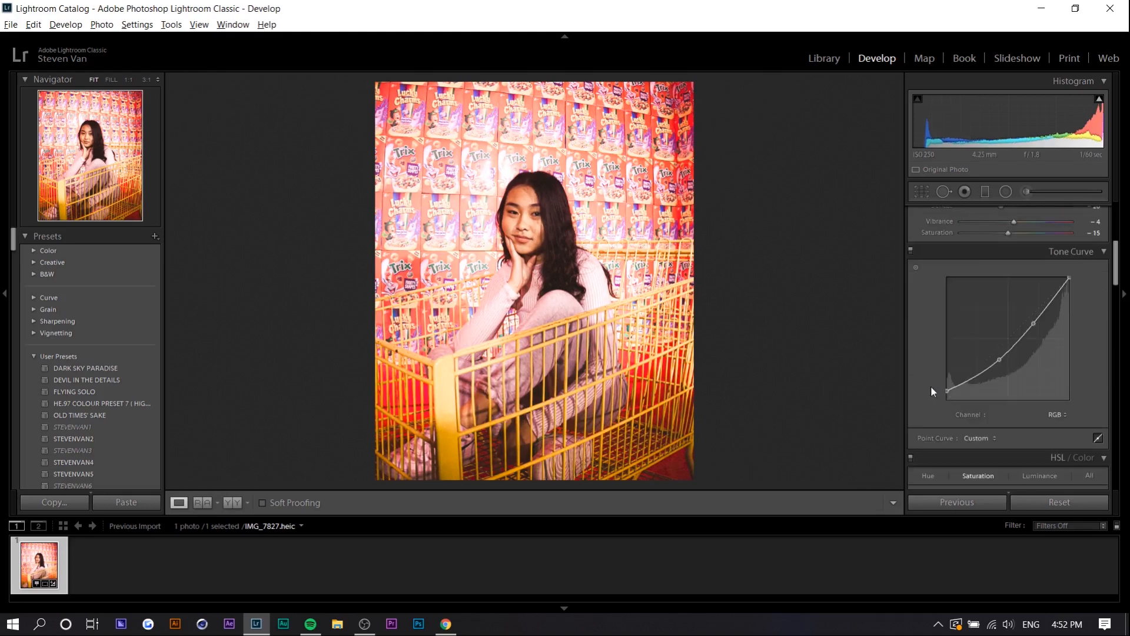
mouse_move(907, 411)
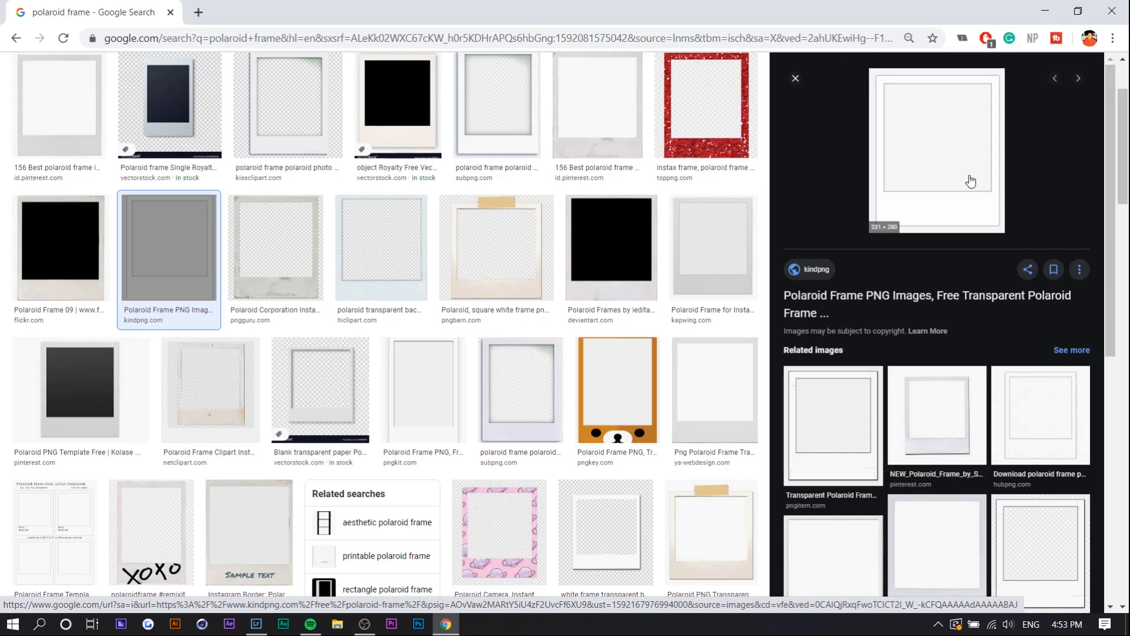
Step: Export the edited portrait as a PNG and launch Photoshop after browsing for polaroid frames
scroll(up, 3)
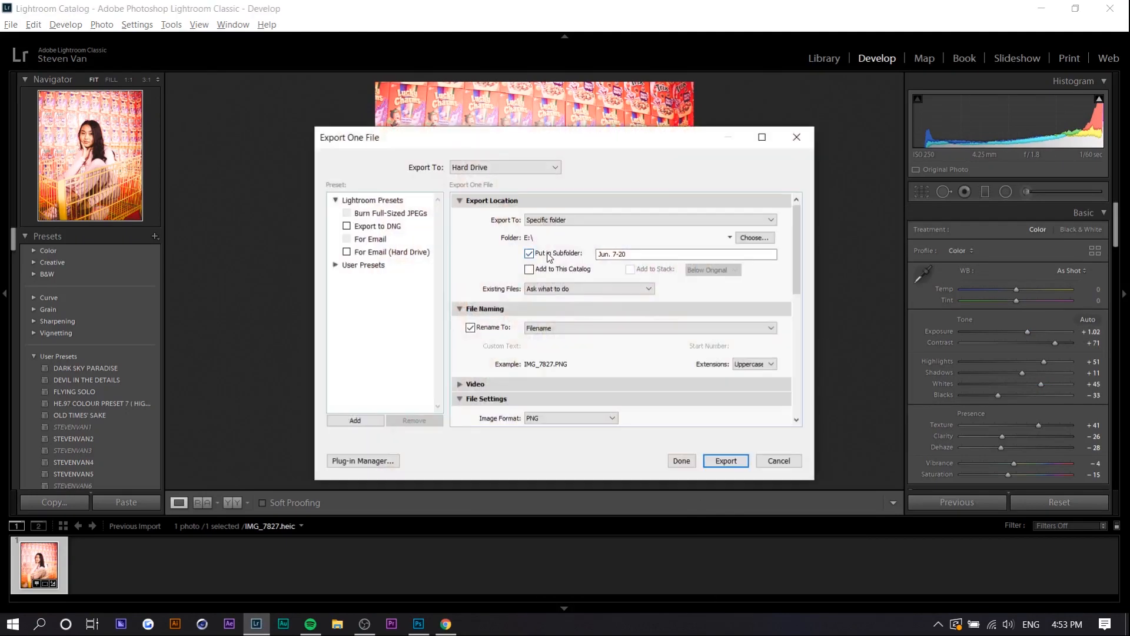
click(753, 238)
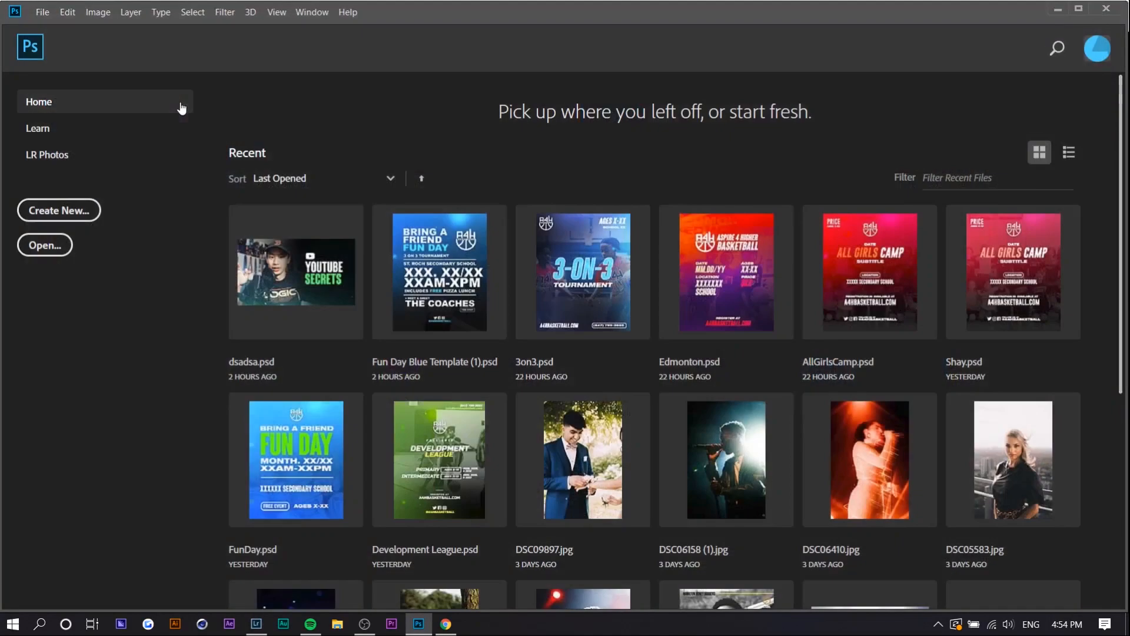
mouse_move(194, 104)
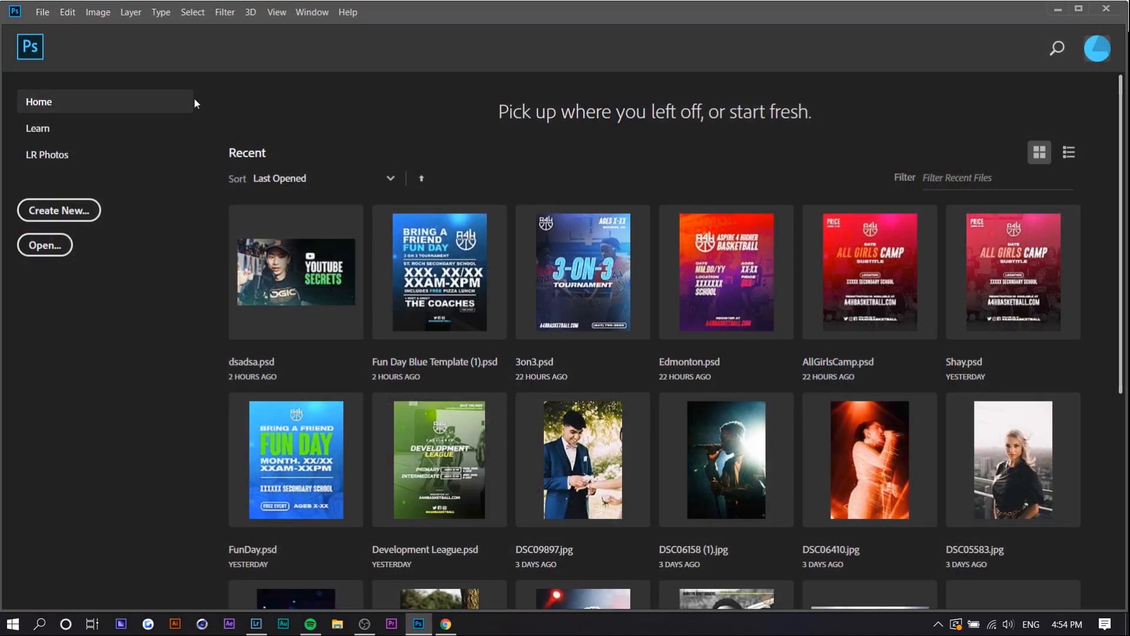
click(445, 624)
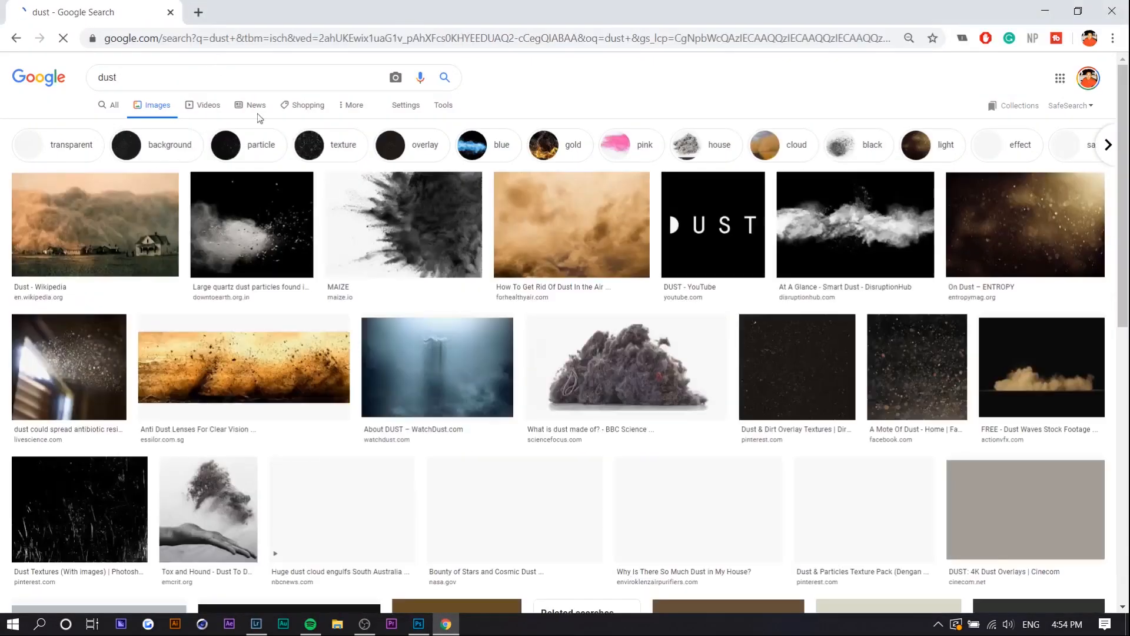
Step: Search Google Images for 'dust overlay' and switch to Photoshop to use a film scratch overlay
text(dust overlay)
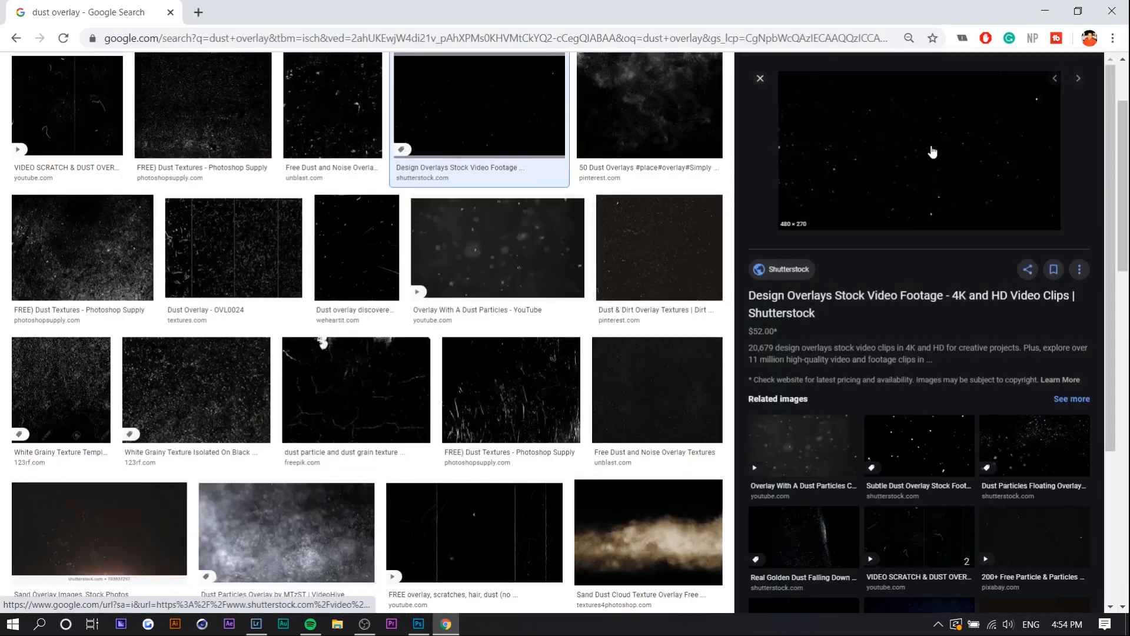
scroll(up, 3)
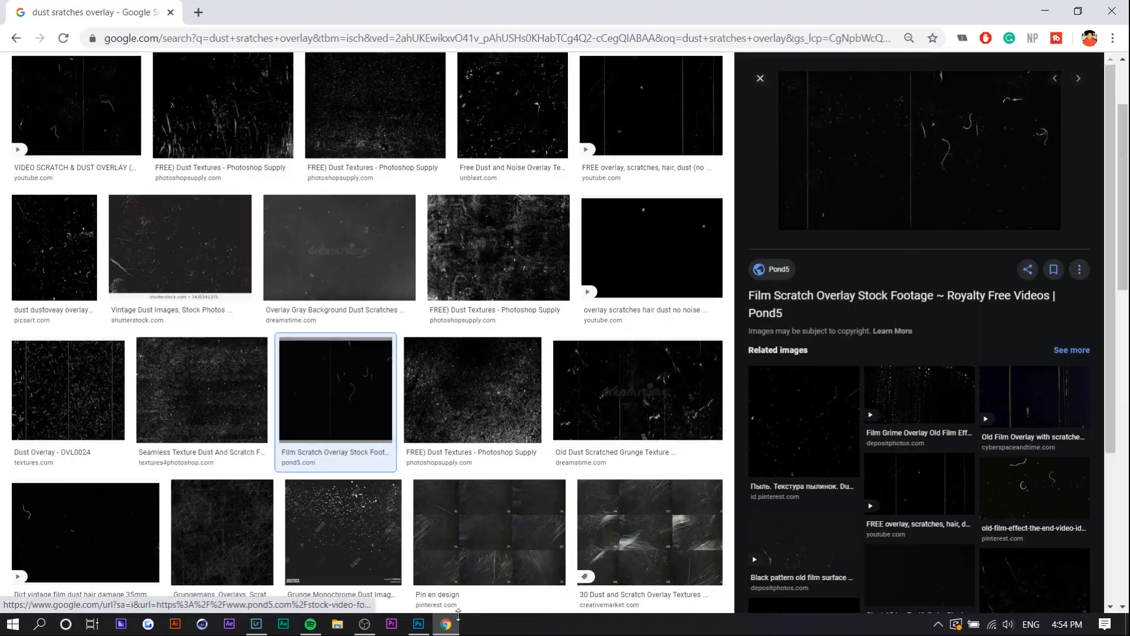
click(418, 624)
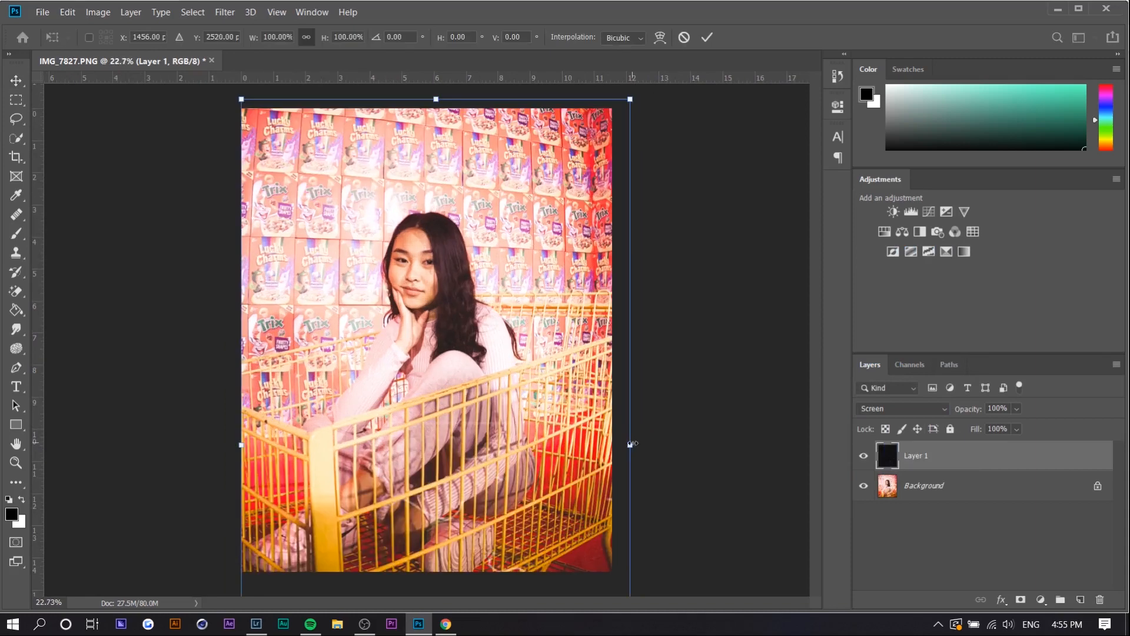
Step: Stretch the Screen-blended dust overlay layer across the whole portrait with Free Transform
drag(629, 444, 611, 394)
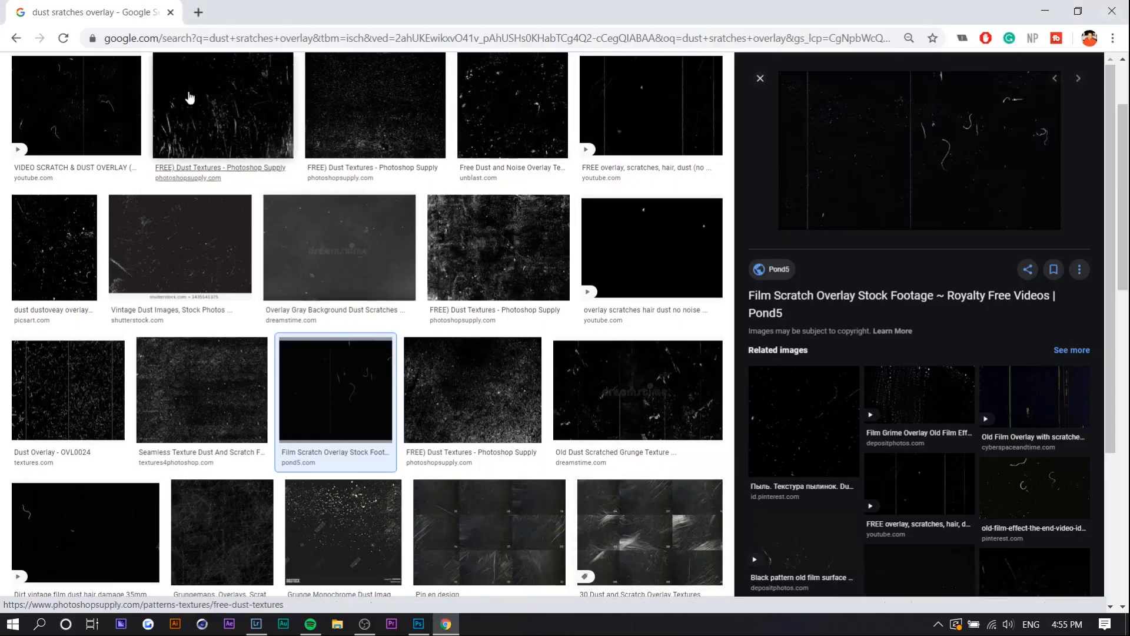
Step: Search 'polaroid overlay', filter to Large images and save a transparent white Polaroid frame
text(polaroid overlay)
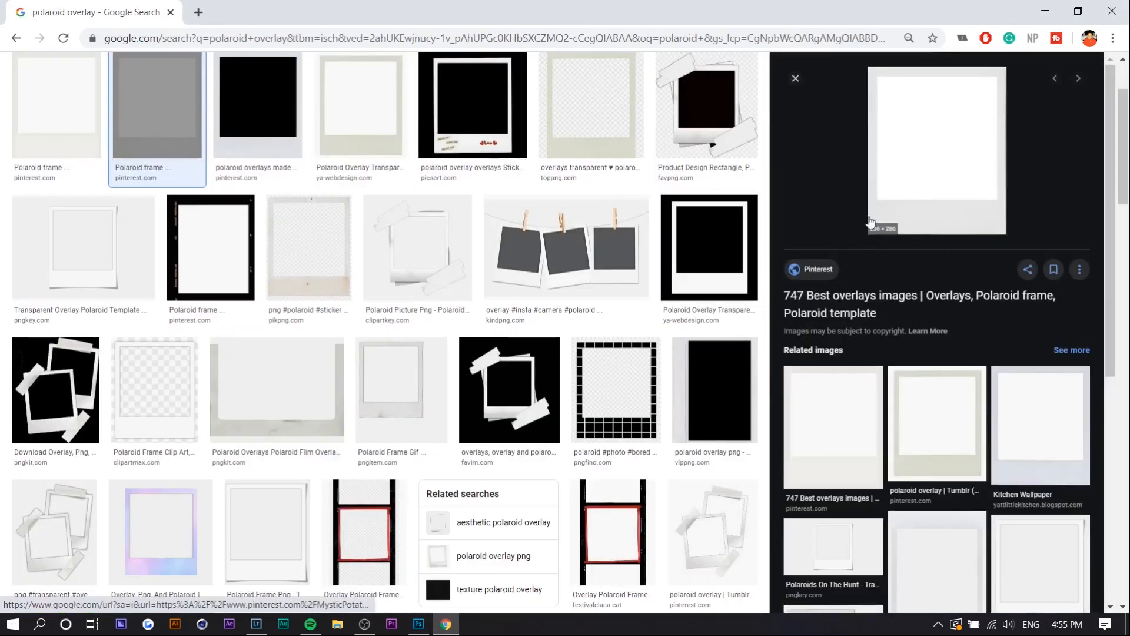
scroll(down, 3)
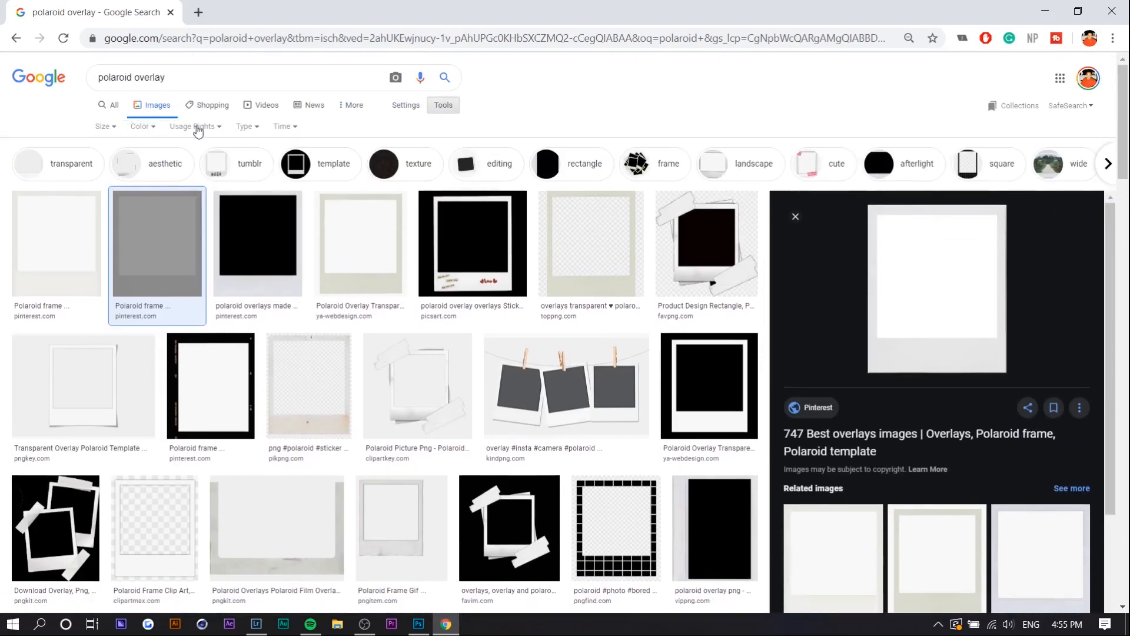
click(104, 126)
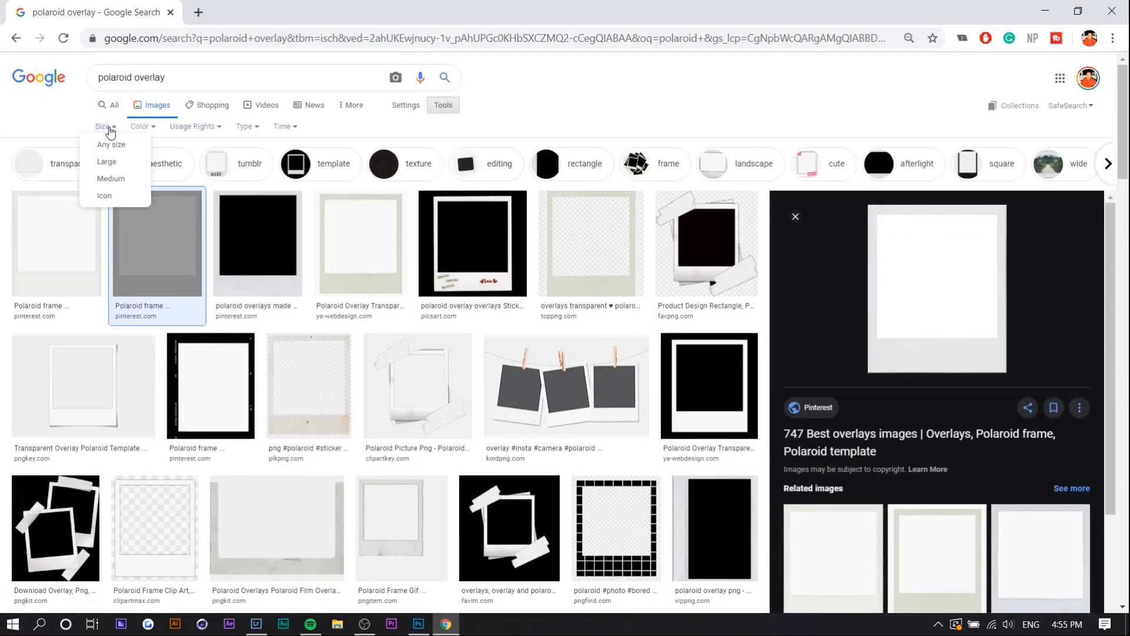
click(106, 161)
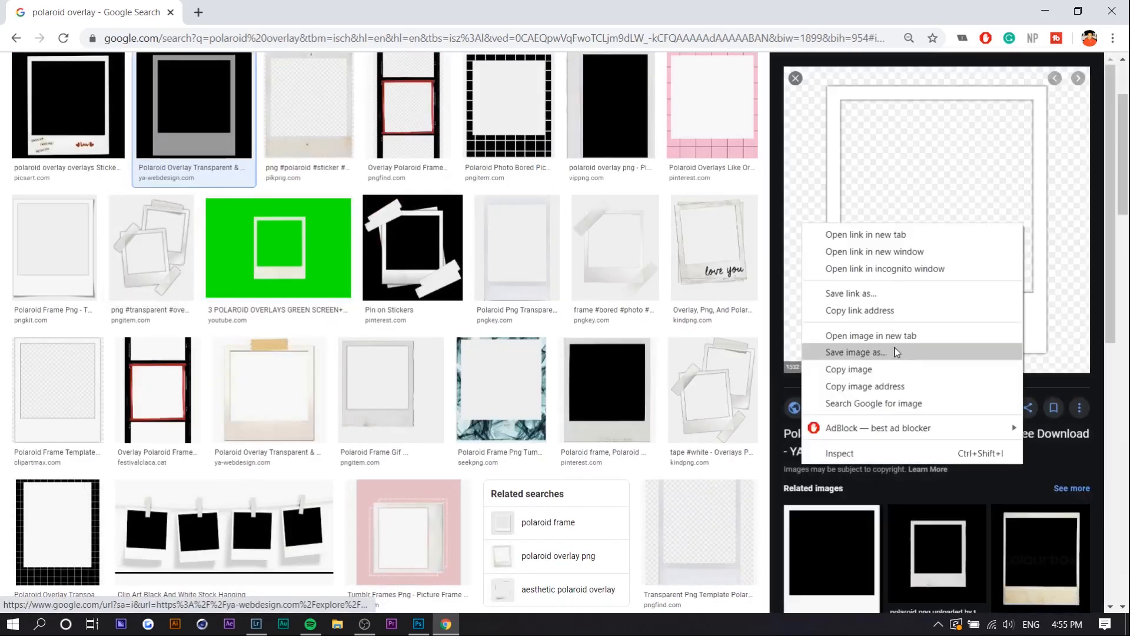
click(856, 352)
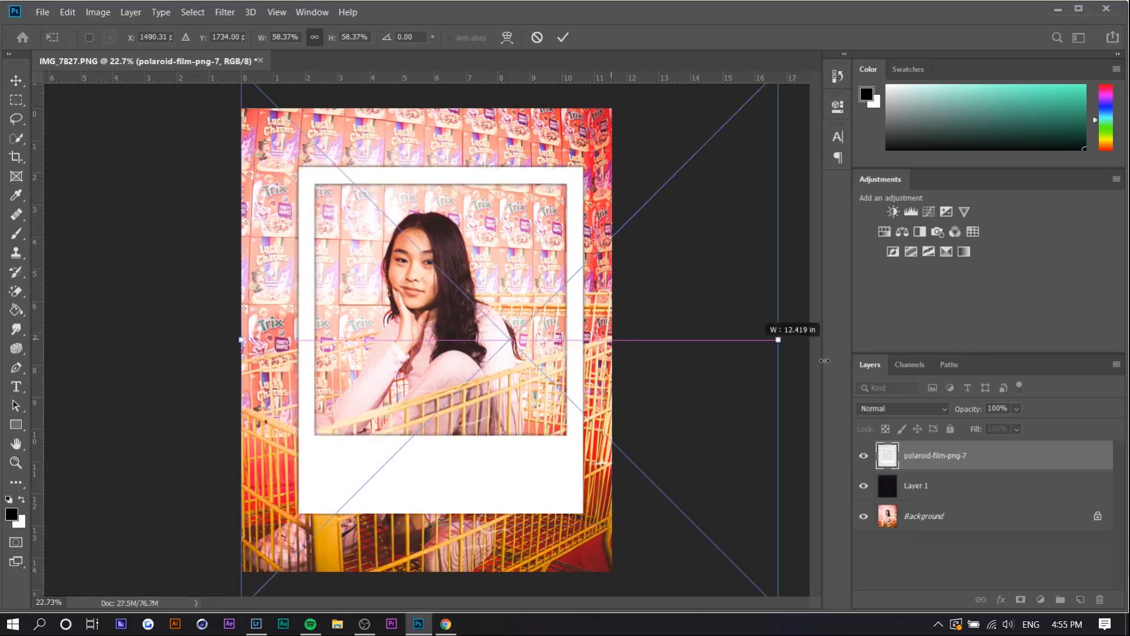
Step: Scale the Polaroid frame to span the canvas and shrink the portrait to fit its window
drag(779, 339, 694, 339)
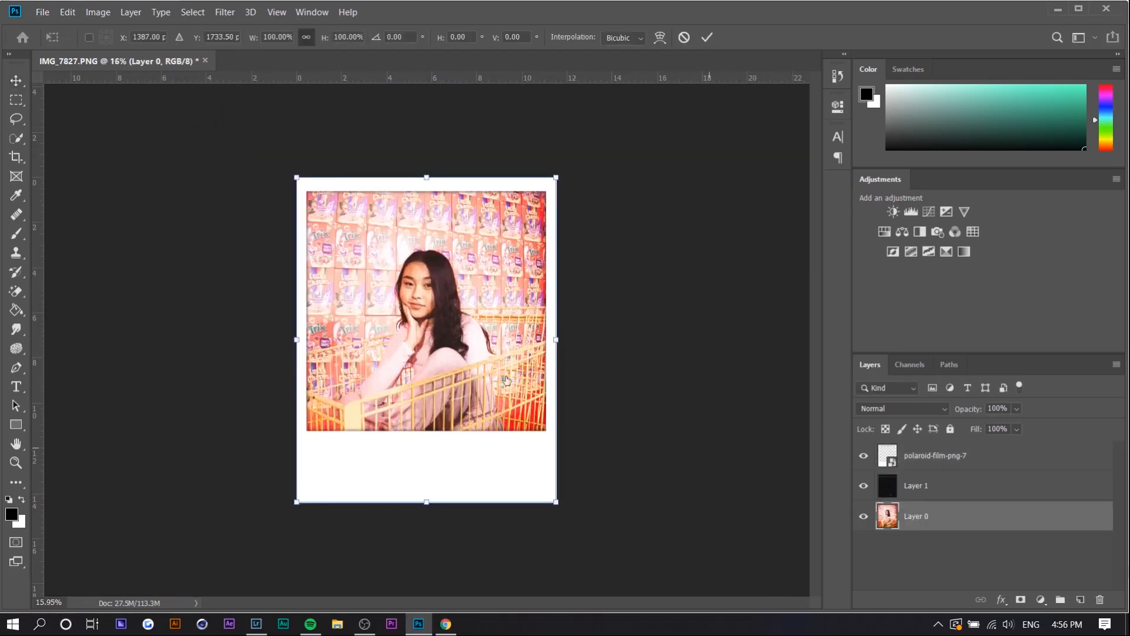
drag(425, 501, 425, 473)
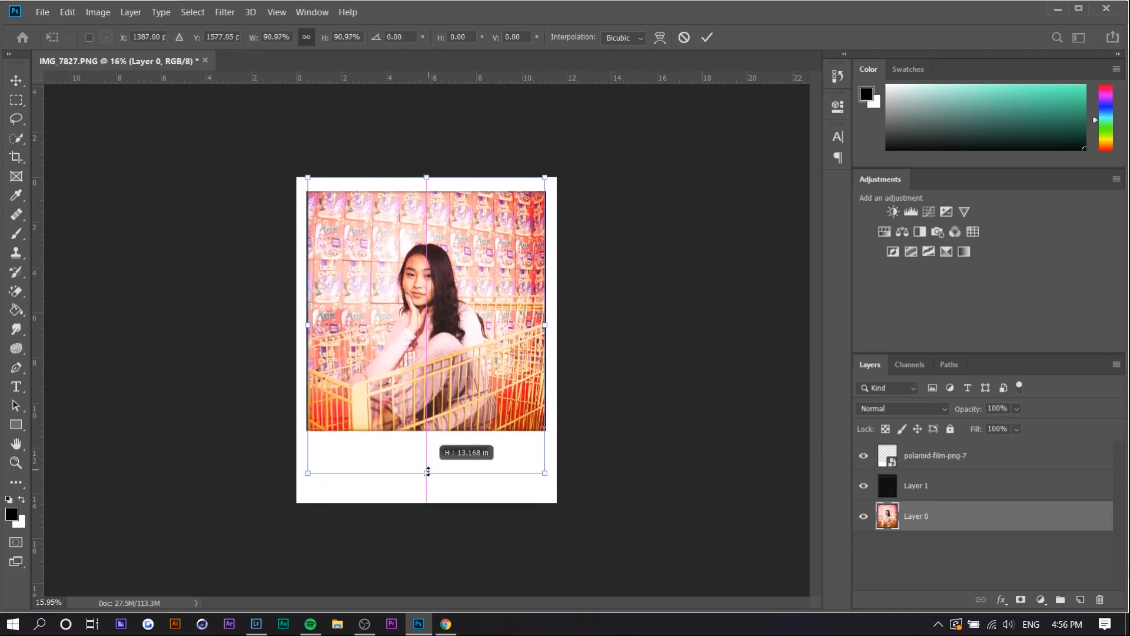
drag(426, 473, 427, 478)
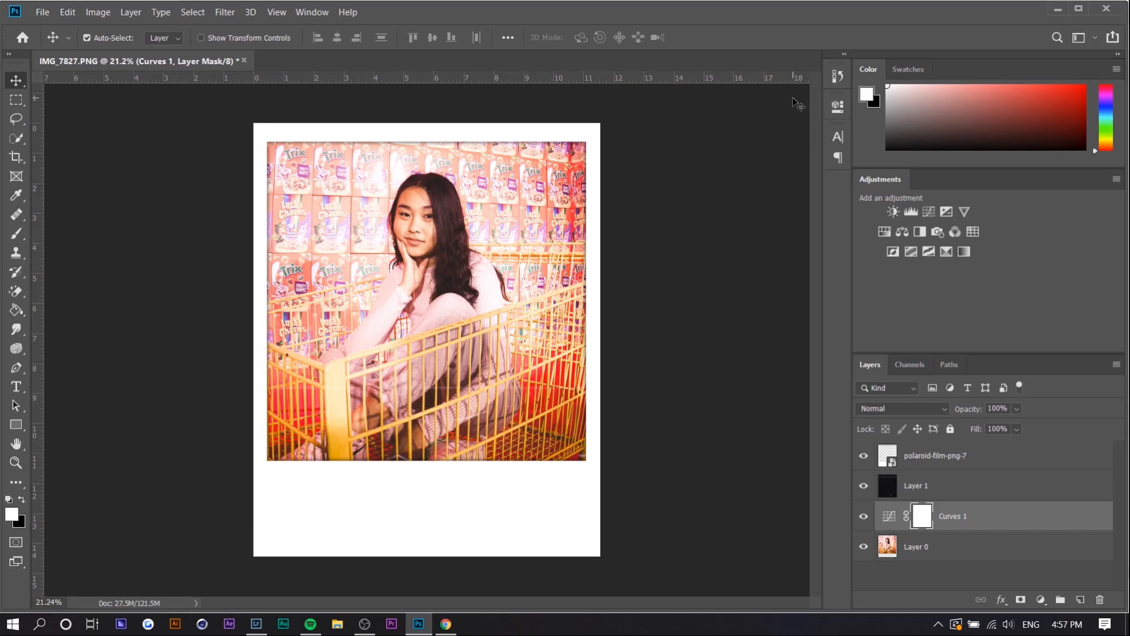
mouse_move(556, 514)
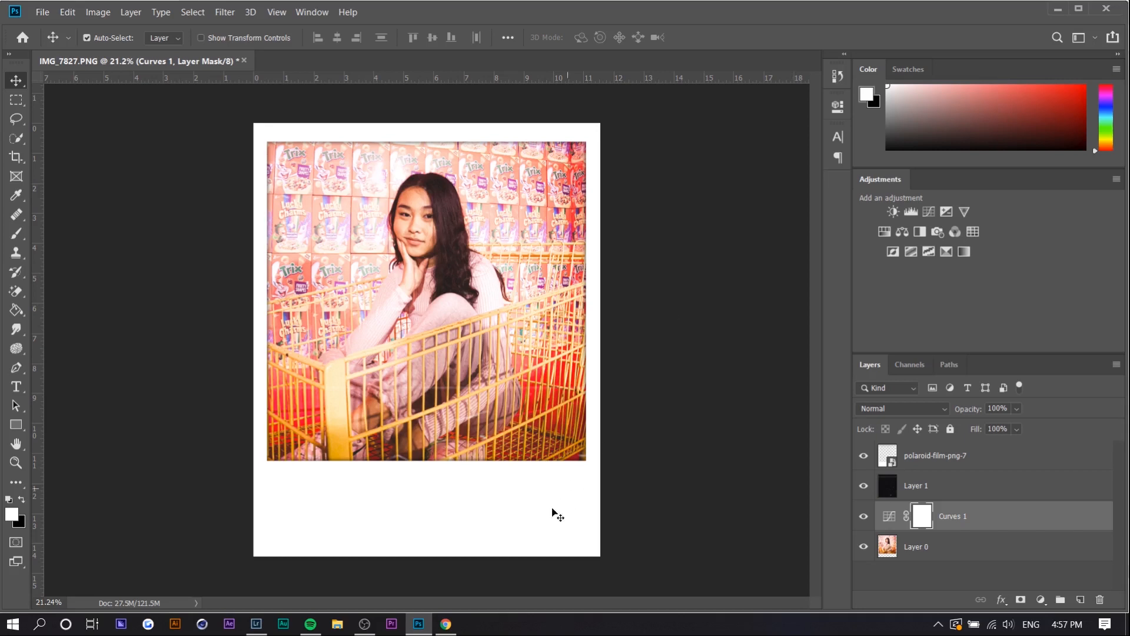